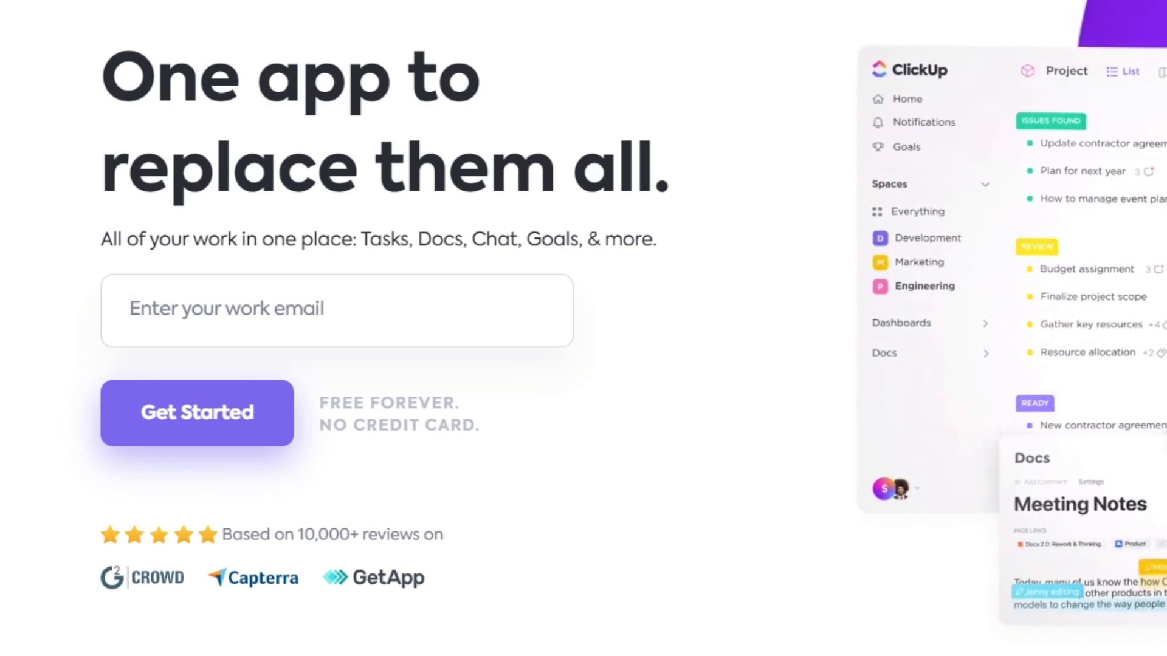
Step: Create a free ClickUp account with the full name Tehc and reach the welcome screen
click(336, 310)
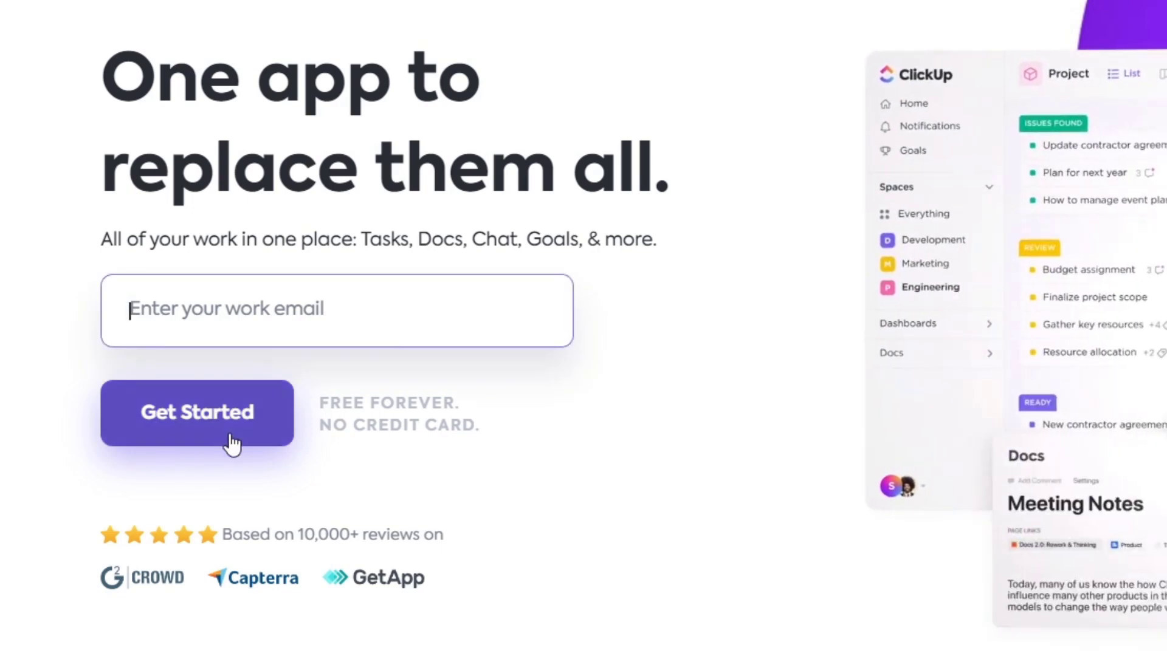
click(197, 412)
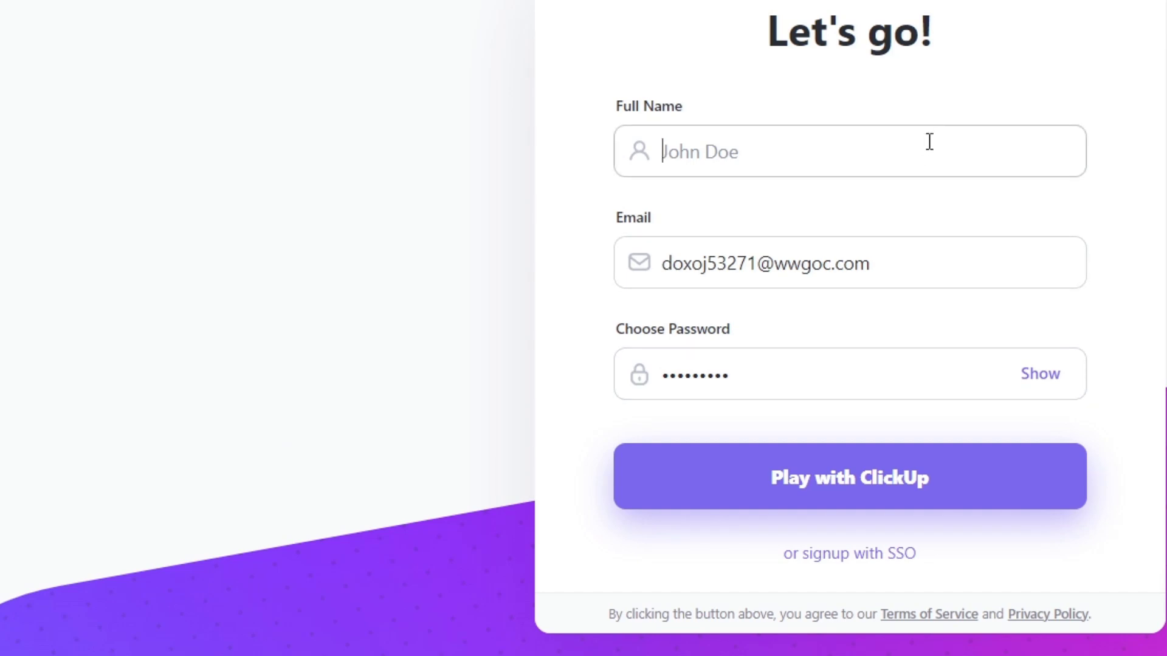
text(Tehc)
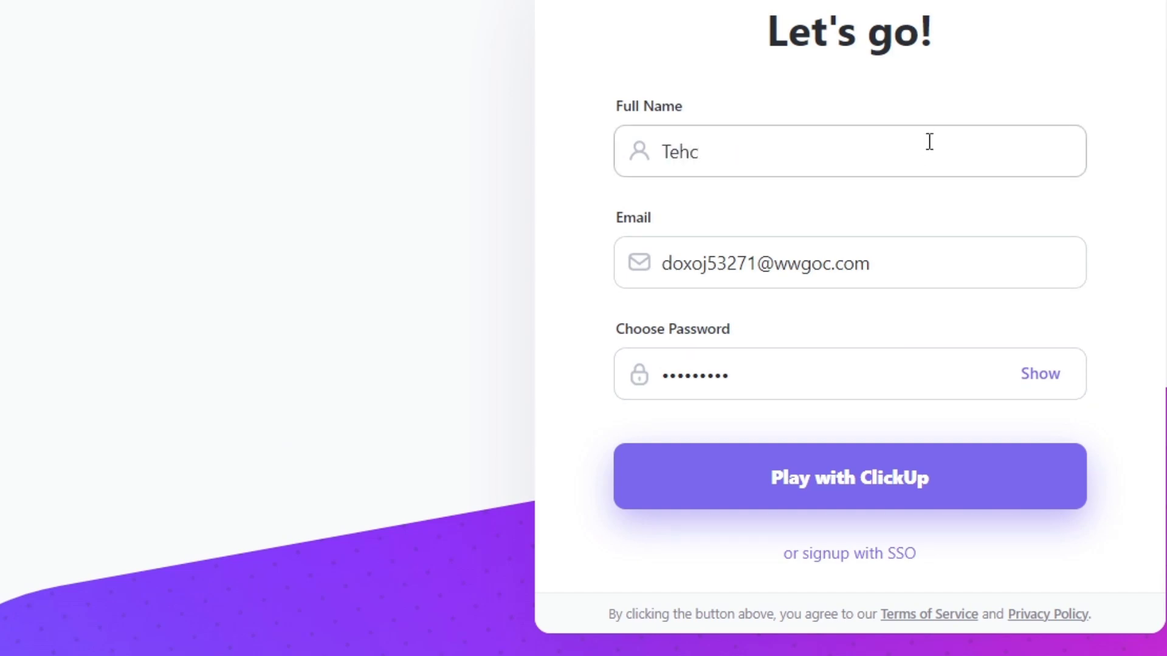
click(848, 476)
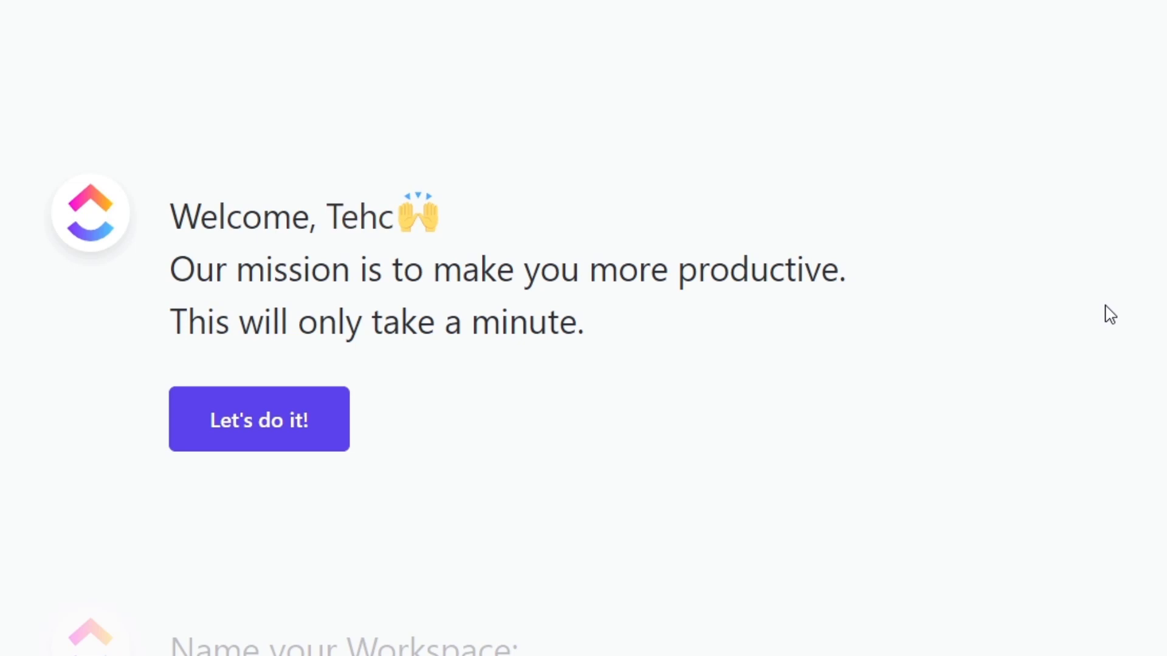
Step: Replace 'Workspace' in the workspace name with 'Tech ex' and continue to the avatar step
click(259, 419)
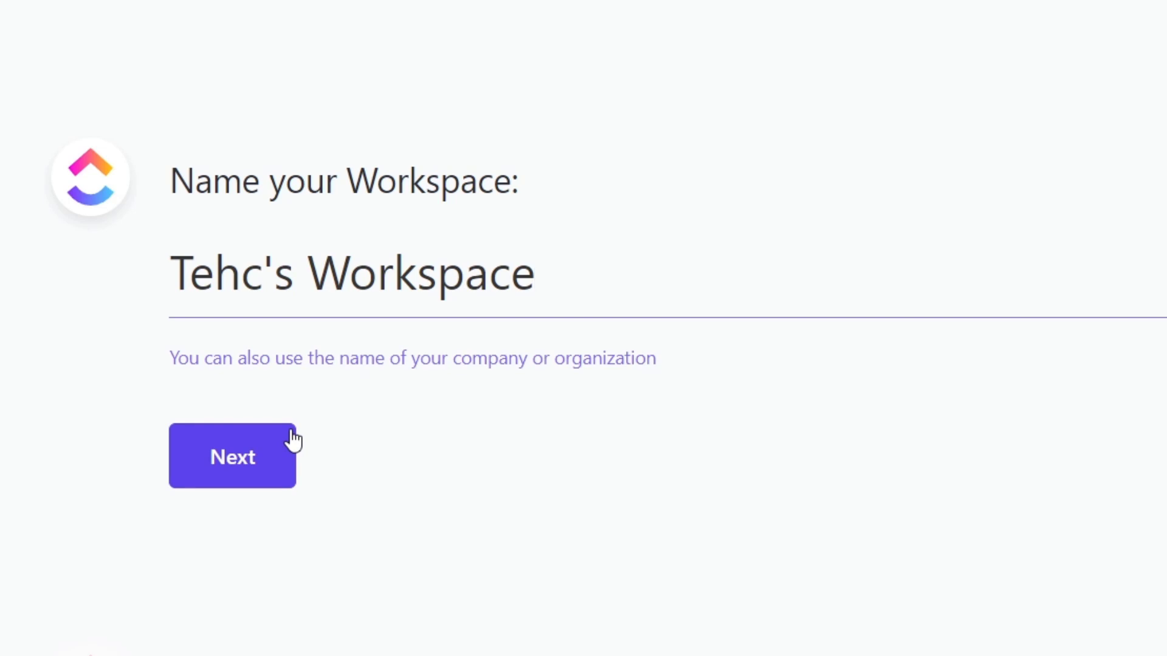
click(372, 273)
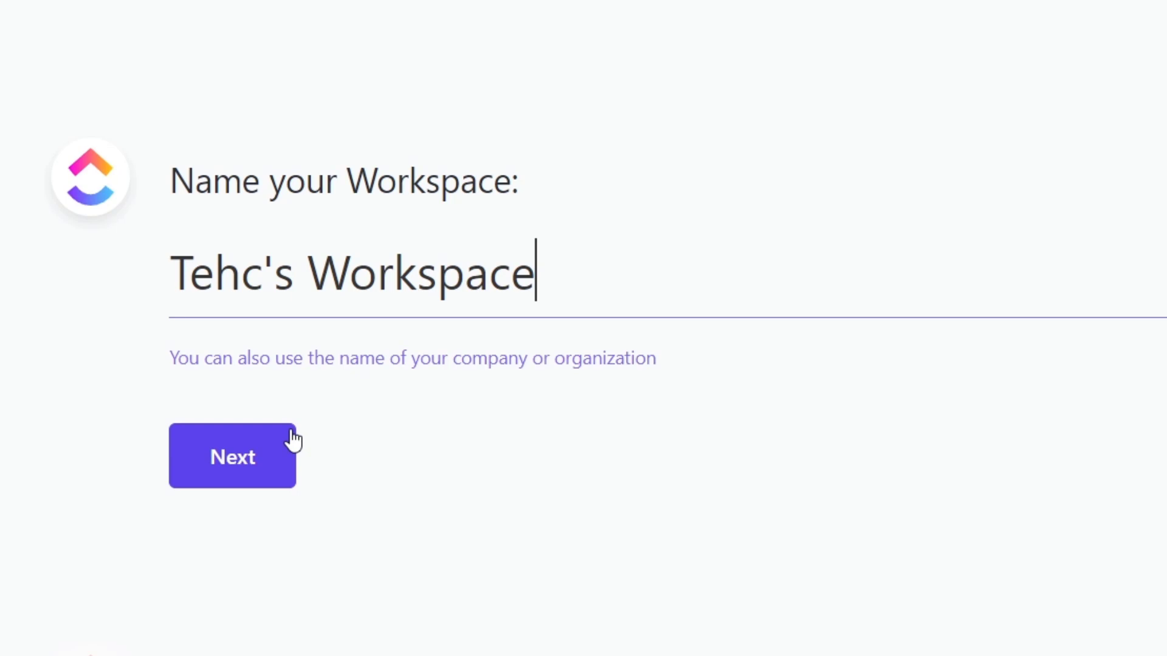
double_click(421, 274)
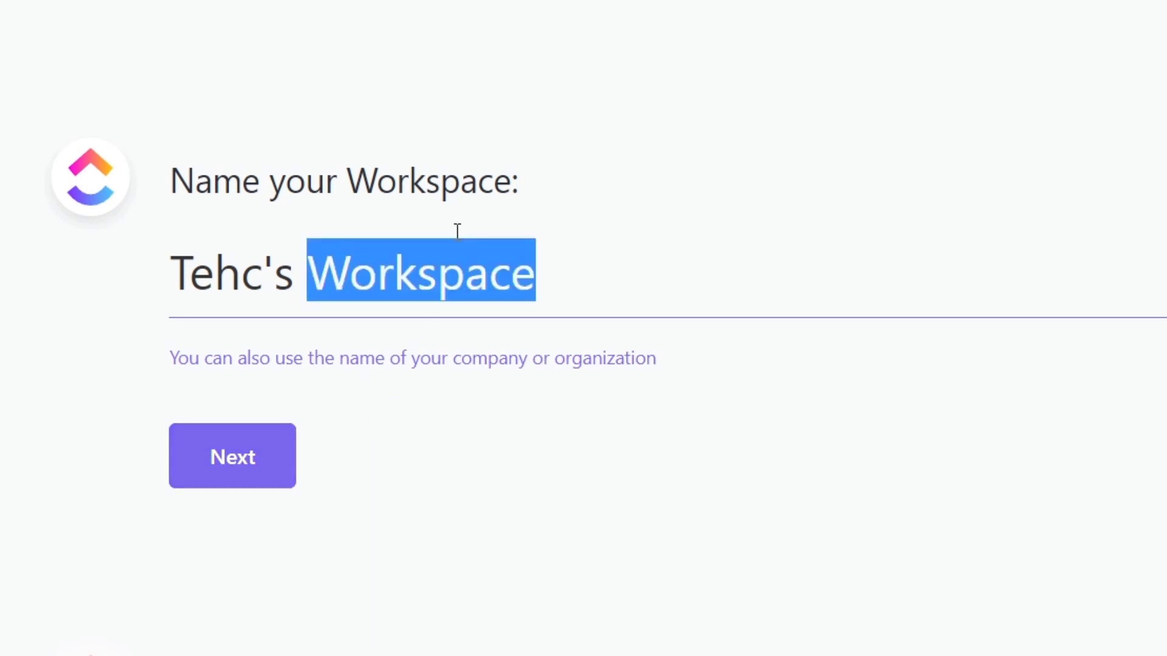
text(Tech e)
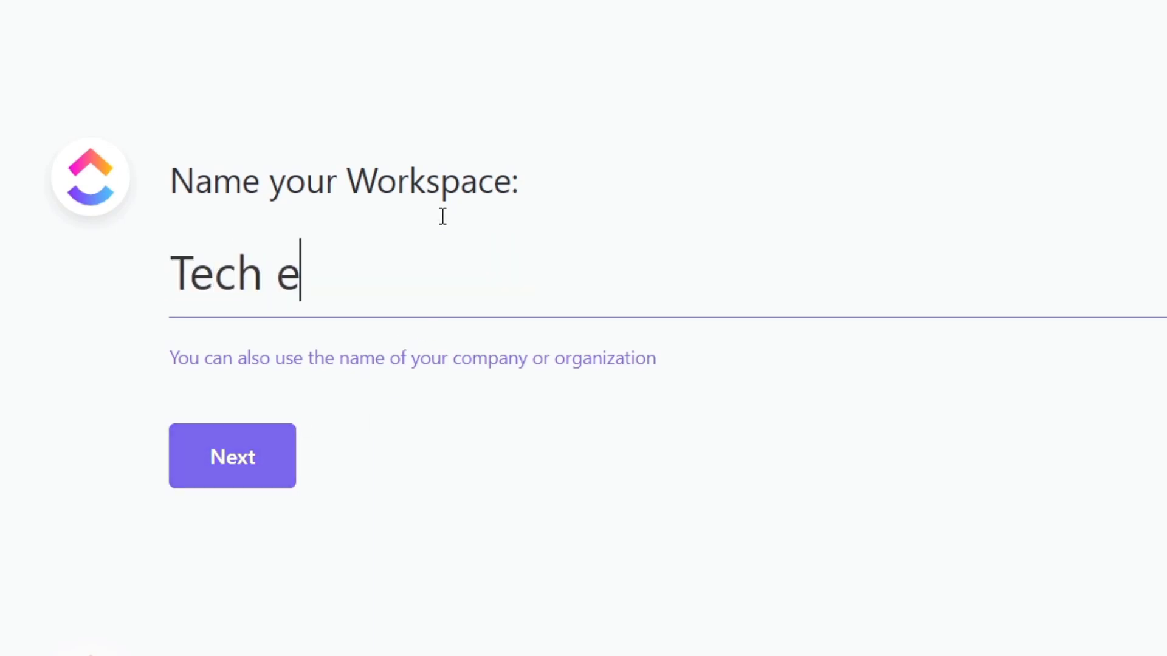
text(x)
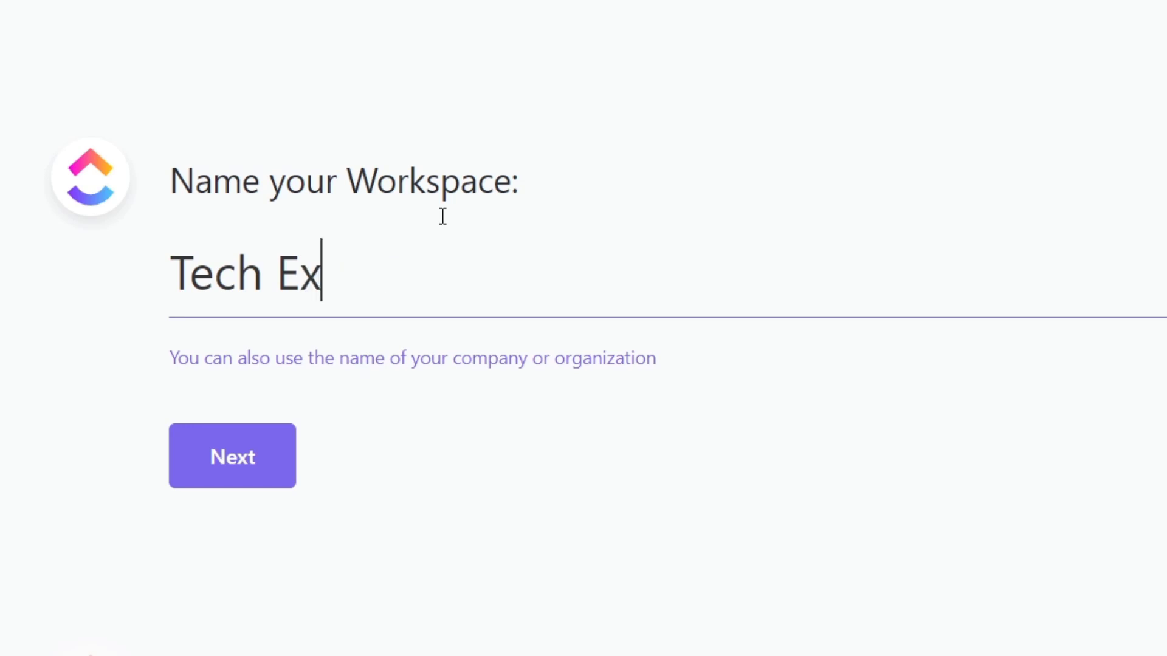
click(231, 456)
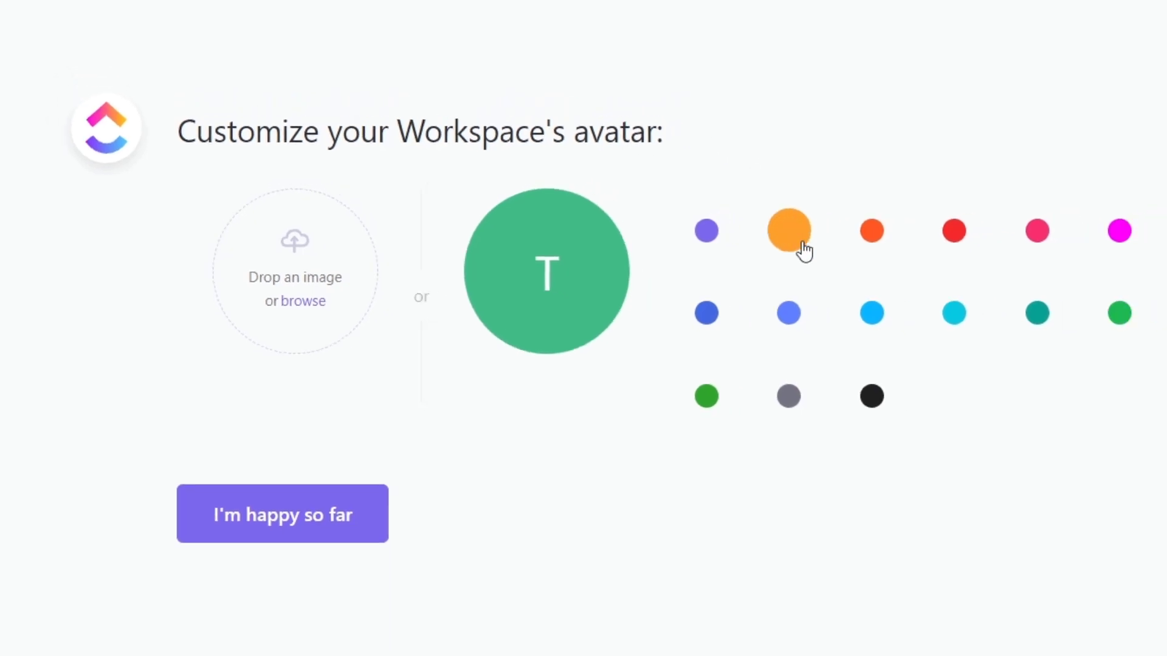
Step: Make the workspace avatar orange and choose the orange colour theme
click(788, 231)
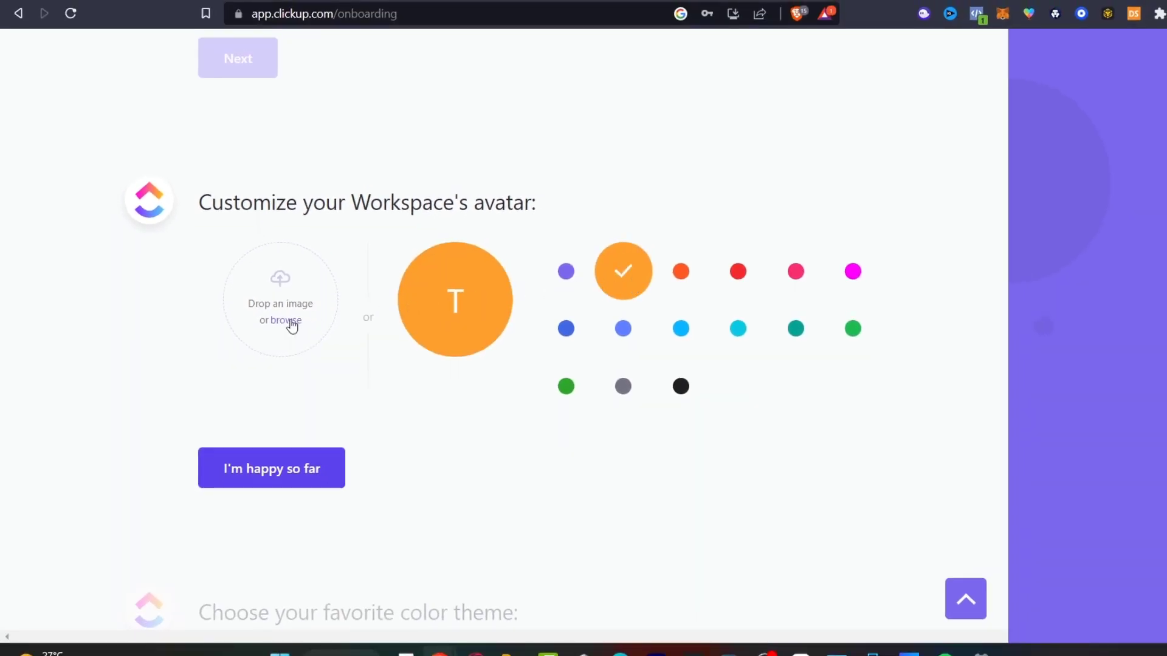
mouse_move(266, 293)
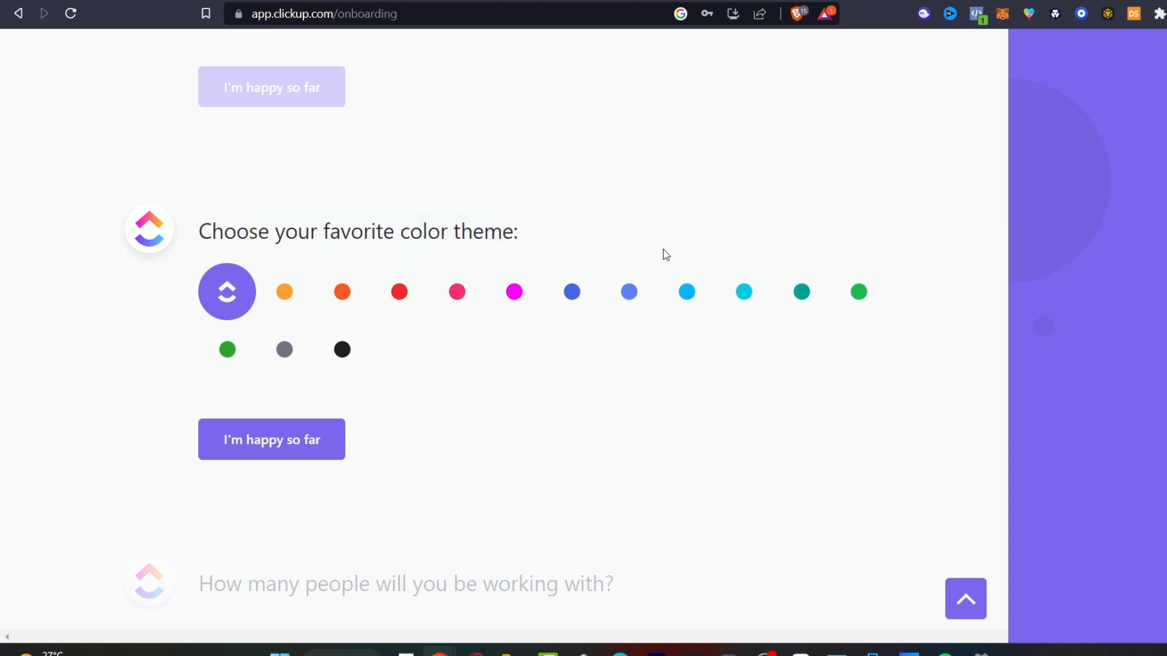
mouse_move(665, 258)
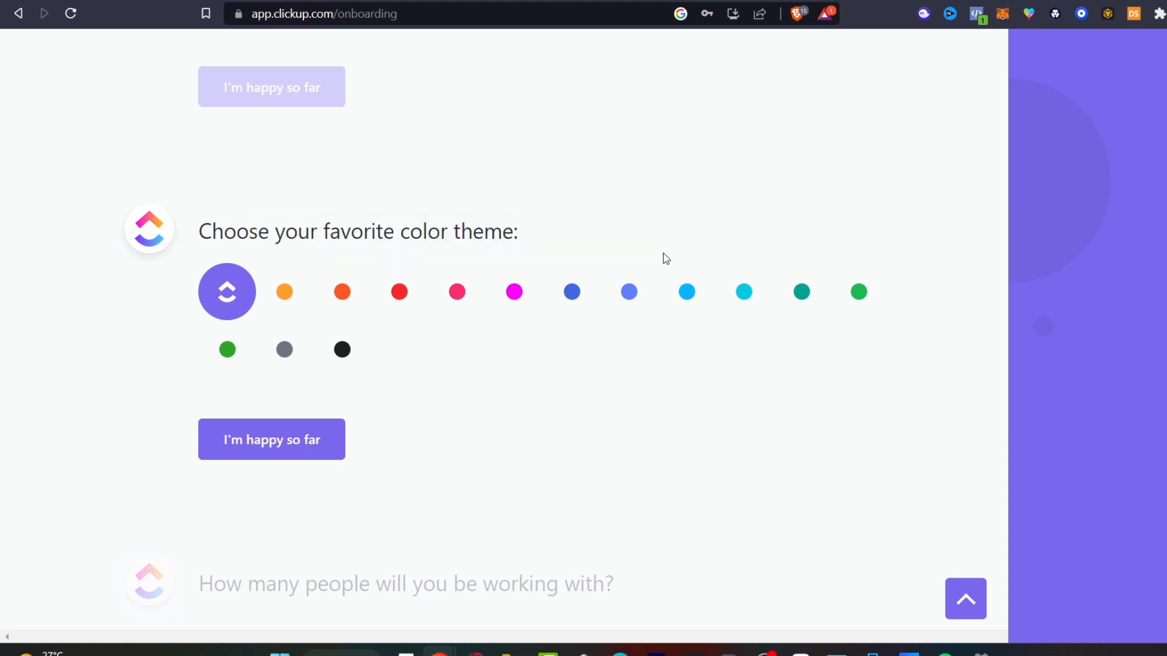
click(283, 291)
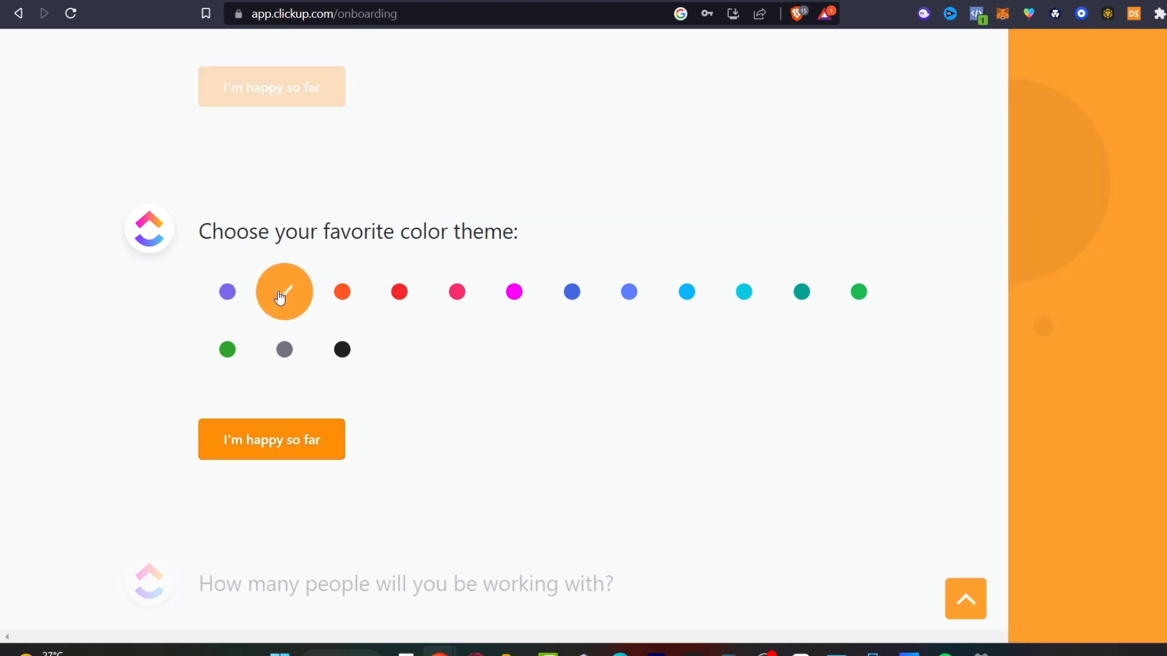
scroll(down, 3)
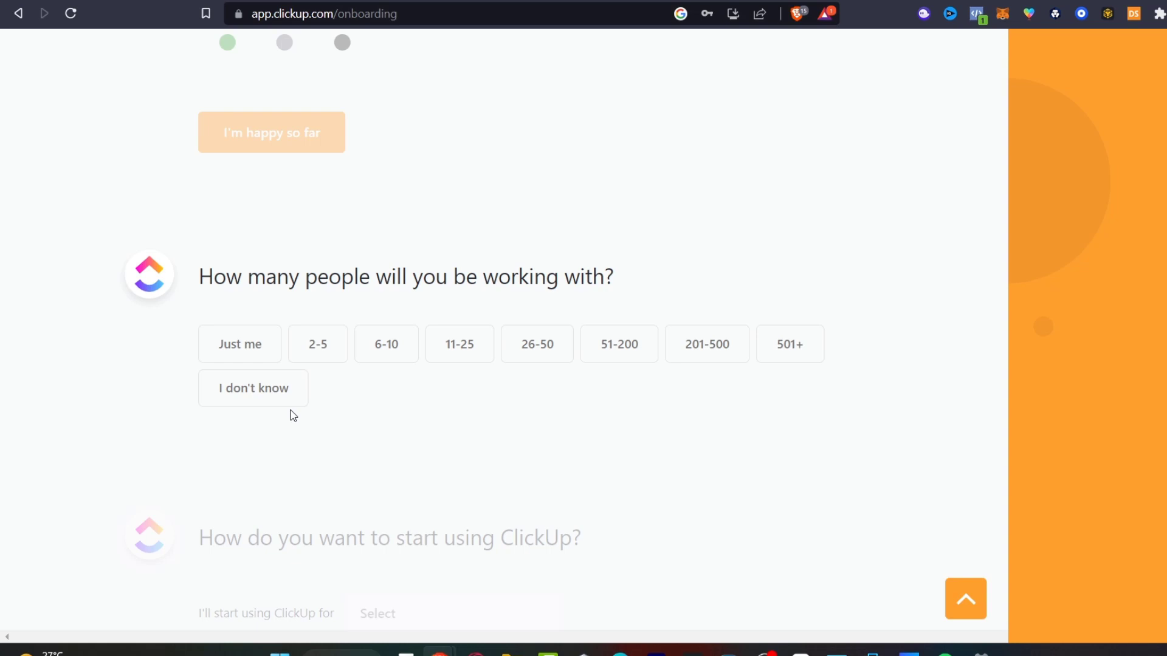
mouse_move(783, 40)
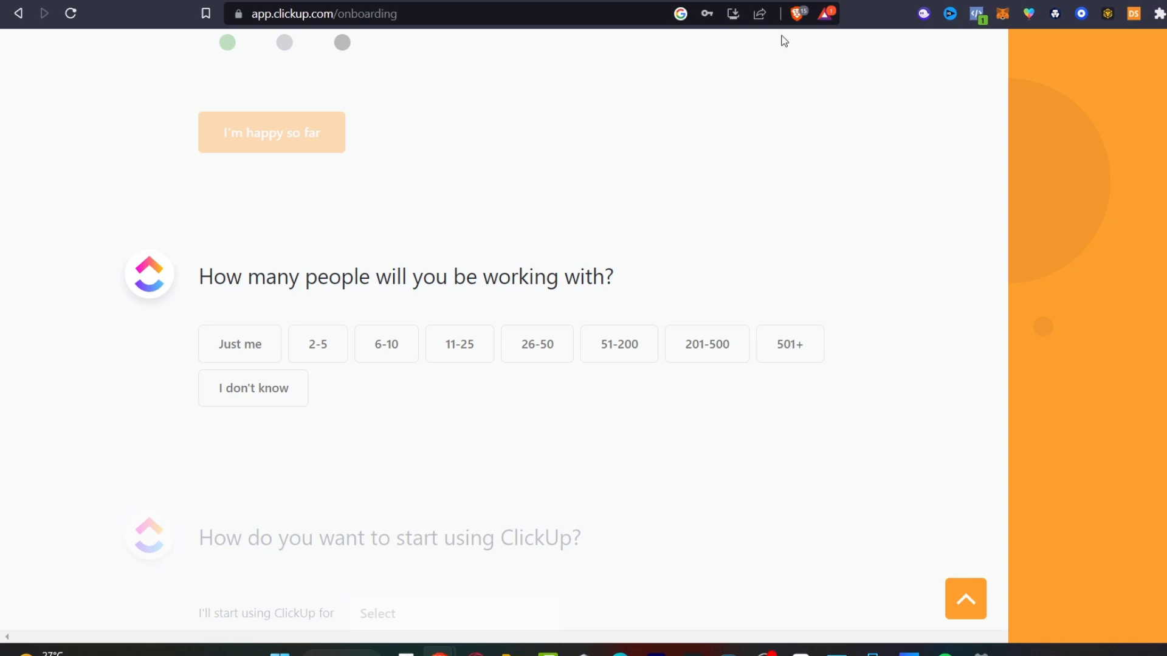
Step: Answer team size 2-5 and choose PMO - Project Management as the intended use
drag(407, 277, 588, 277)
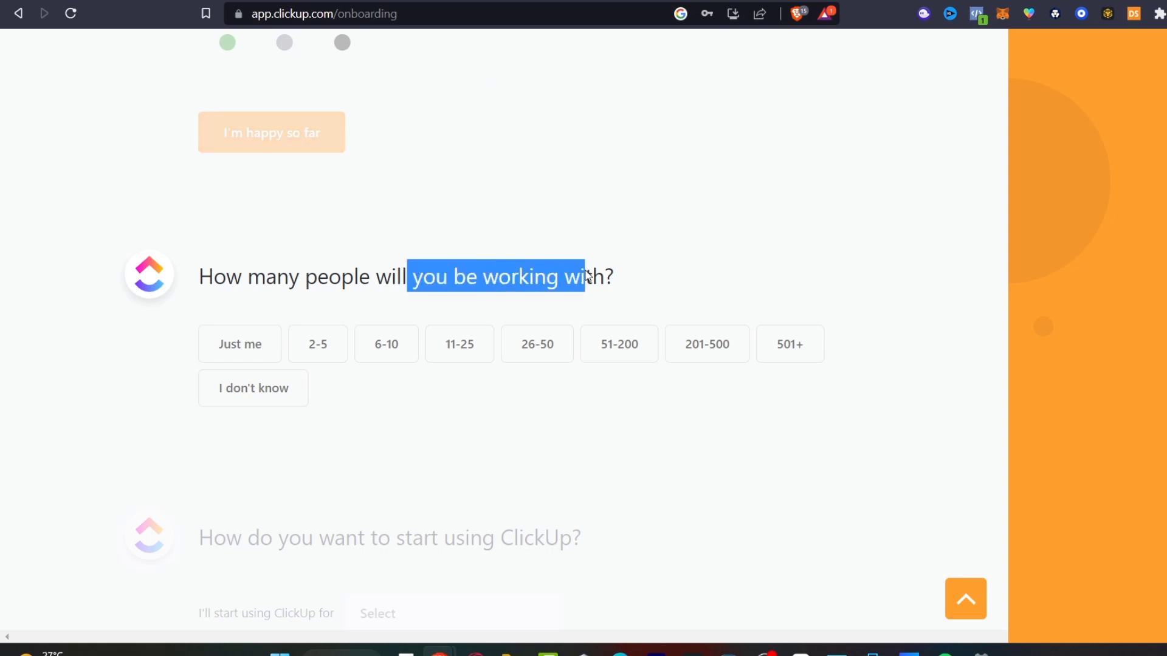
click(603, 281)
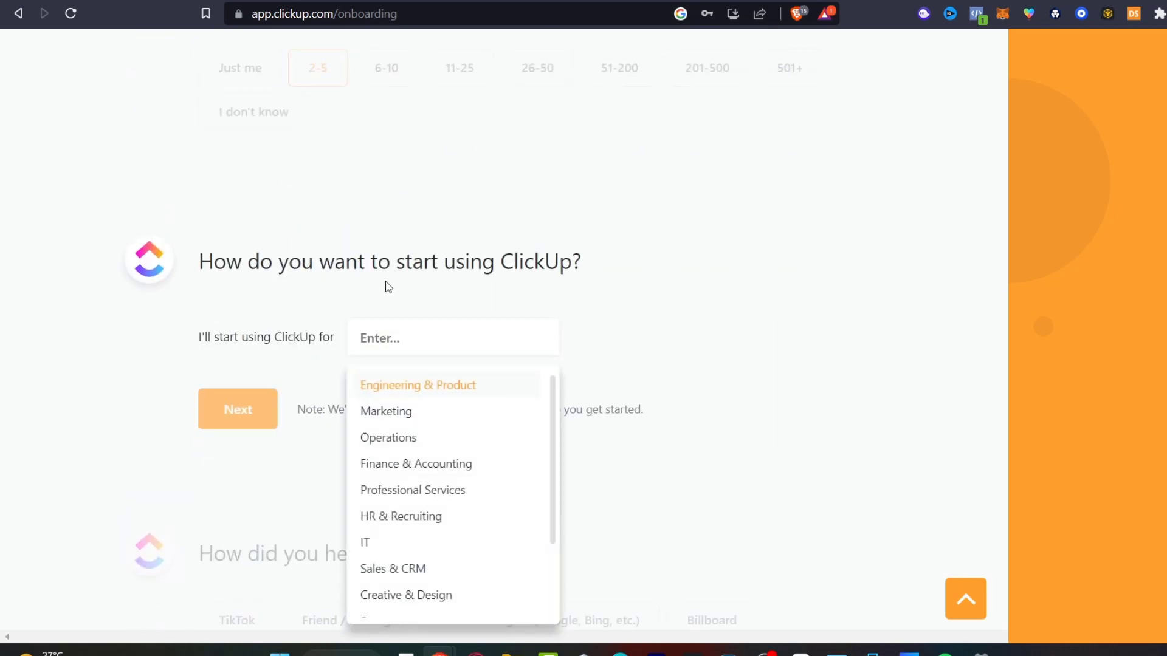
mouse_move(303, 314)
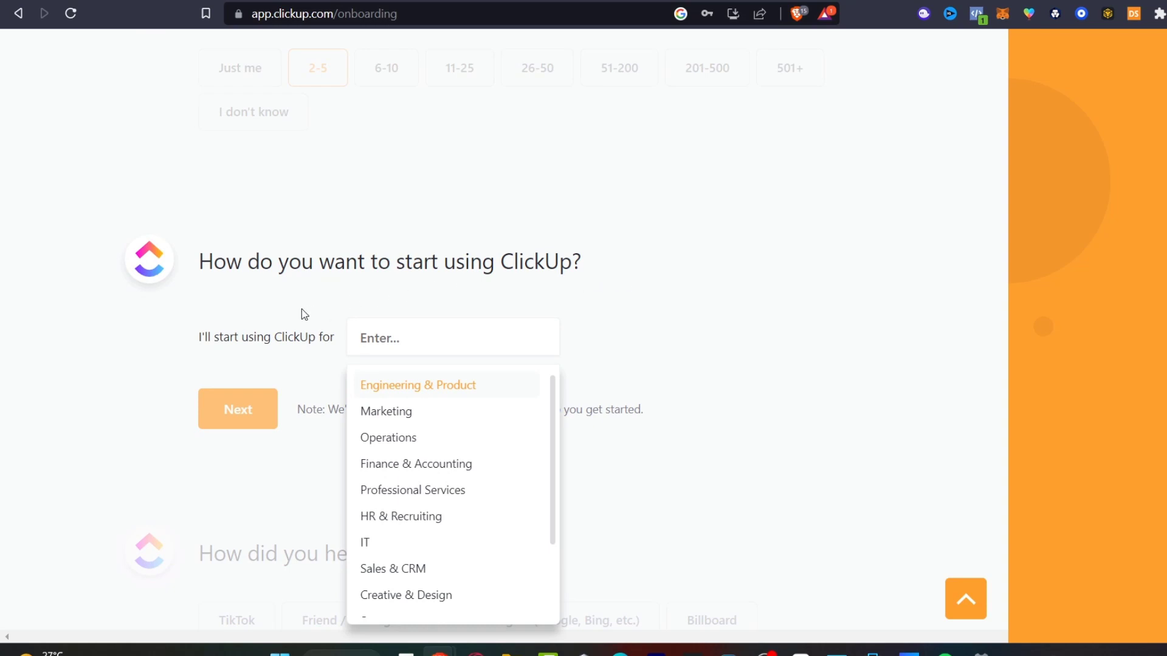
mouse_move(429, 343)
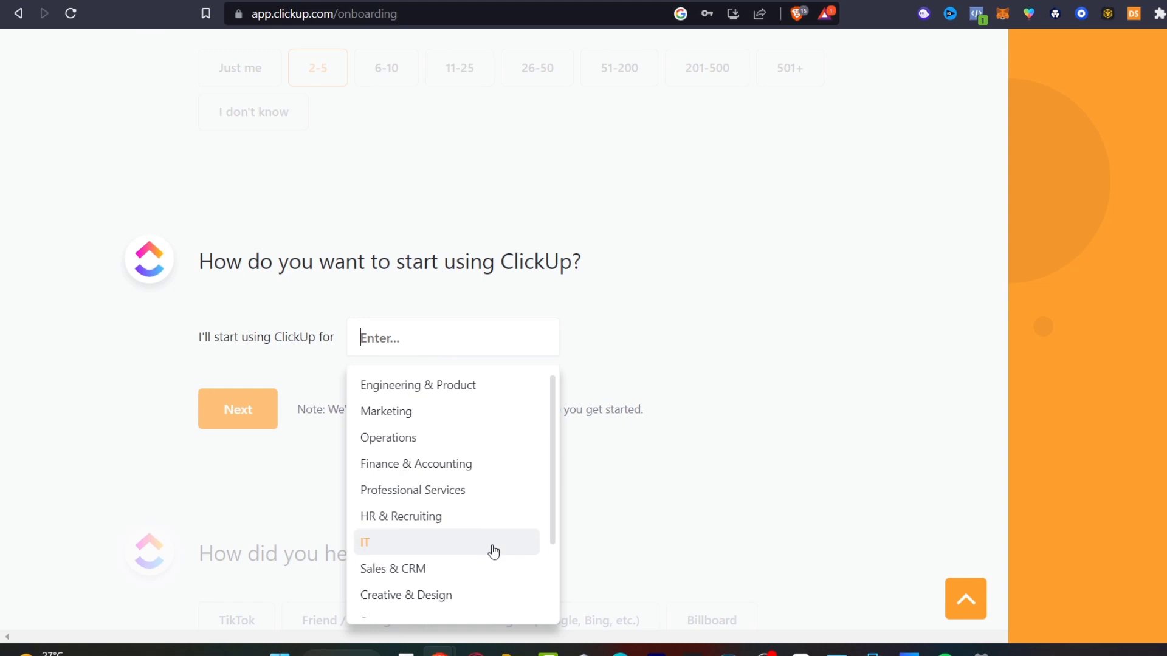
scroll(down, 3)
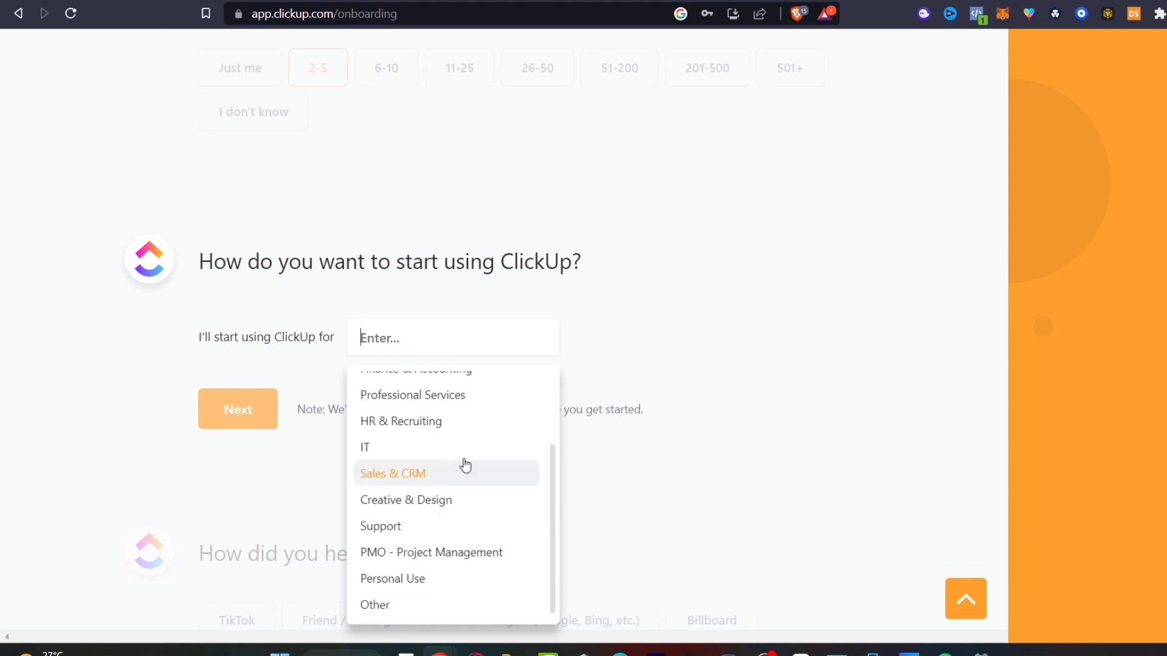
text(p)
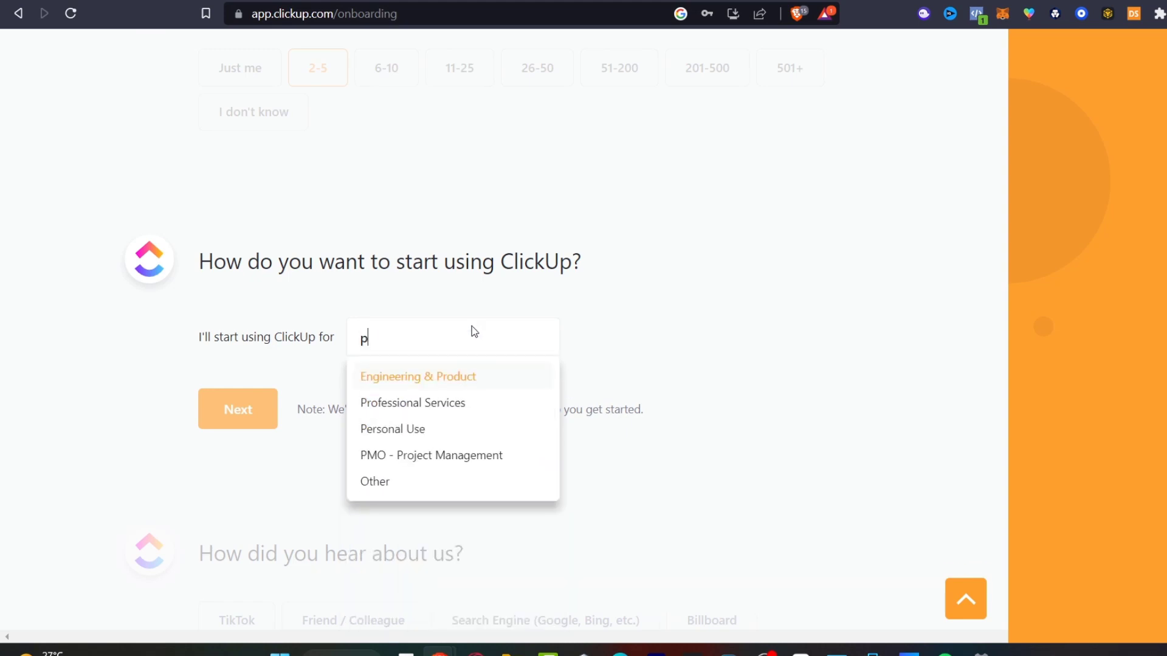
mouse_move(463, 386)
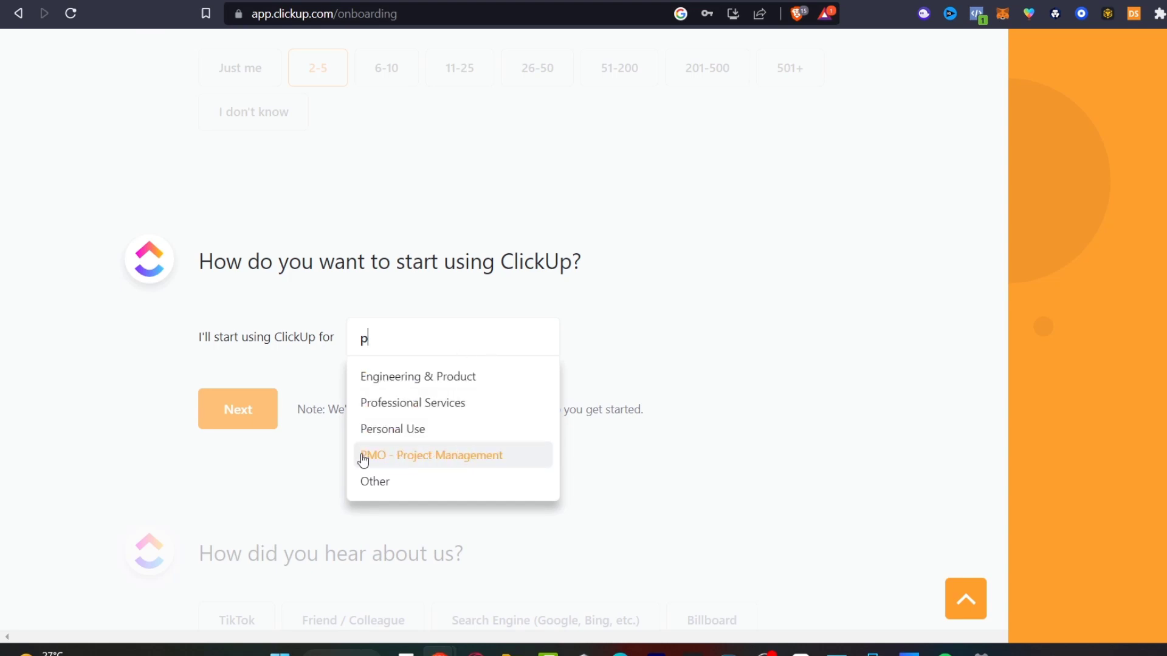
click(431, 456)
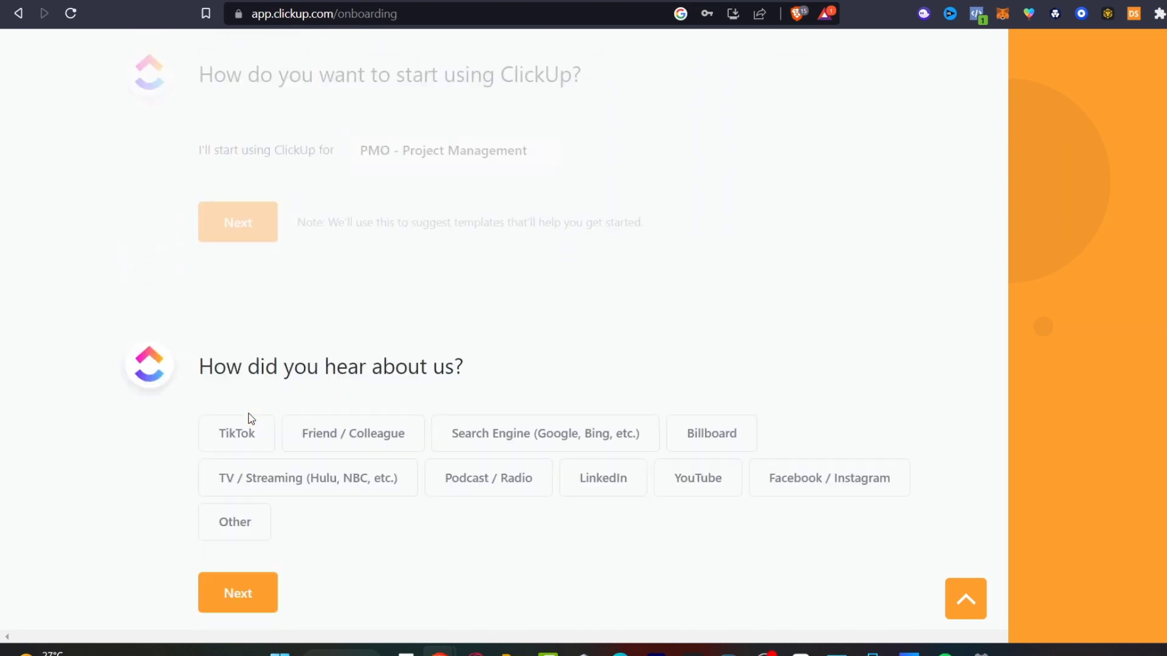
scroll(down, 3)
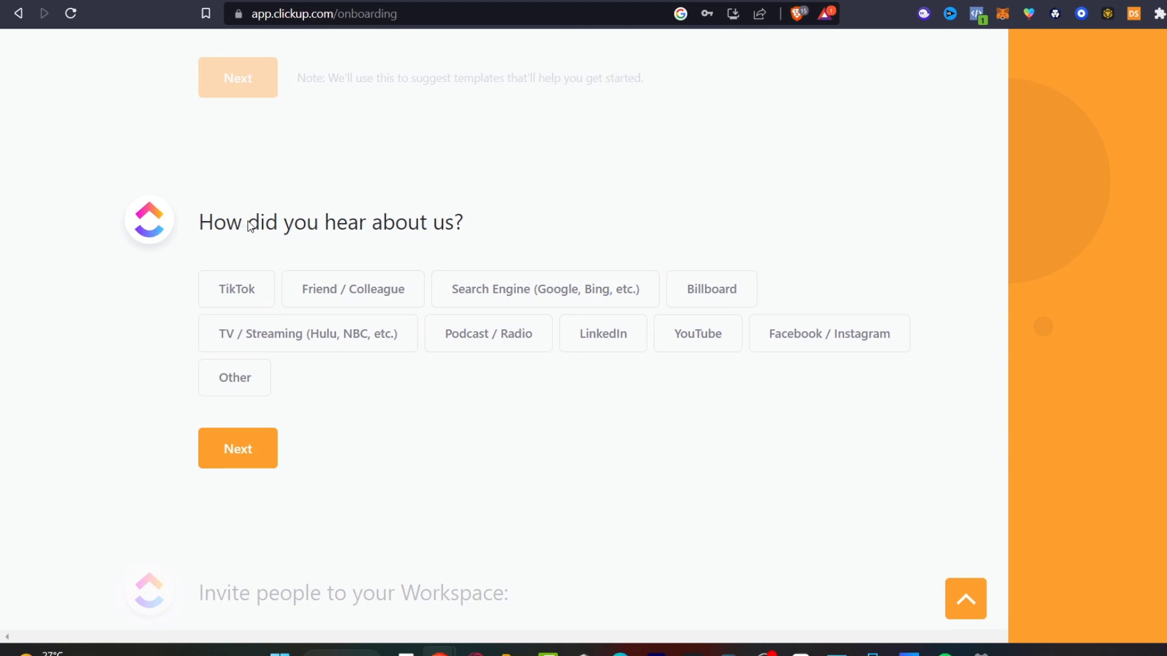
click(353, 289)
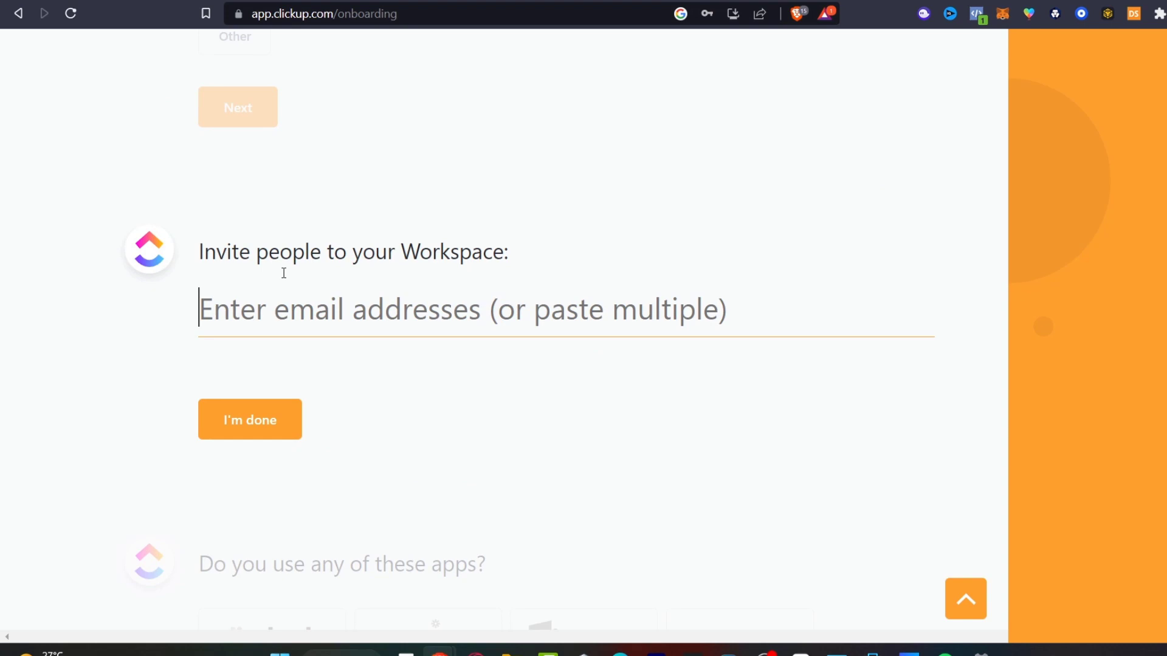
mouse_move(605, 293)
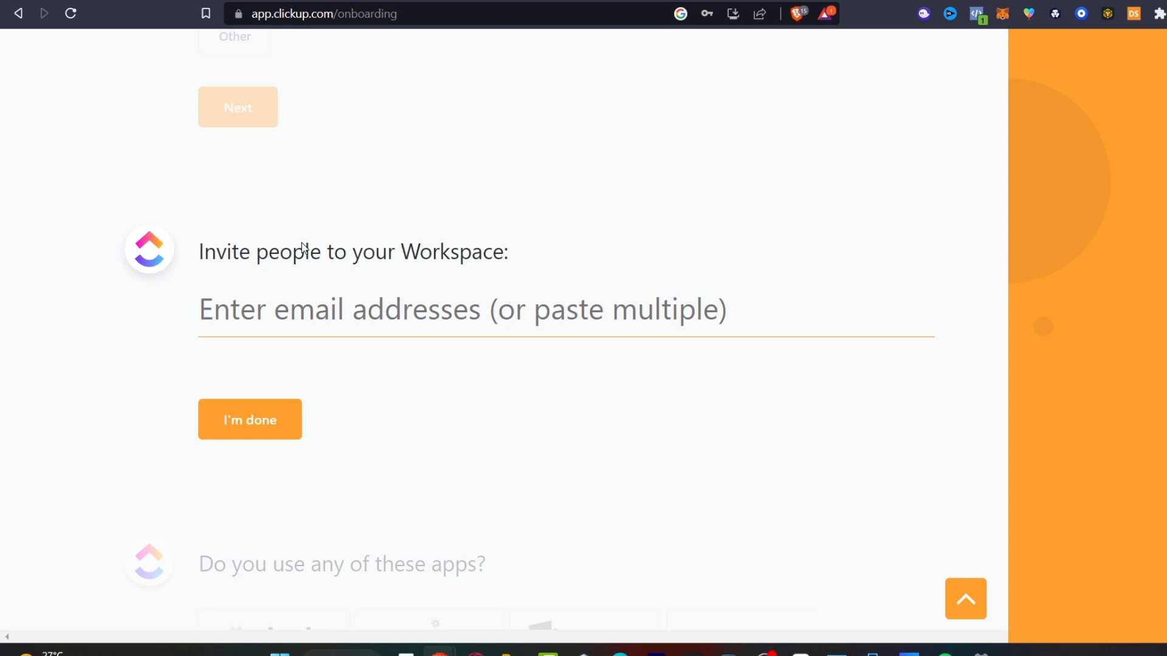
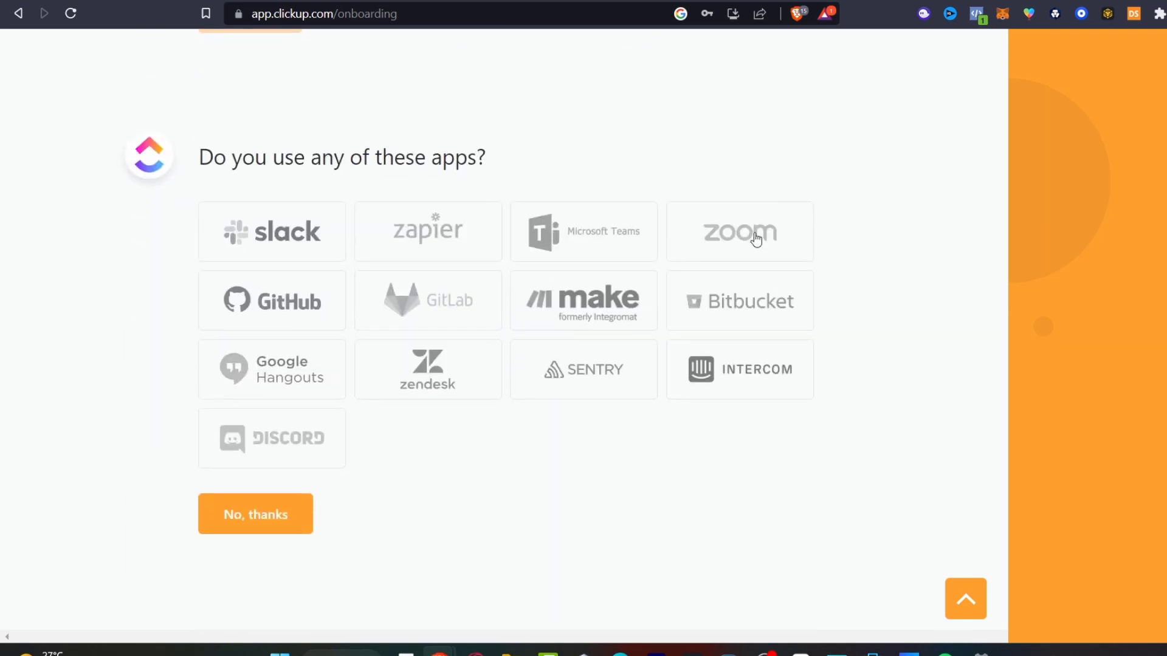
Step: Mark Zoom and Google Hangouts as apps in use
click(584, 301)
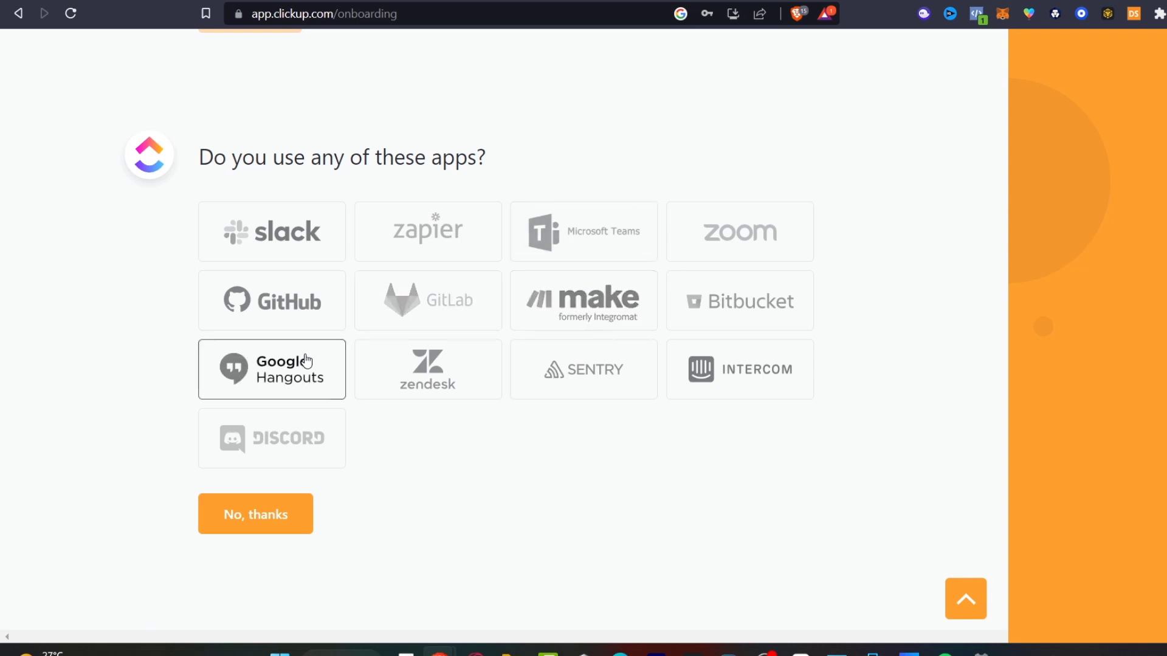
click(271, 437)
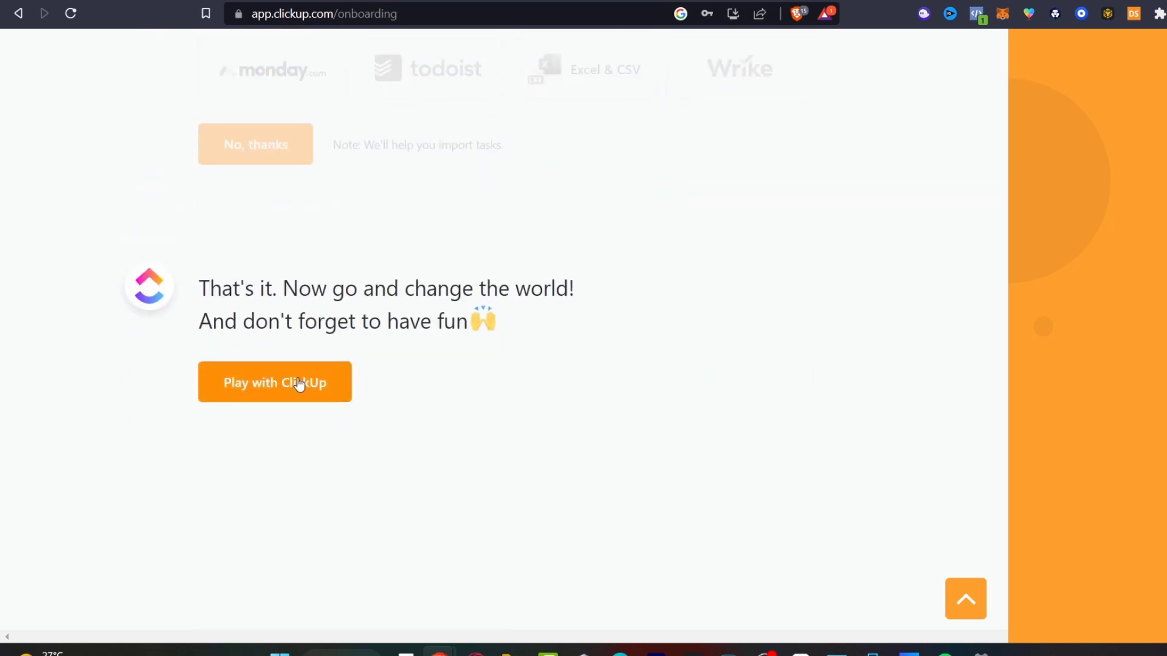
Step: Skip task import, finish onboarding and create the first List in the Space
click(275, 382)
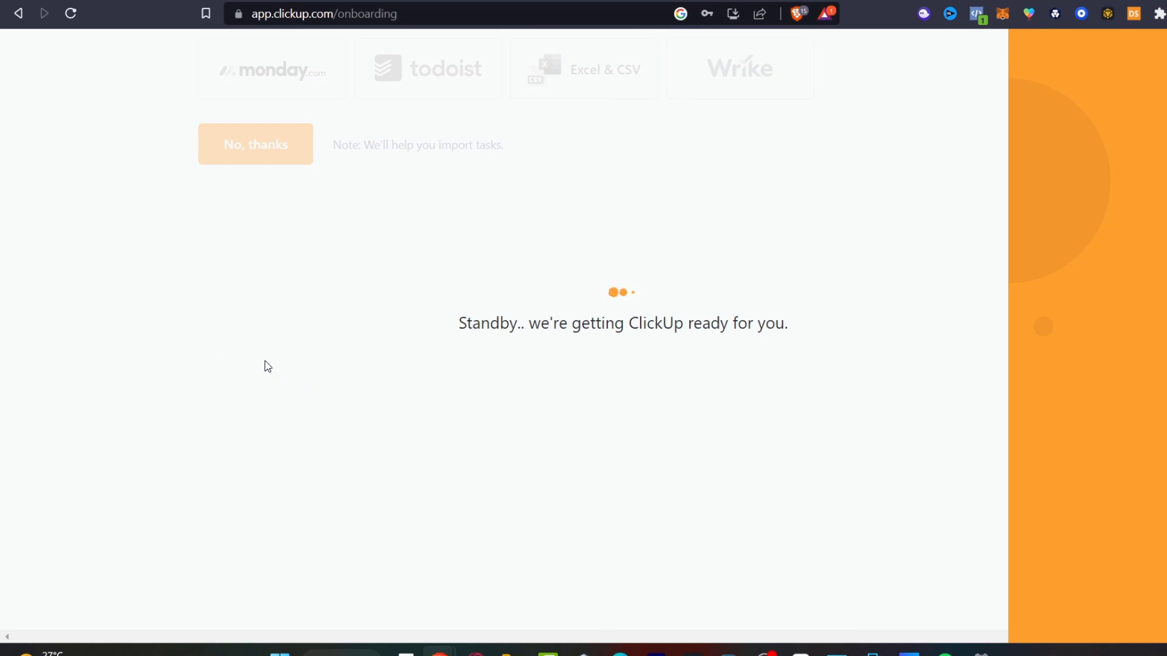
click(254, 145)
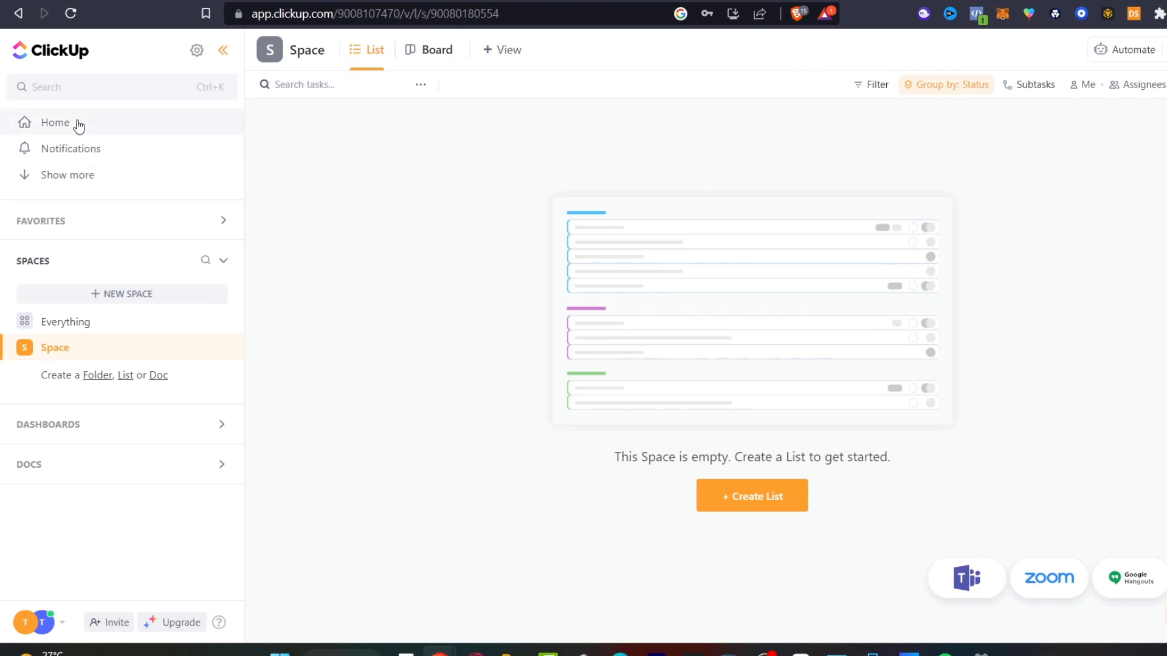
click(287, 619)
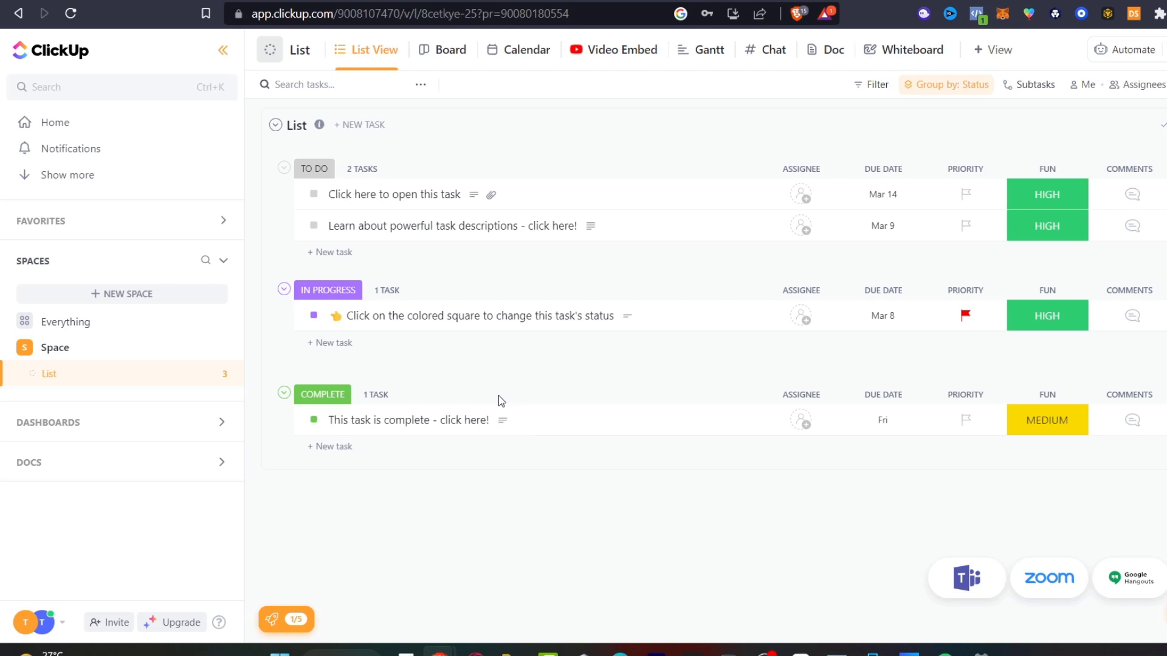
mouse_move(485, 431)
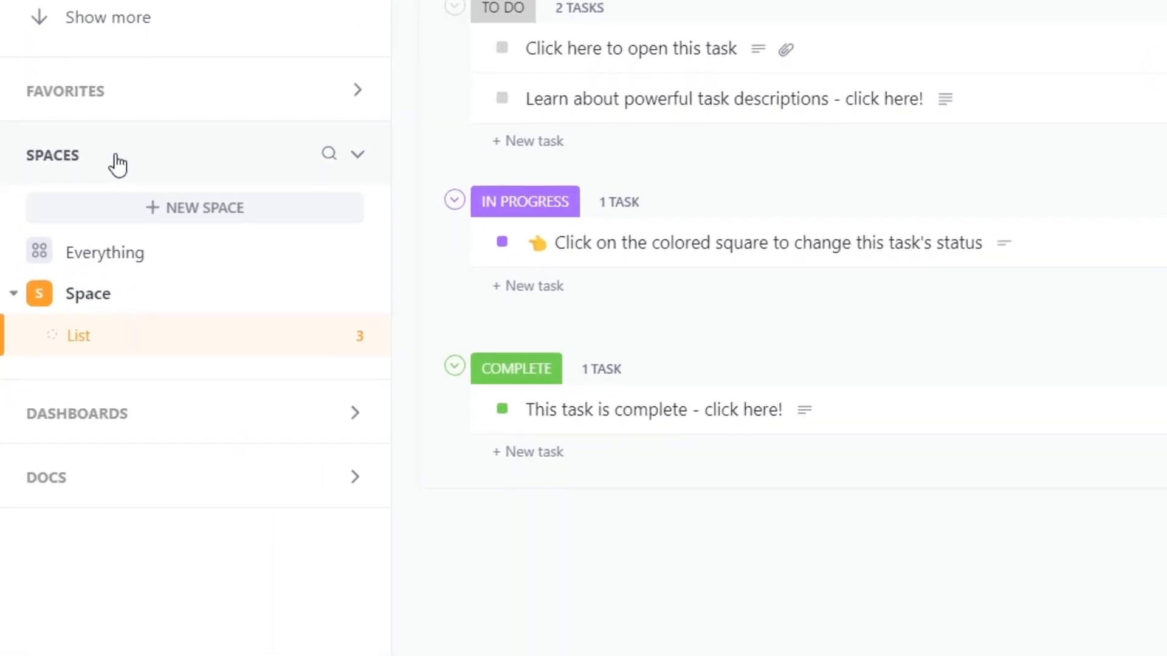
mouse_move(139, 311)
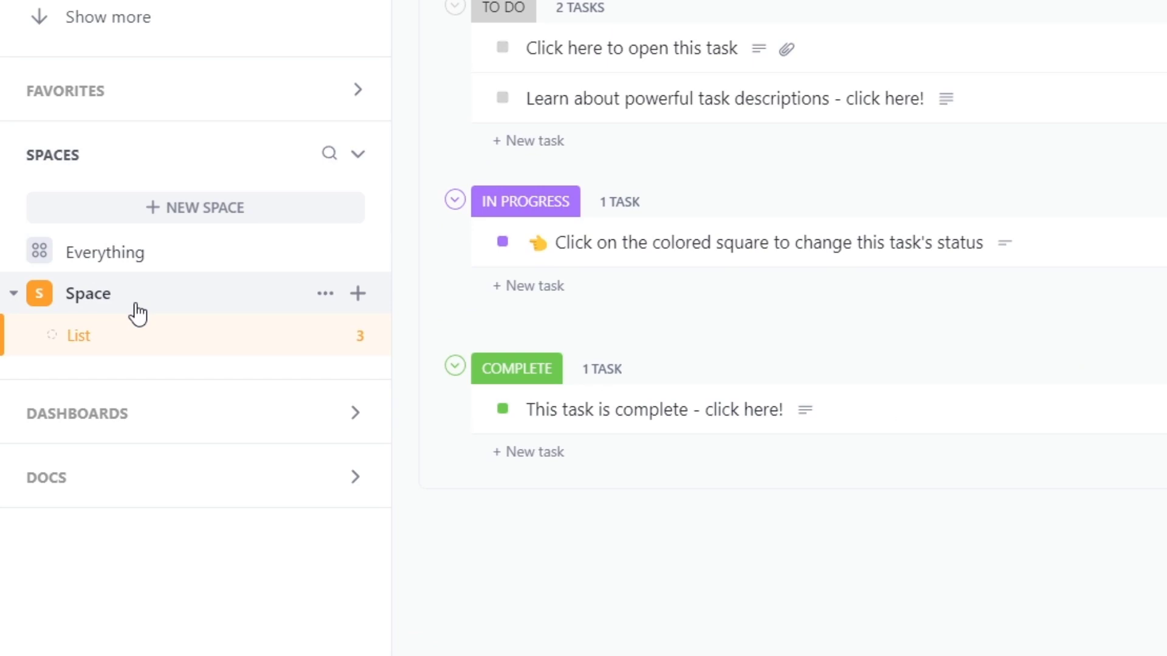
Step: Add a new dashboard under My Private Dashboards in the sidebar
click(356, 154)
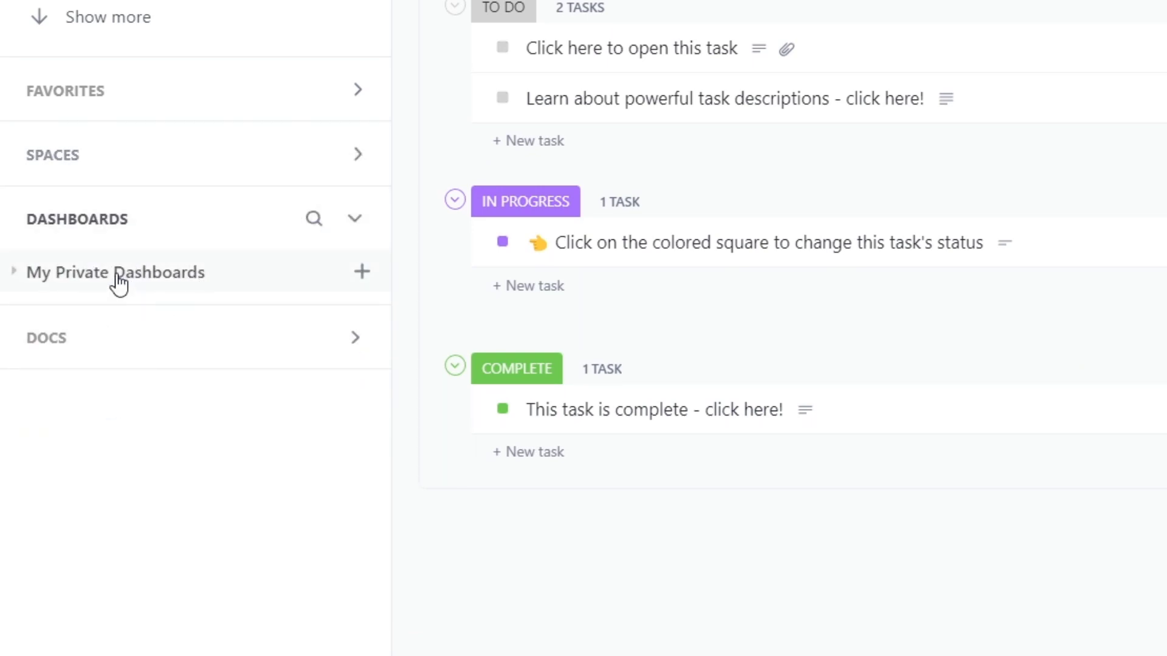
click(12, 271)
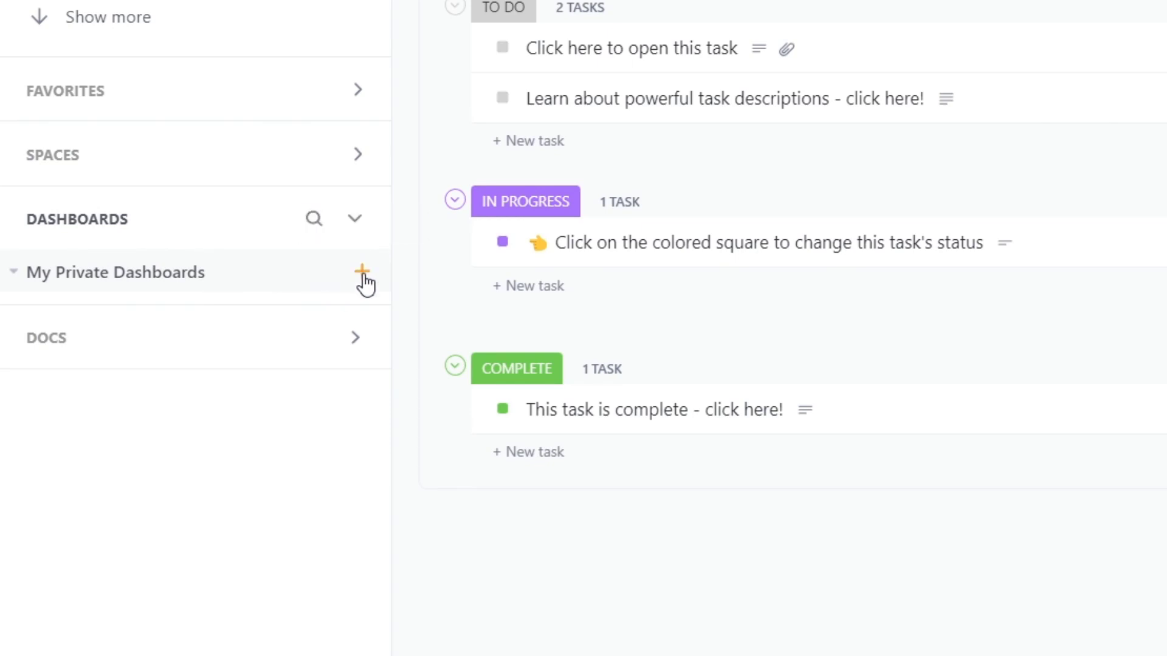
click(362, 271)
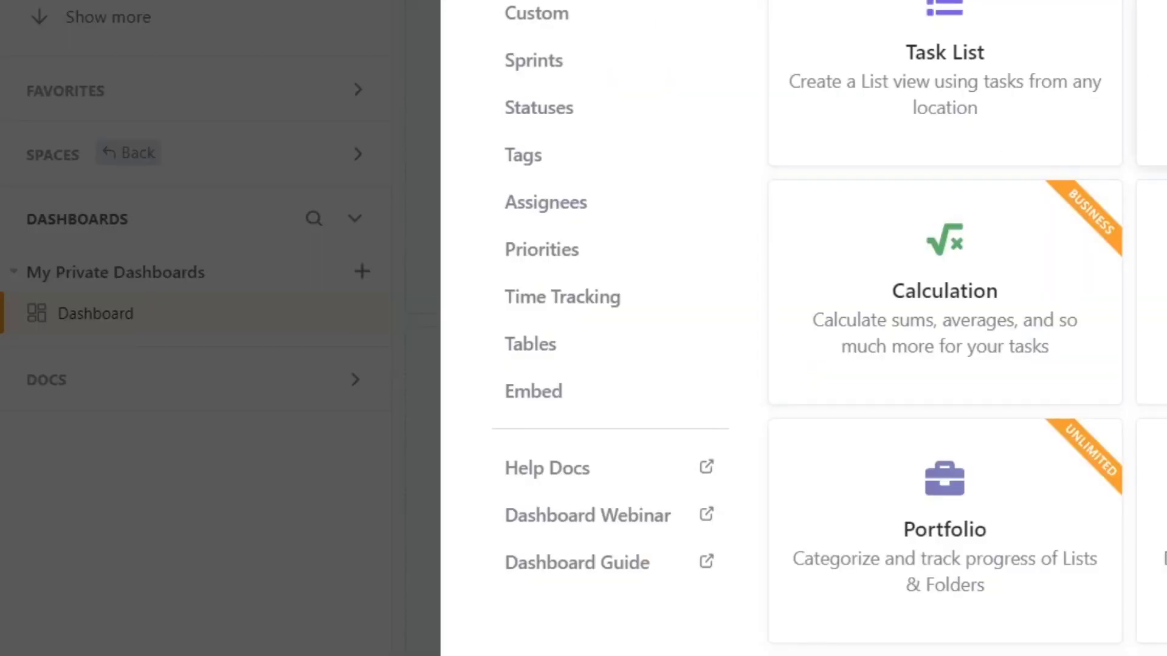
Step: Add a Task List widget named 'Dues for March 2023' and choose its task location
click(943, 82)
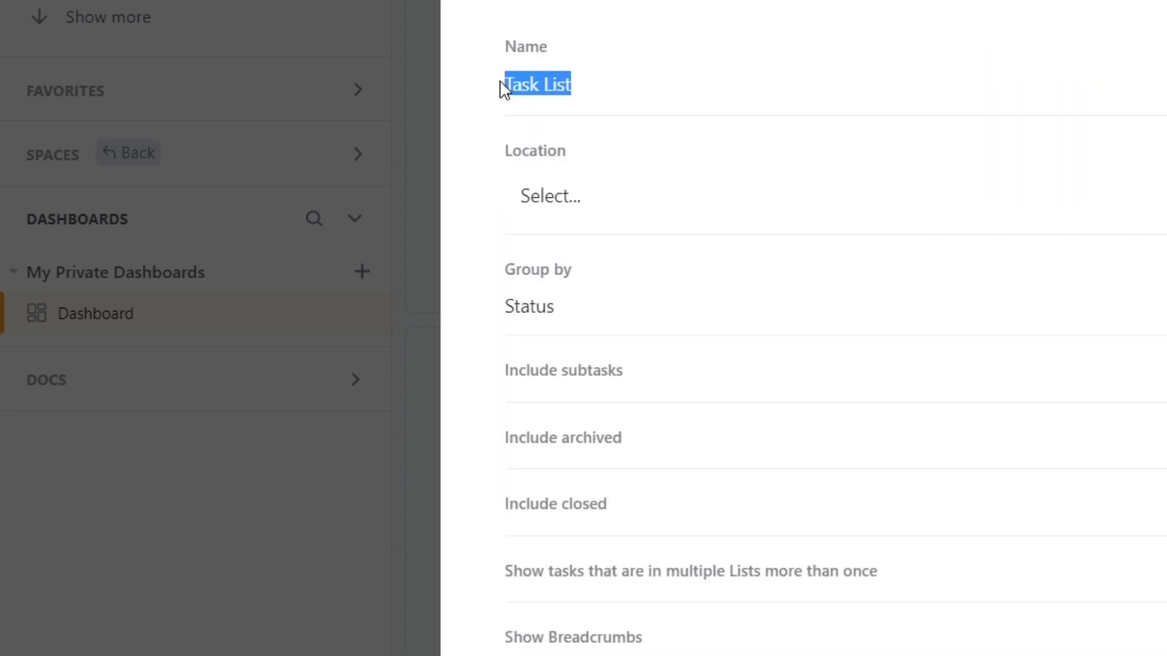
text(Ques)
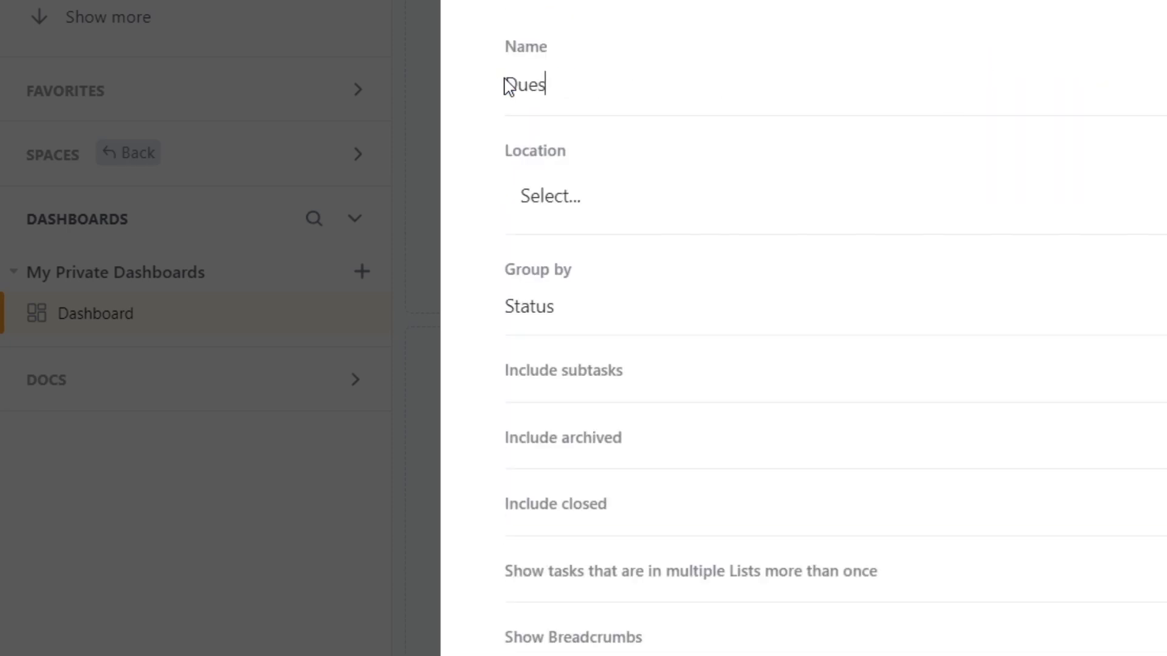
text(for March 2)
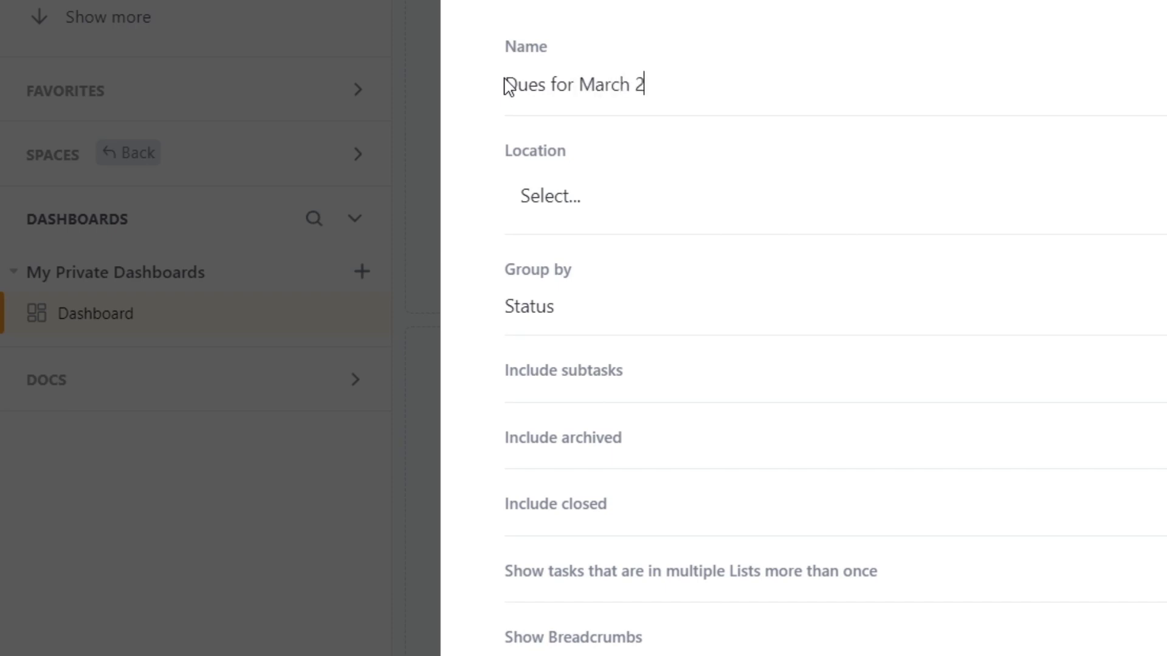
click(549, 197)
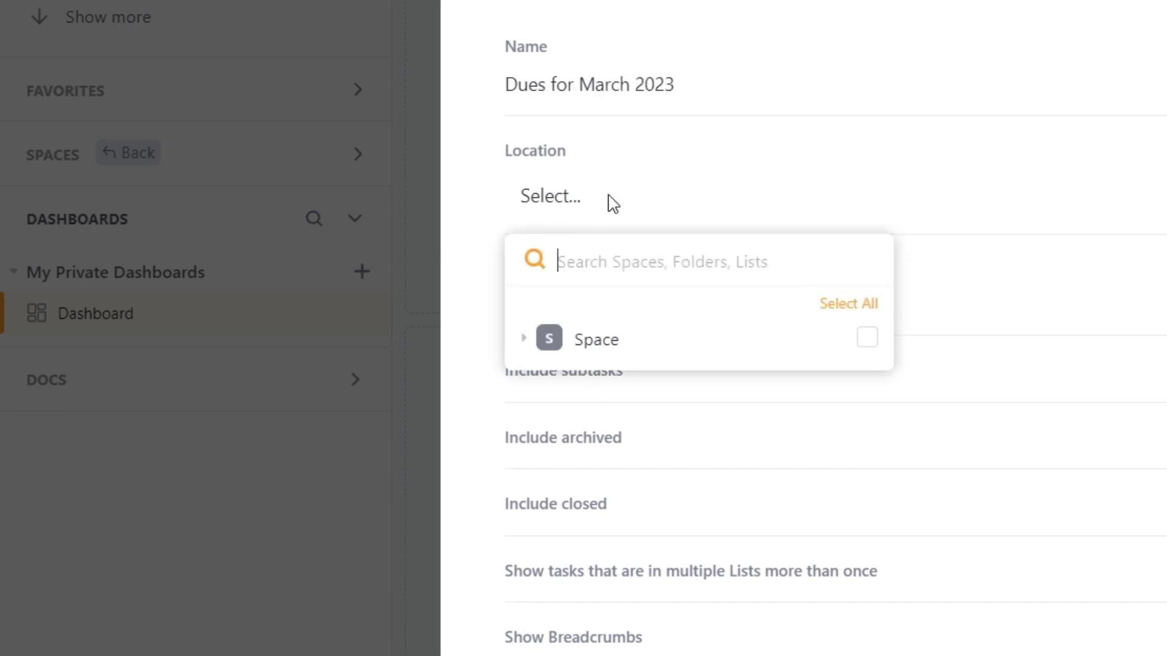
mouse_move(917, 370)
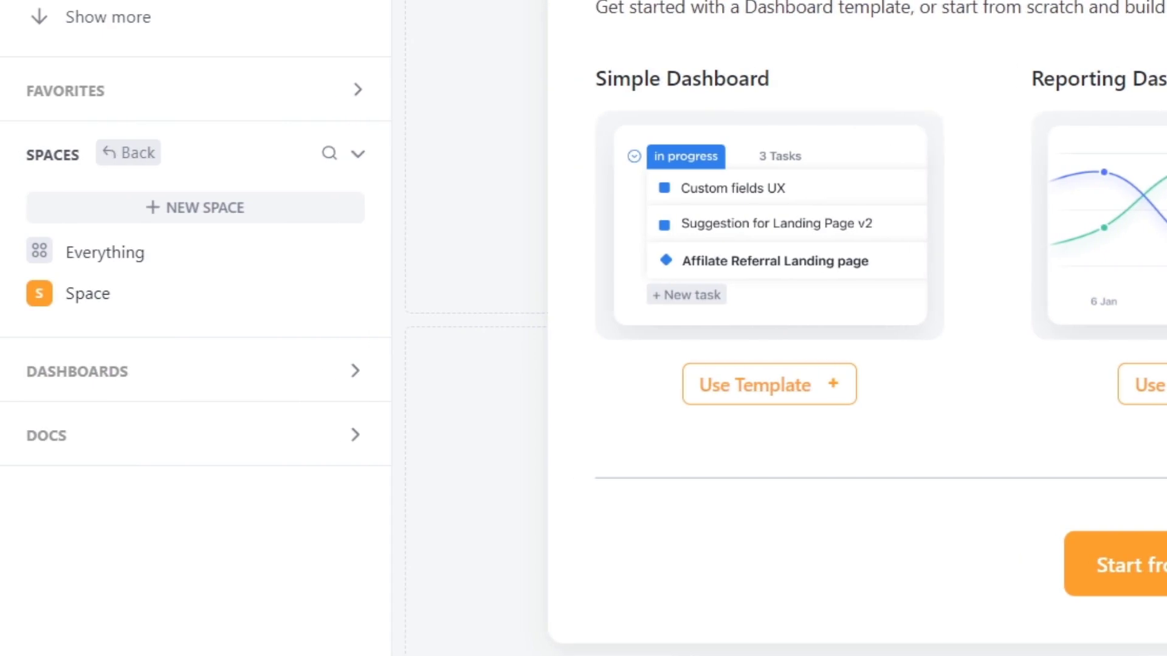
Step: Return from the dashboard to the Space's List of starter tasks
click(88, 292)
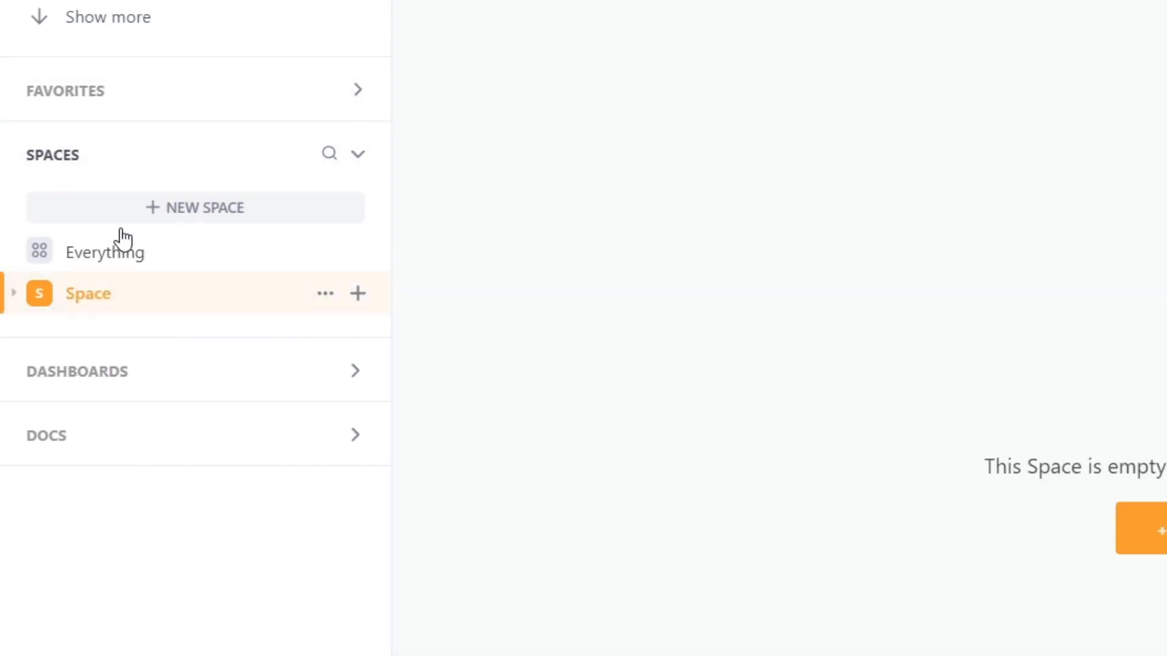
click(88, 293)
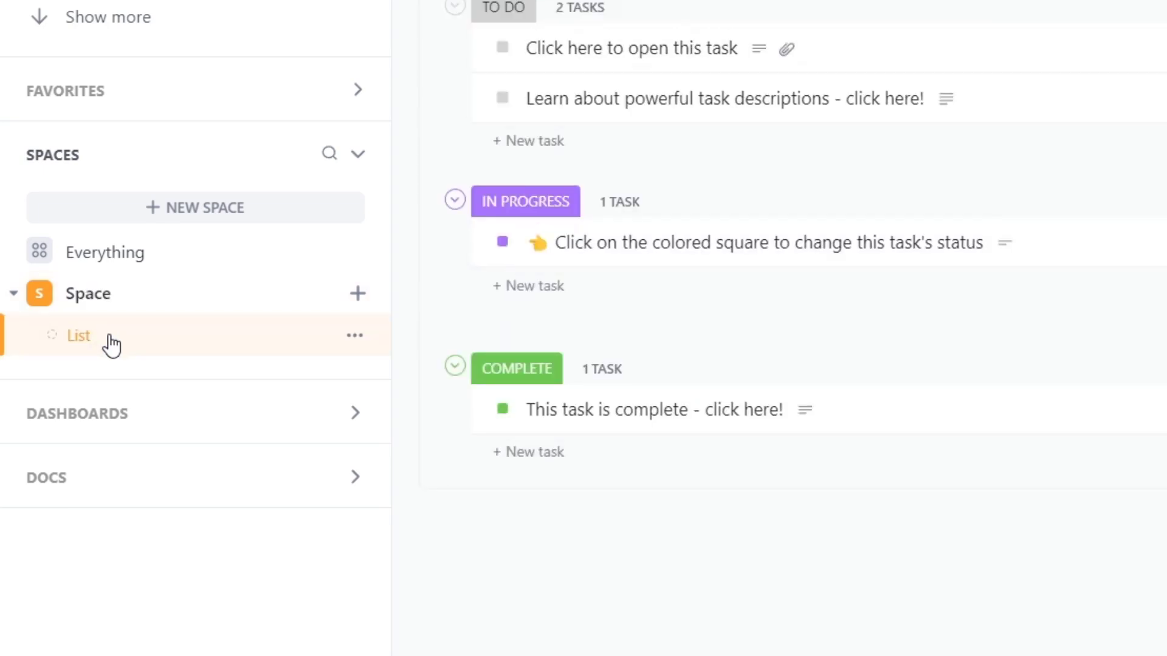
mouse_move(199, 165)
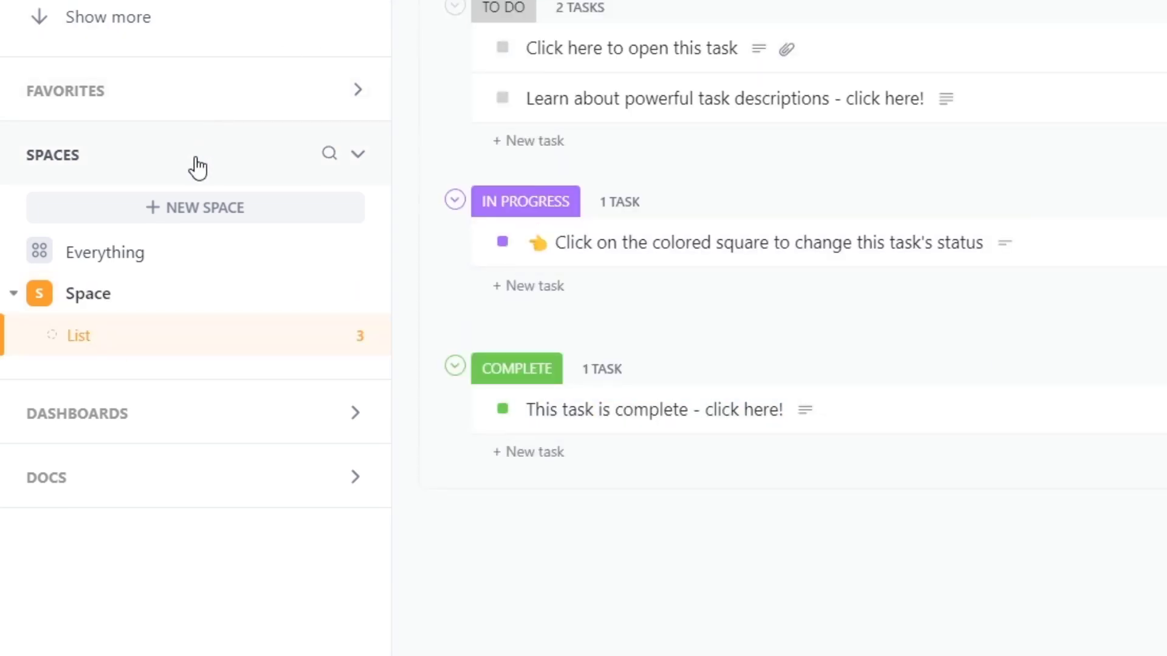
mouse_move(226, 420)
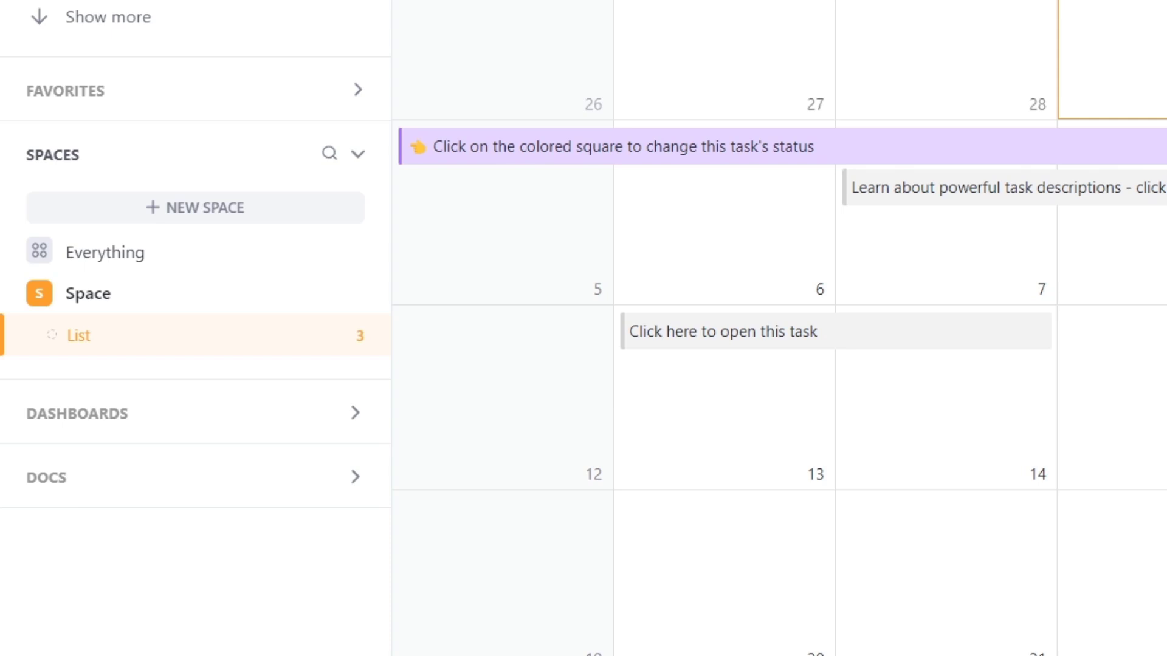
mouse_move(1087, 308)
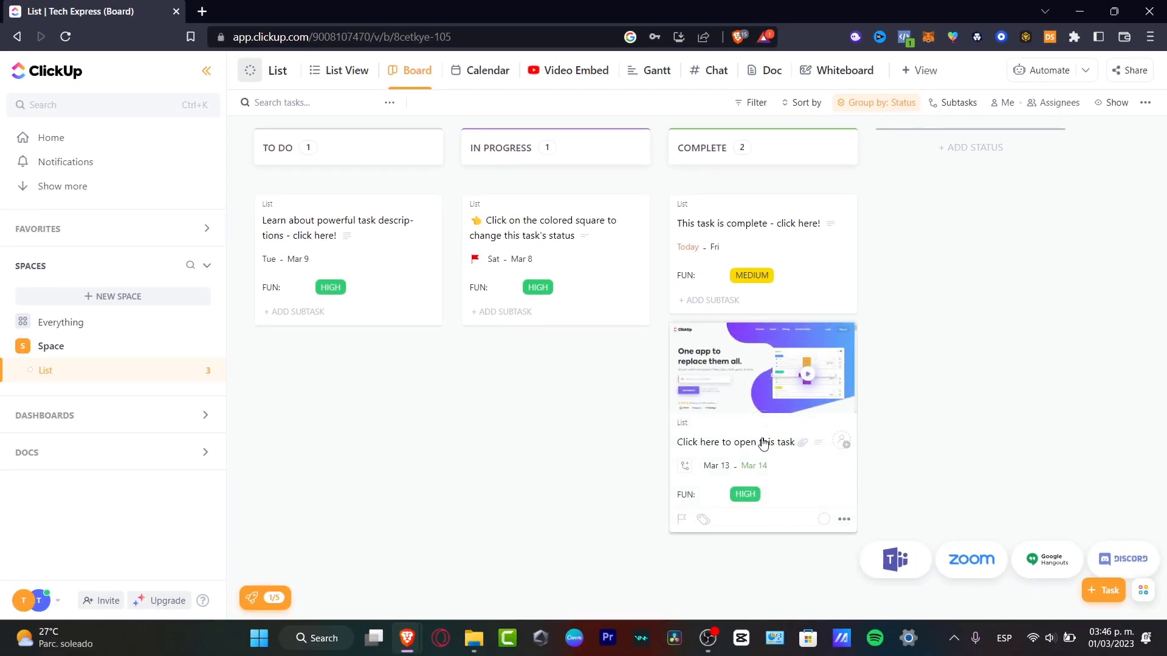
mouse_move(823, 519)
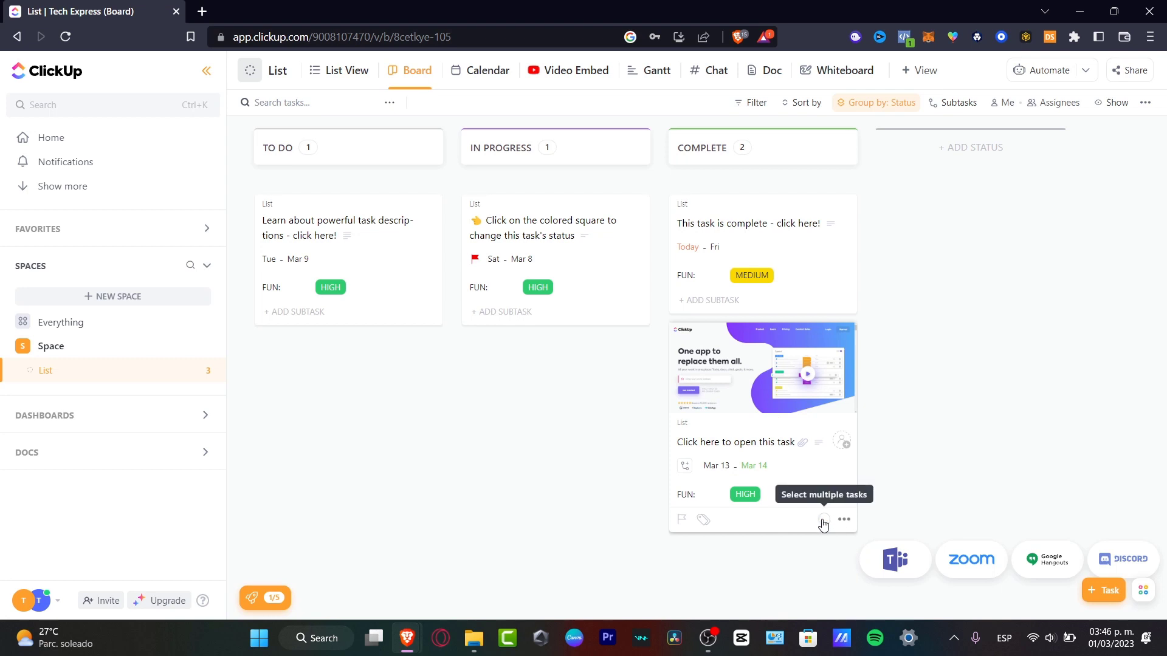
mouse_move(753, 497)
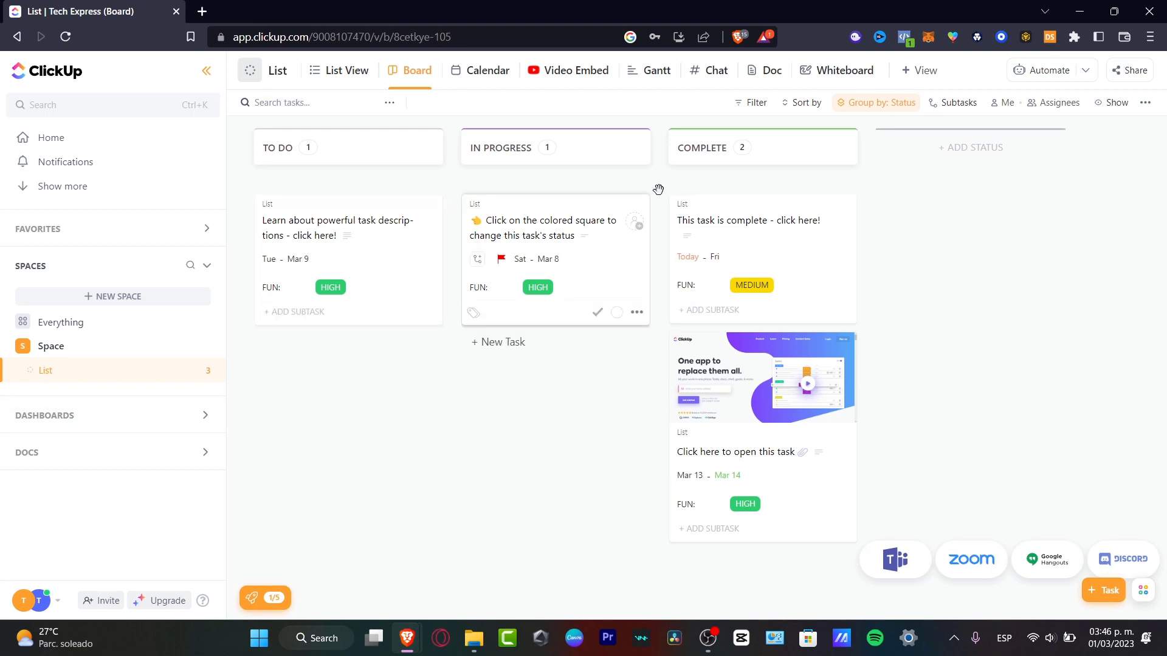
mouse_move(954, 149)
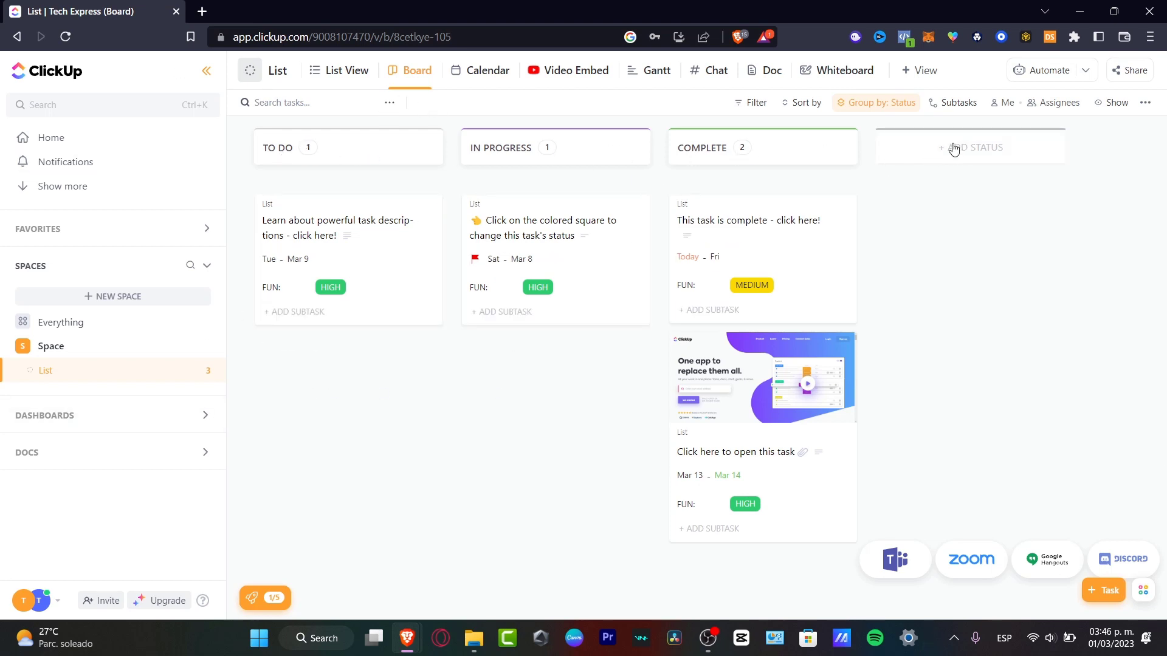
Step: Switch the List to Board view with the task card under Complete
click(969, 147)
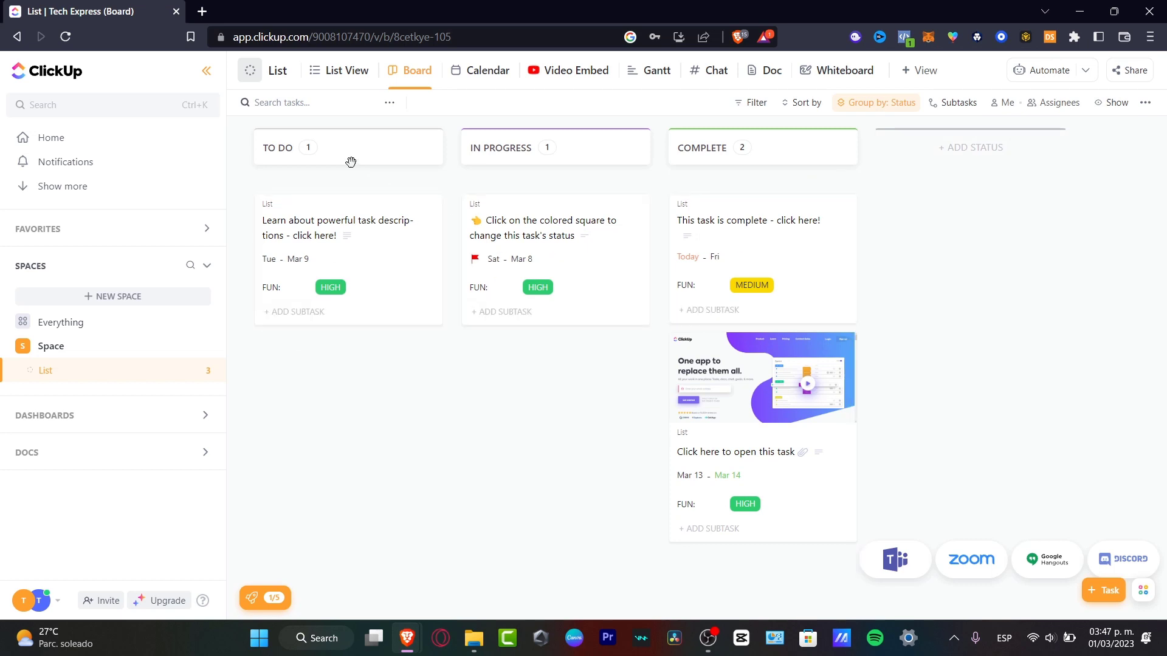
mouse_move(360, 213)
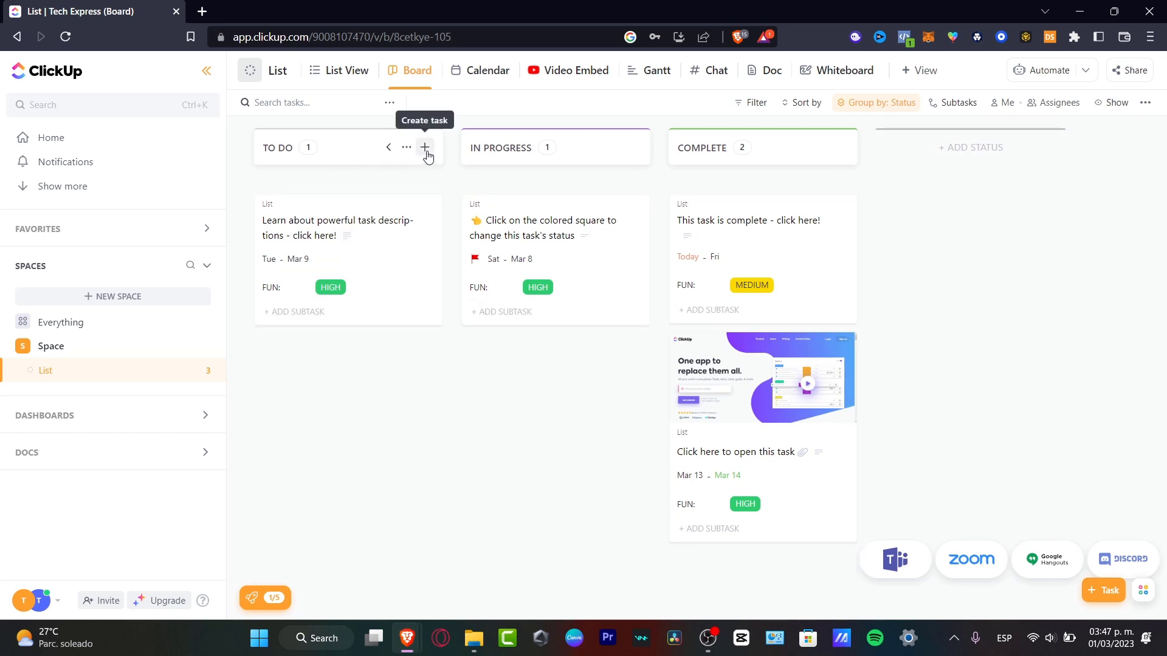
Step: Create the To Do task 'Record a Youtube Video' in the List and save it
click(427, 147)
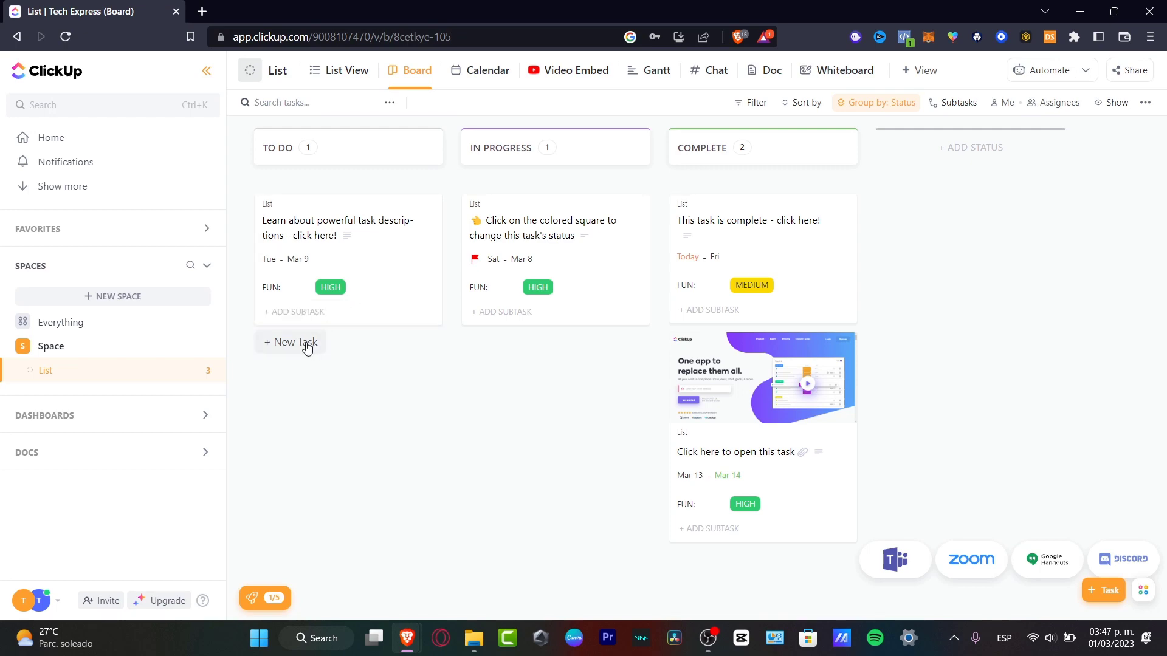
click(290, 343)
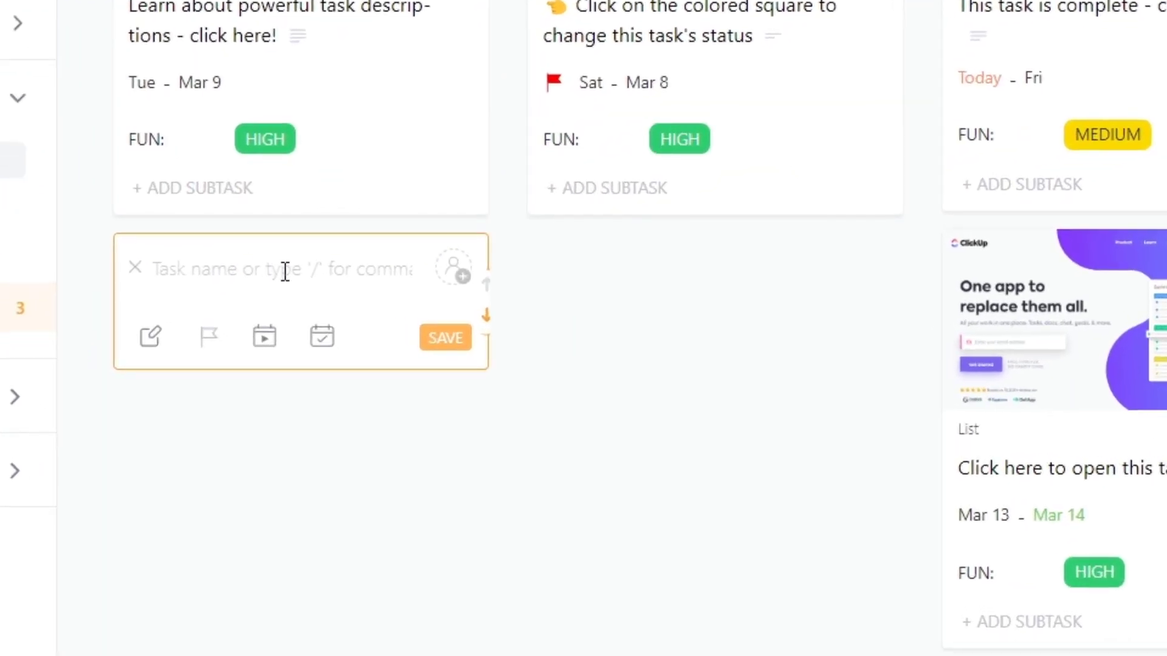
mouse_move(409, 333)
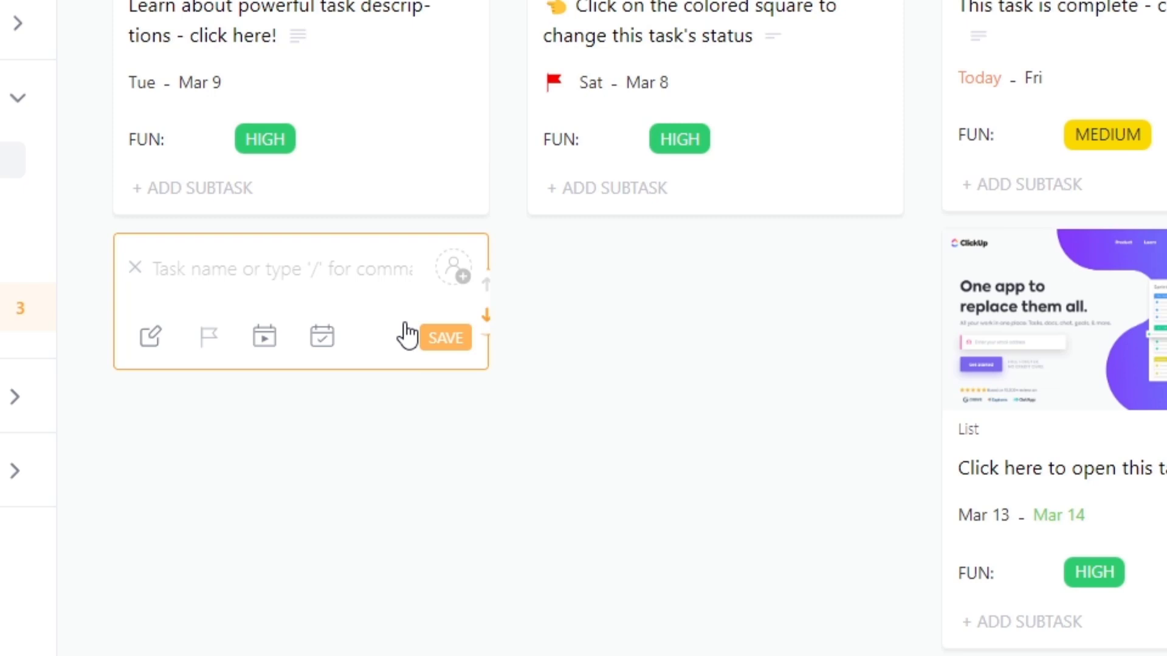
text(rECO)
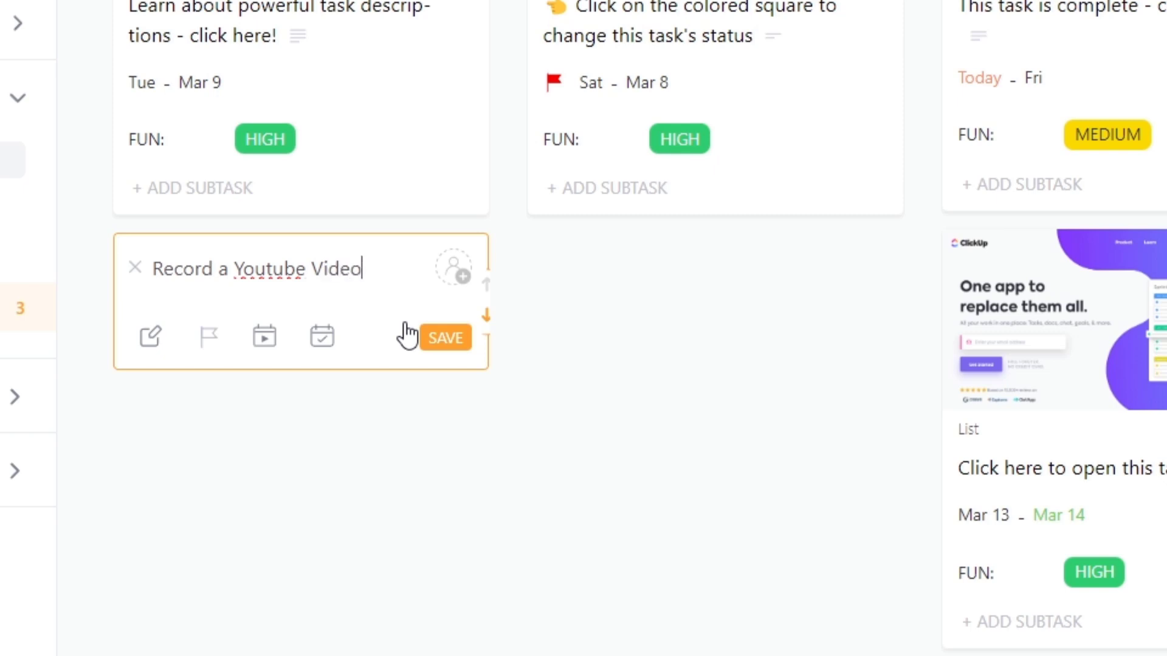
click(444, 337)
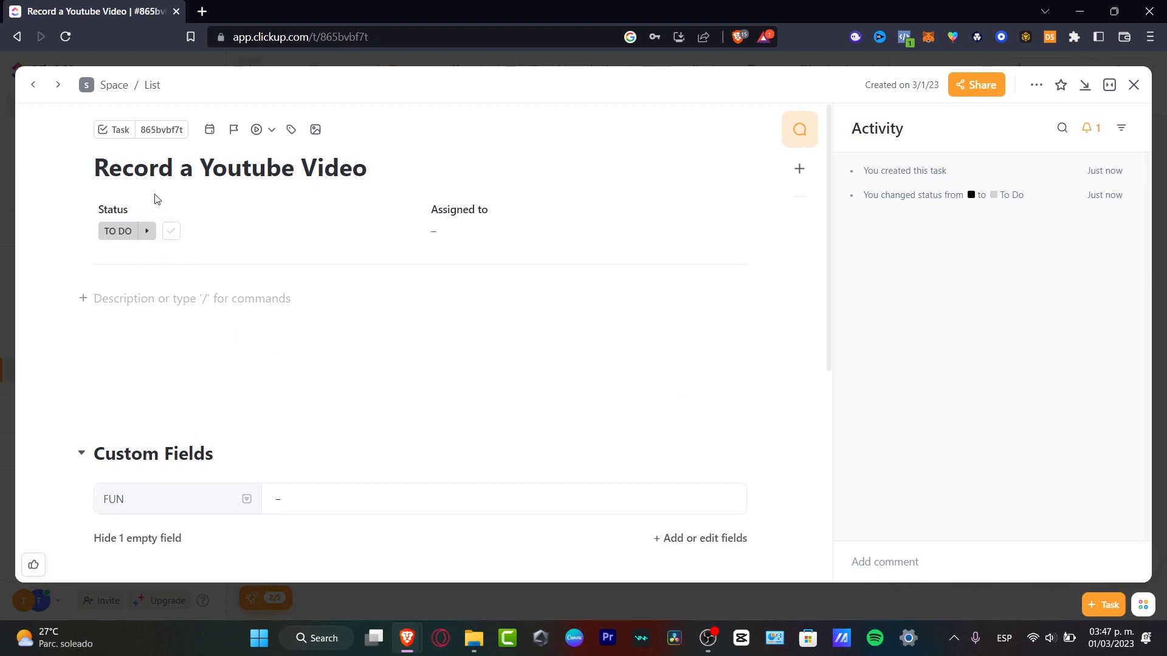
Step: Give the task a due date of Monday, March 6 via the calendar picker
click(209, 130)
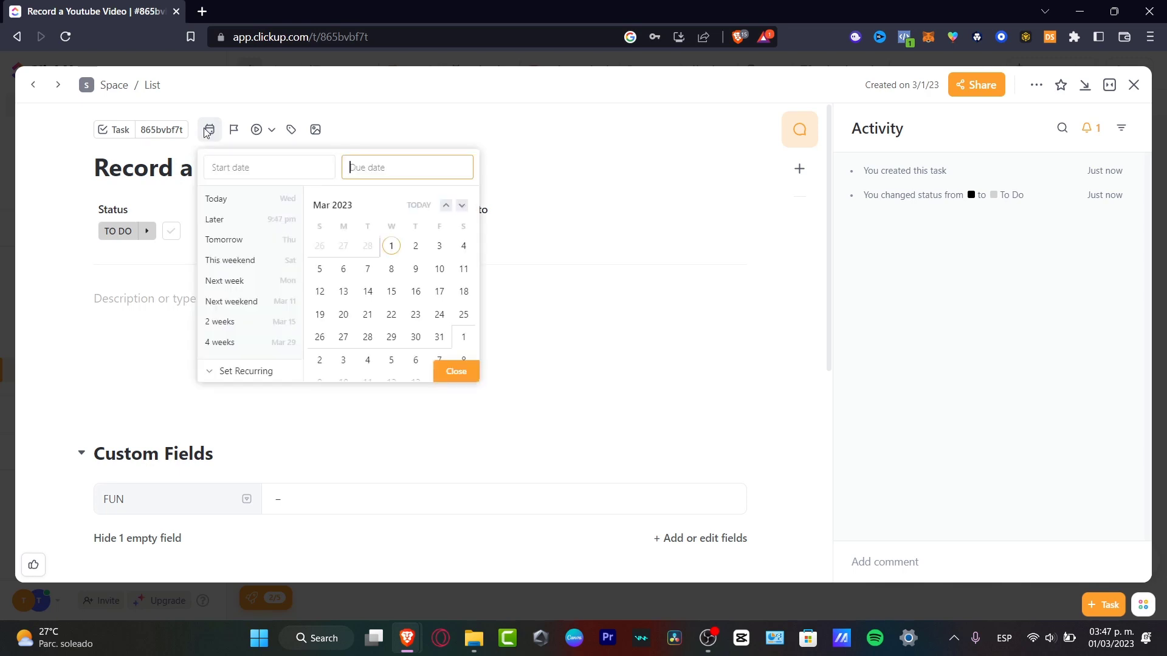
mouse_move(251, 273)
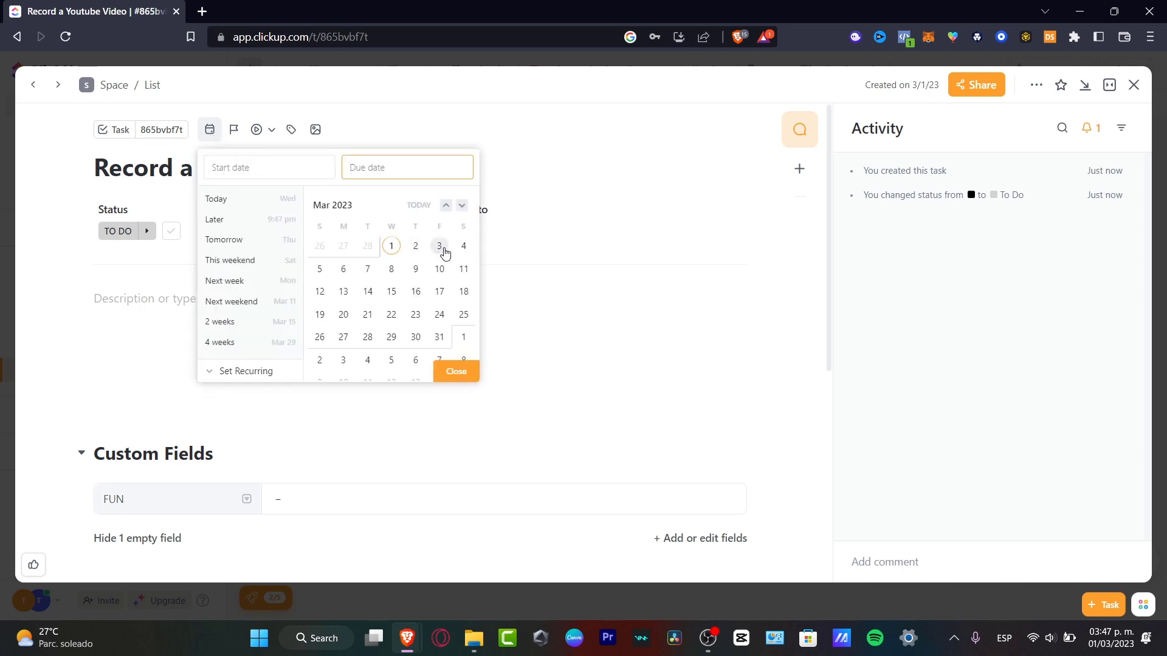
click(342, 269)
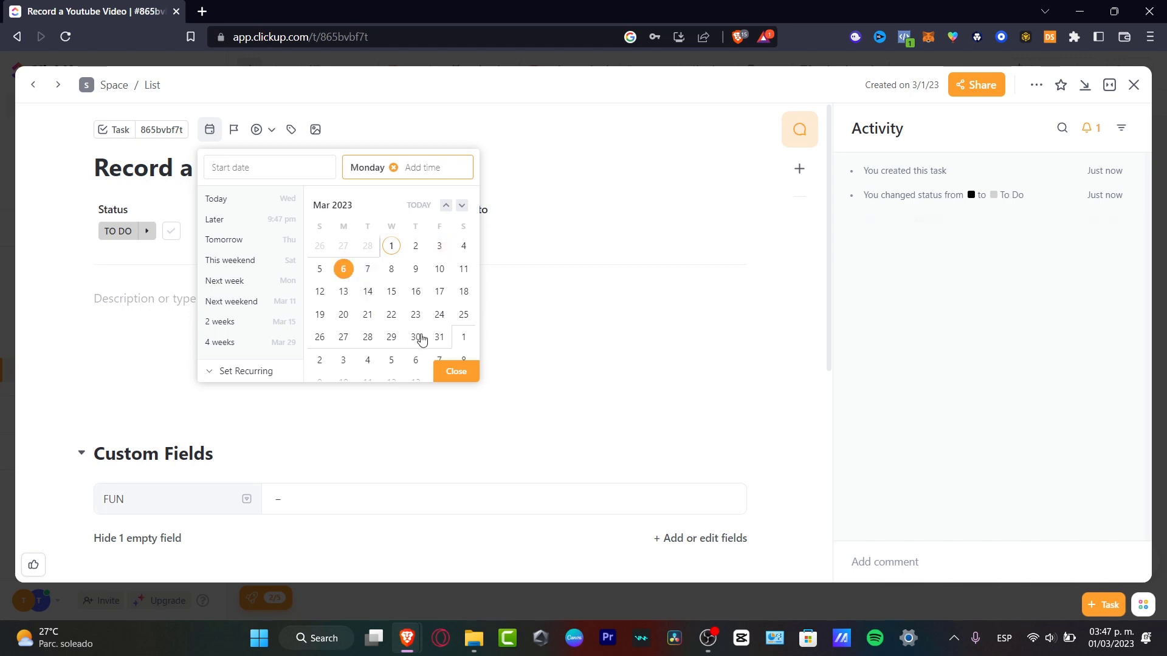
click(454, 371)
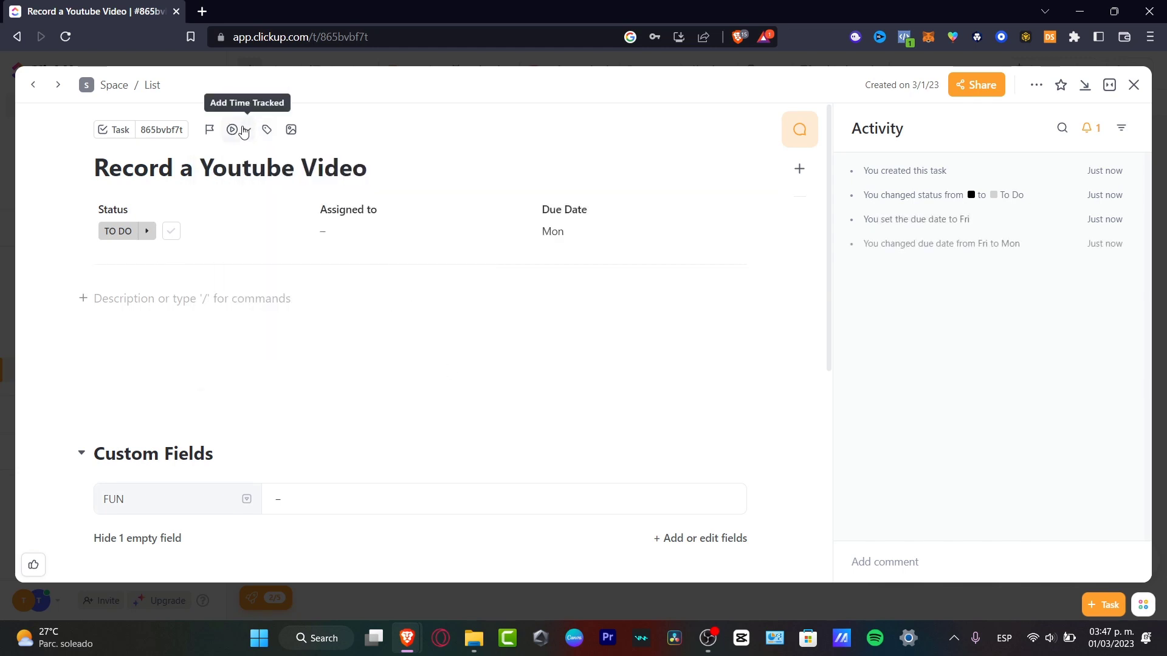
Step: Track about ten seconds of time on the task and edit its description
click(232, 129)
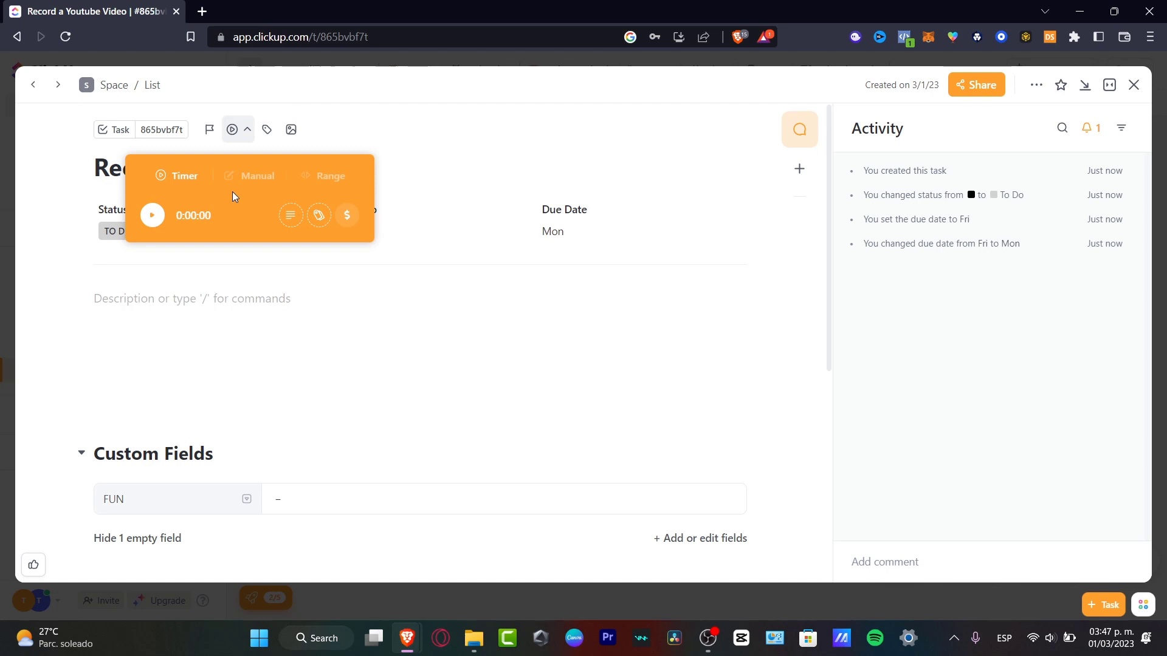
mouse_move(4, 423)
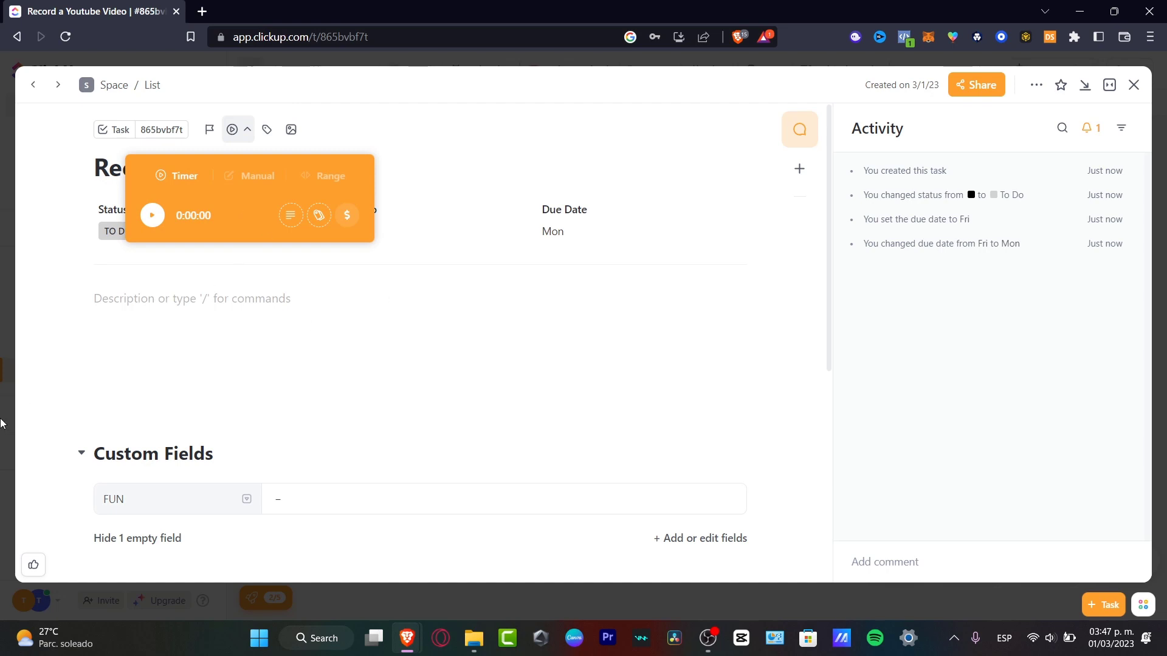
mouse_move(72, 349)
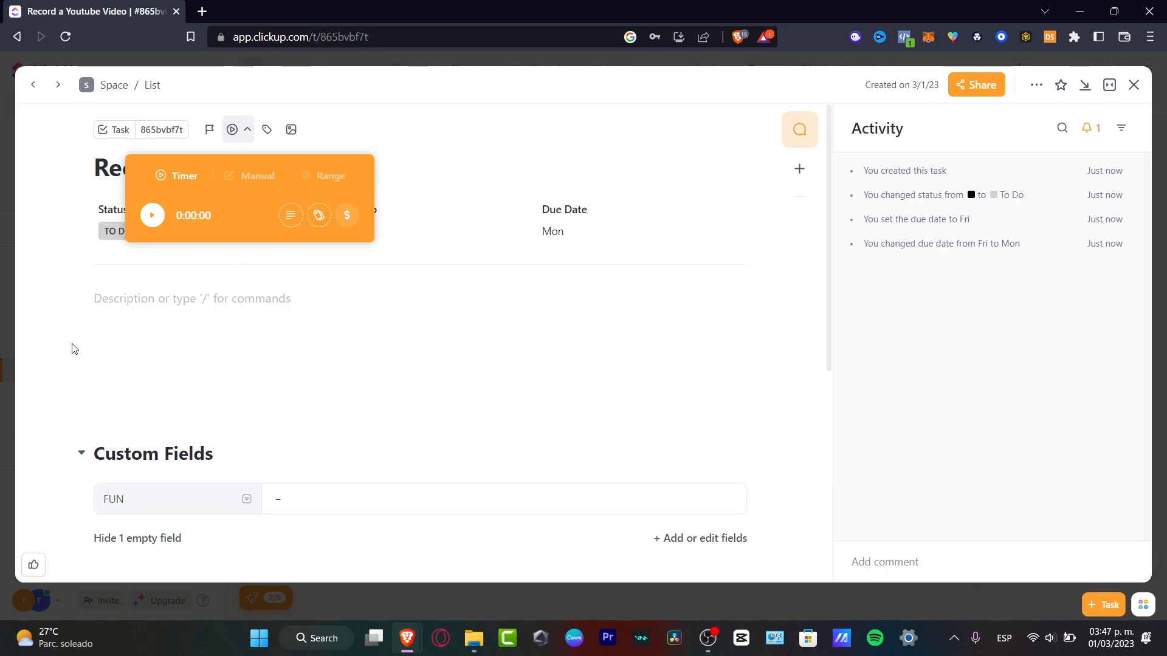
mouse_move(153, 216)
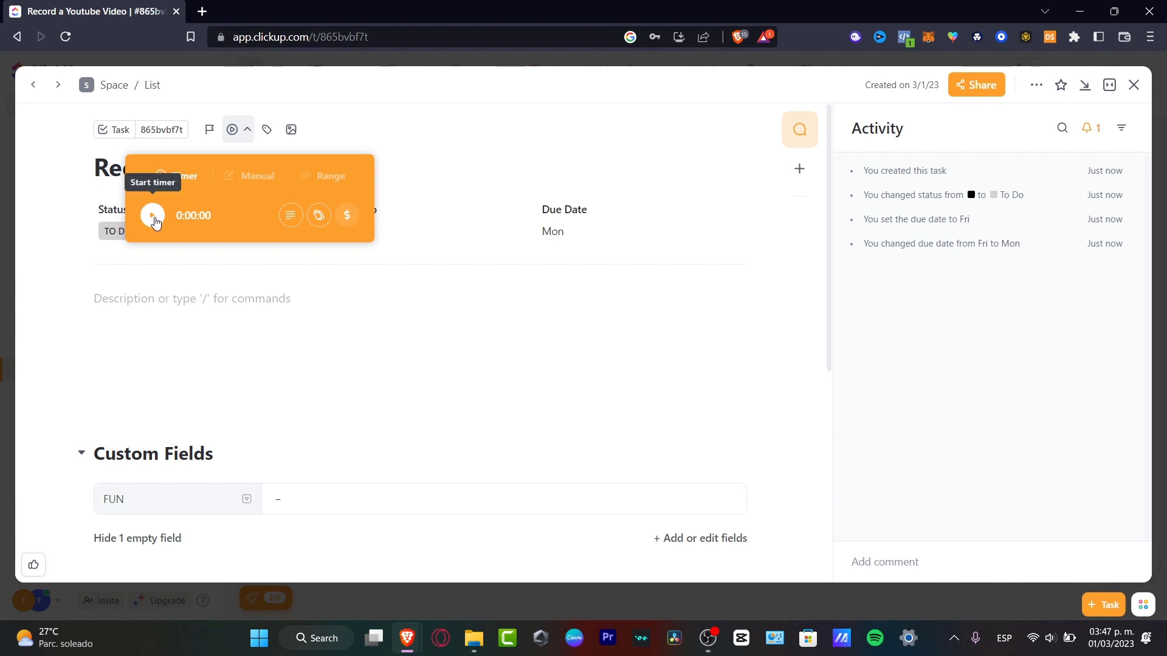
click(153, 217)
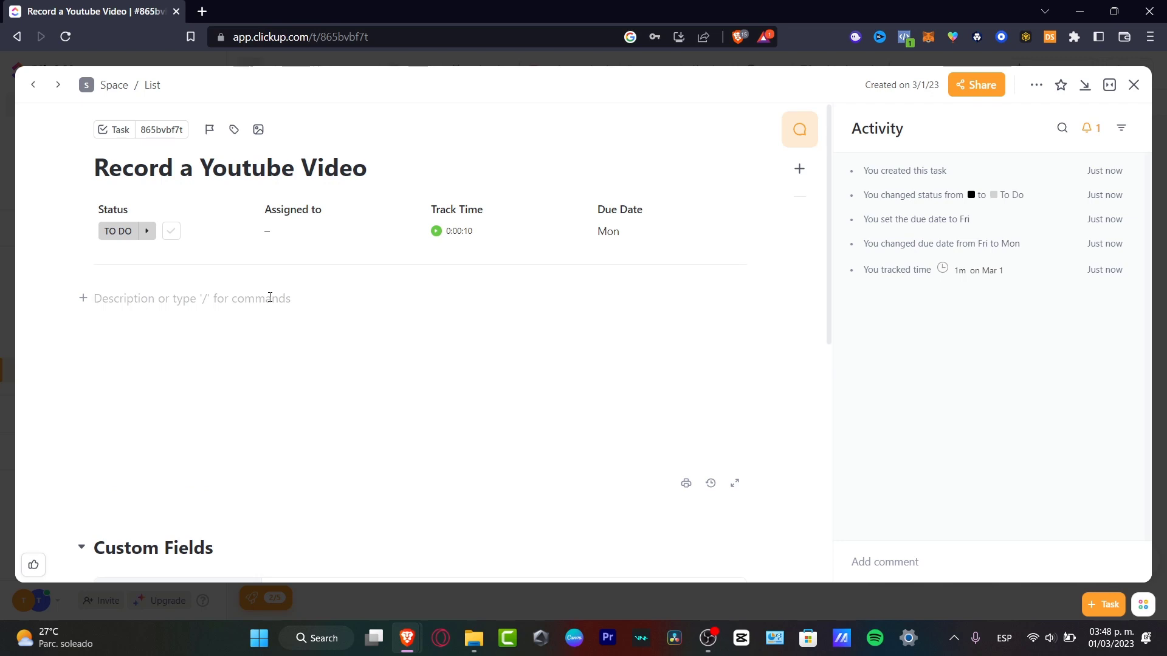
scroll(down, 3)
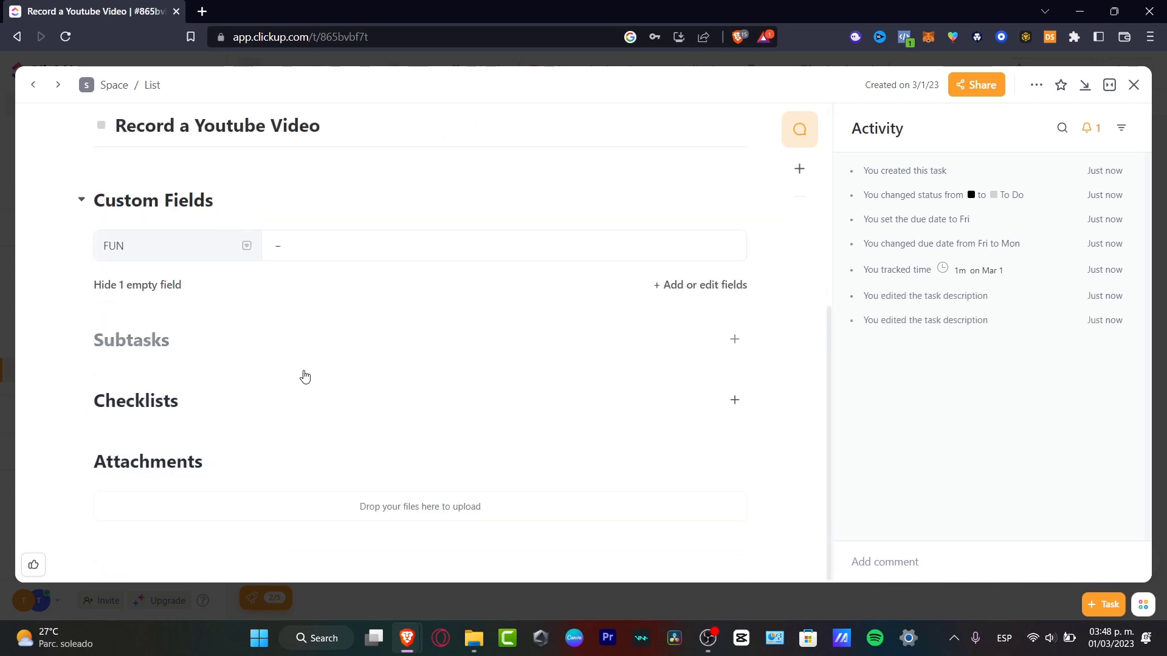
mouse_move(242, 412)
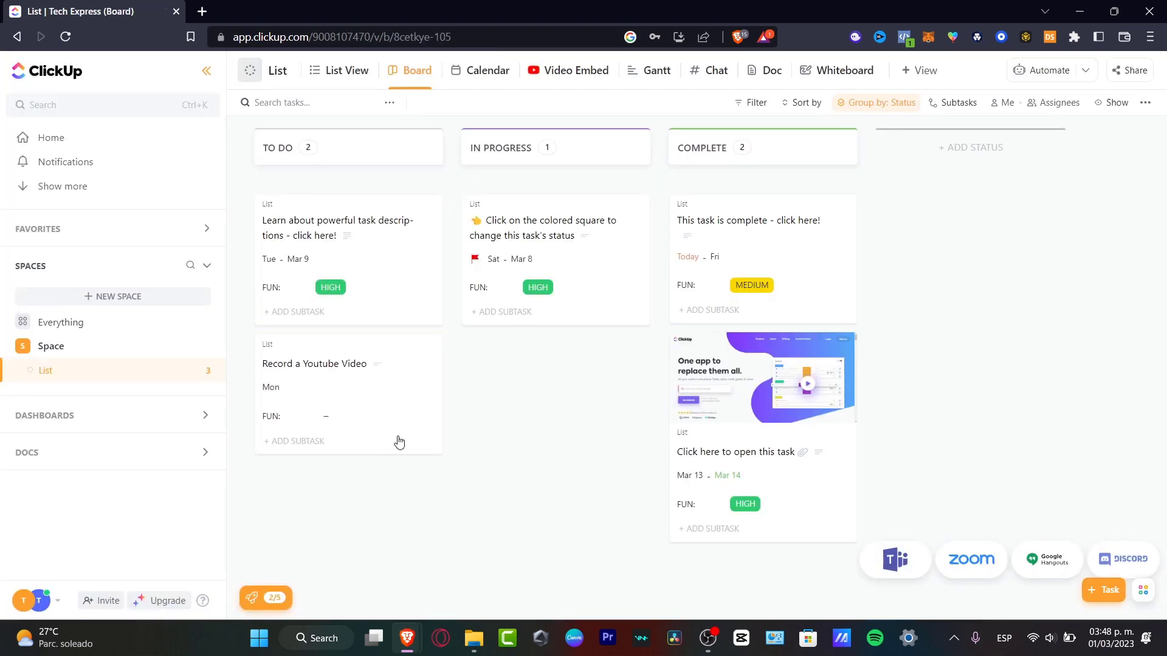
mouse_move(393, 408)
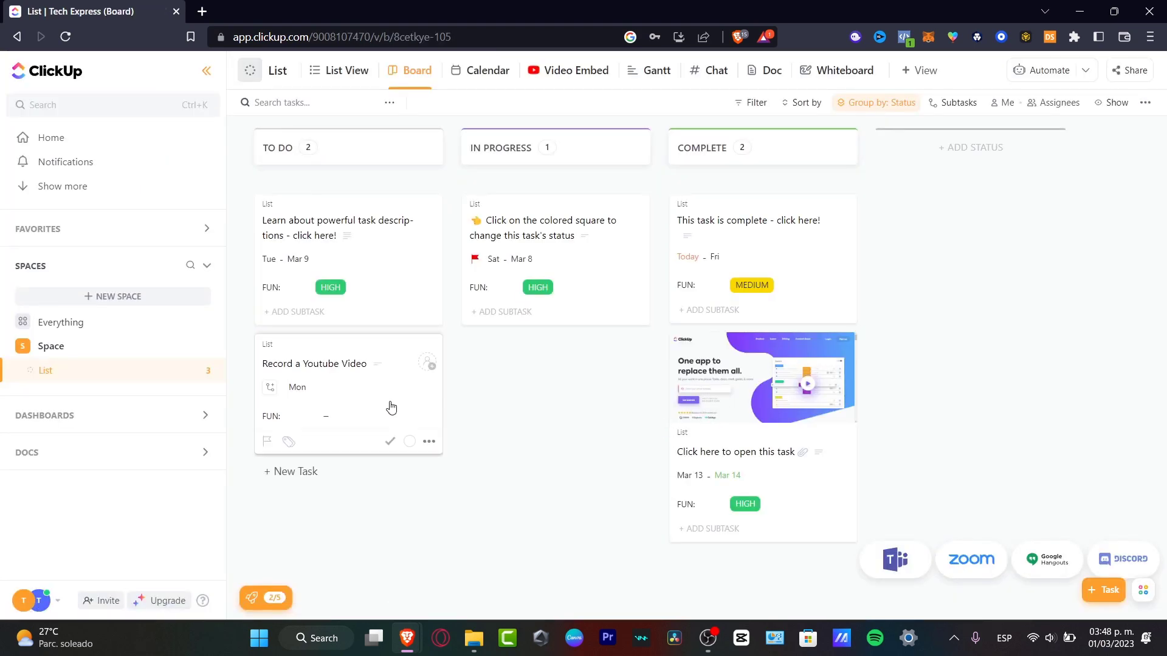
mouse_move(429, 366)
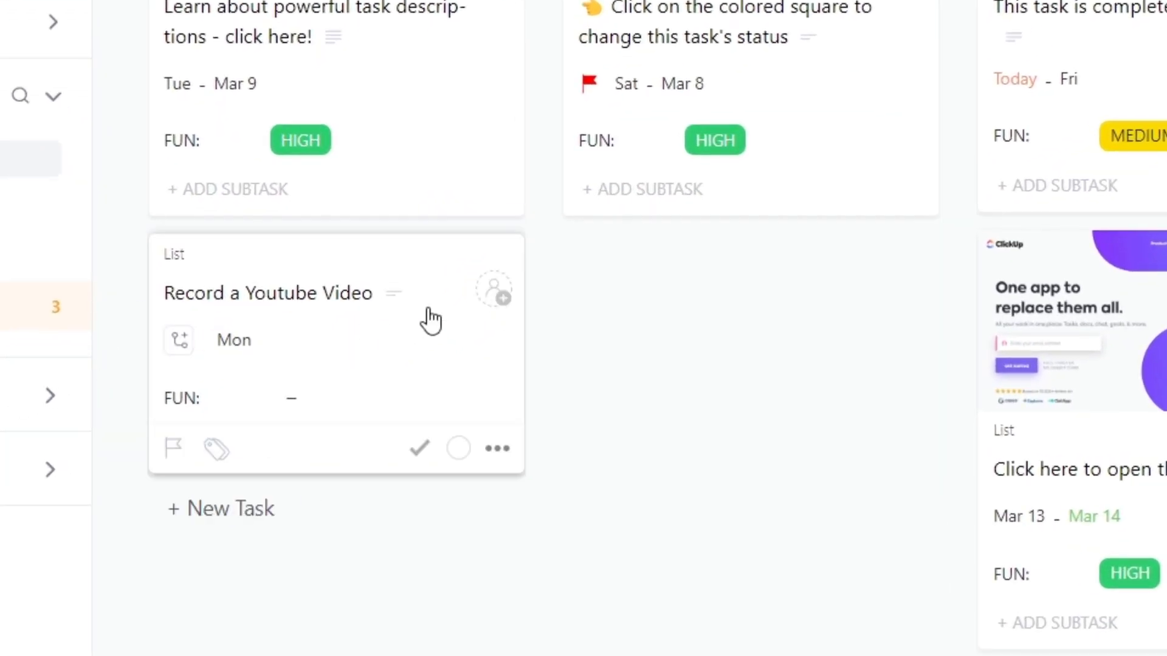
Step: Assign the Record a Youtube Video card to Me and the invited teammate
click(494, 289)
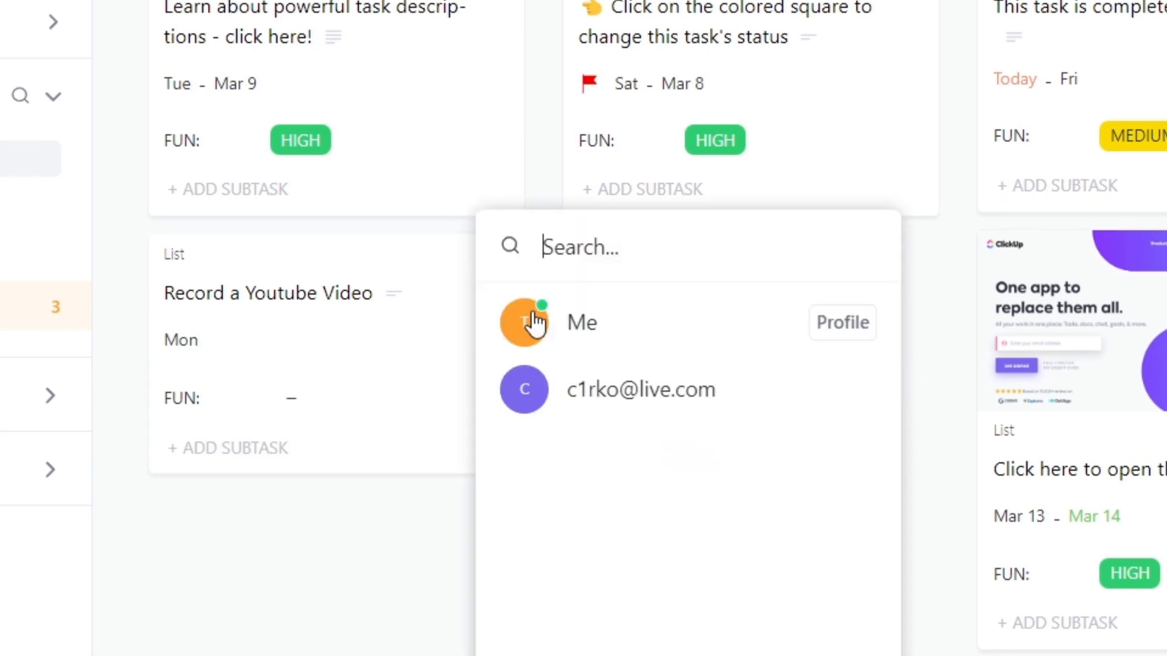
mouse_move(802, 343)
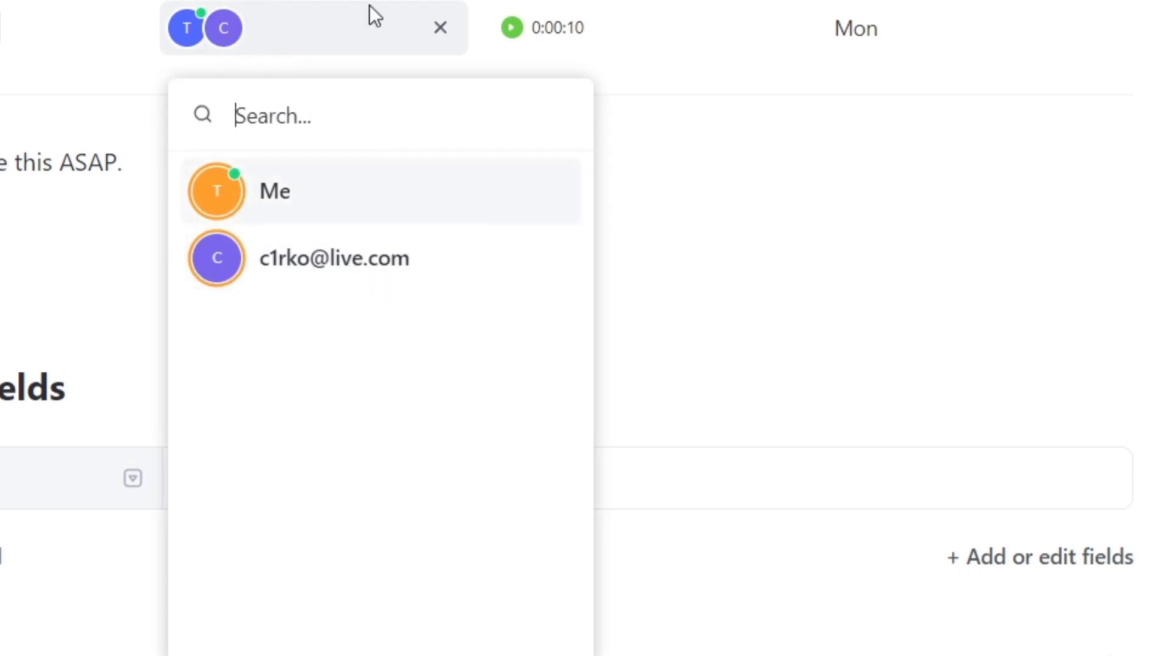
click(440, 27)
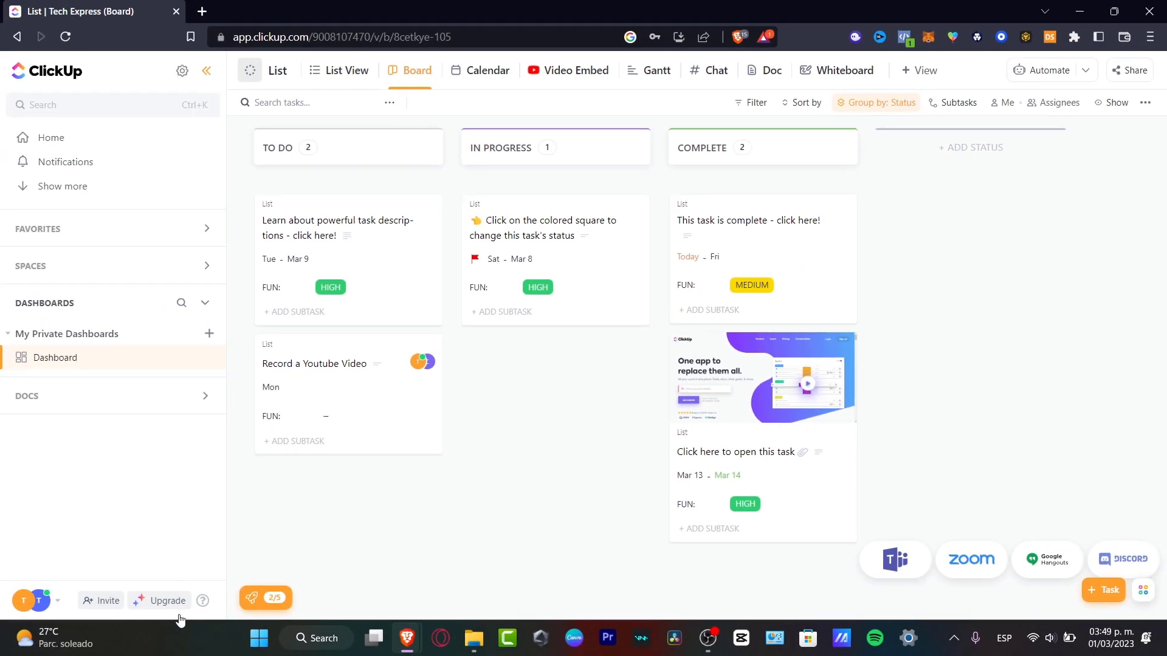
mouse_move(62, 285)
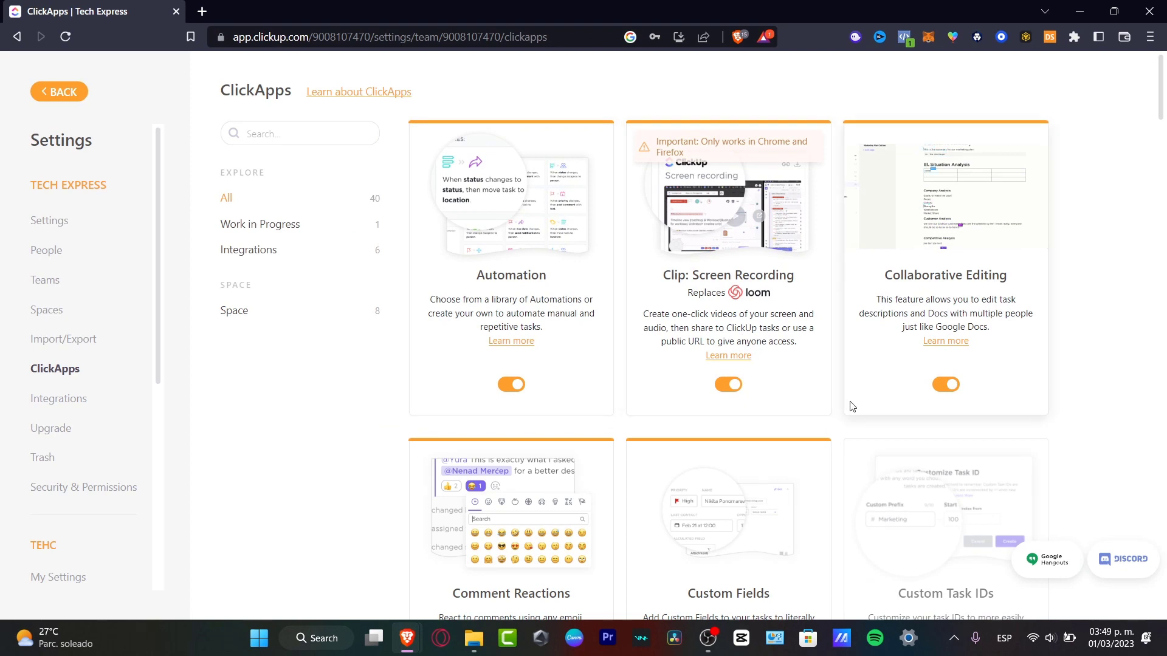
mouse_move(55, 370)
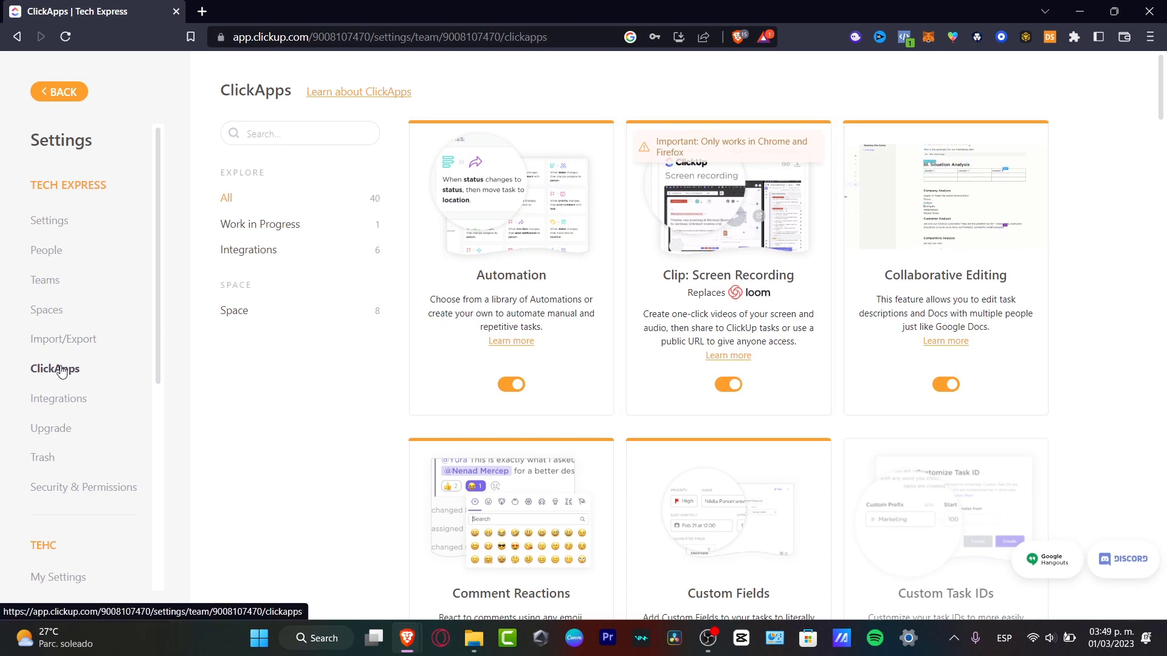
Step: Switch on the Zoom ClickApp in the workspace ClickApps settings
scroll(down, 3)
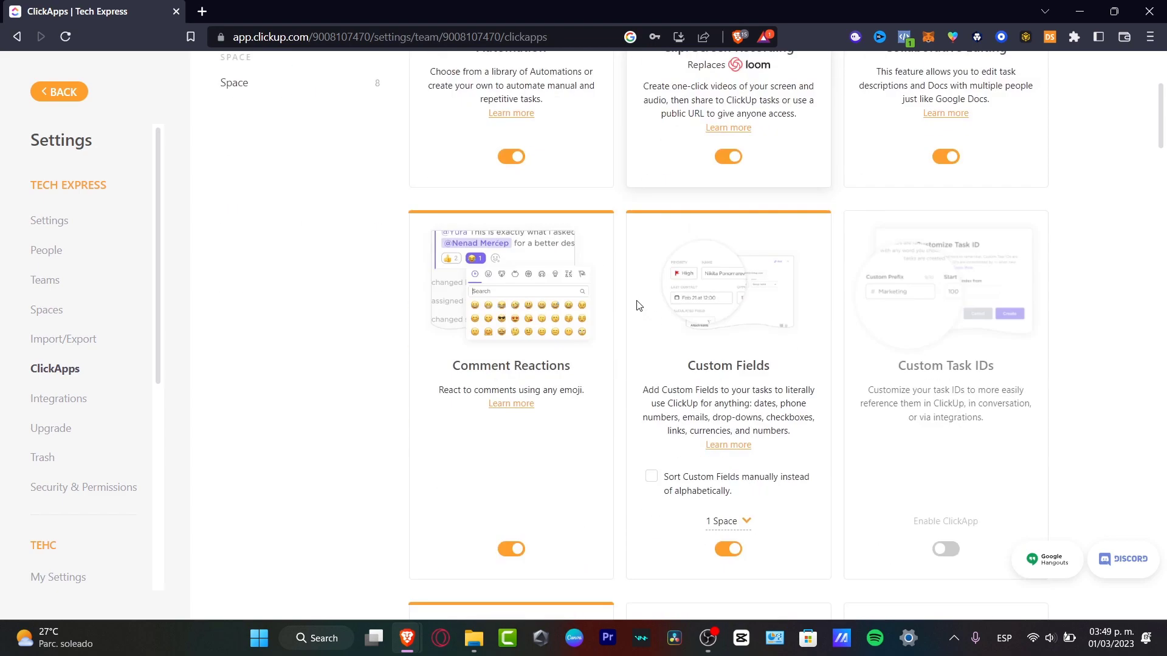
scroll(down, 3)
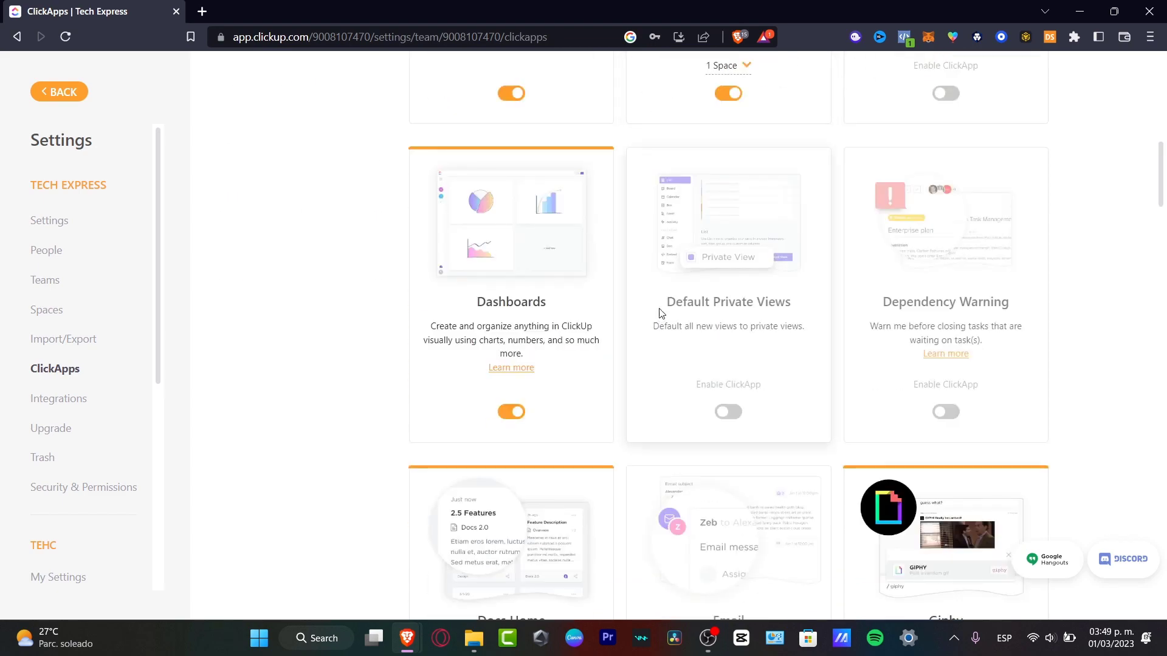
scroll(down, 3)
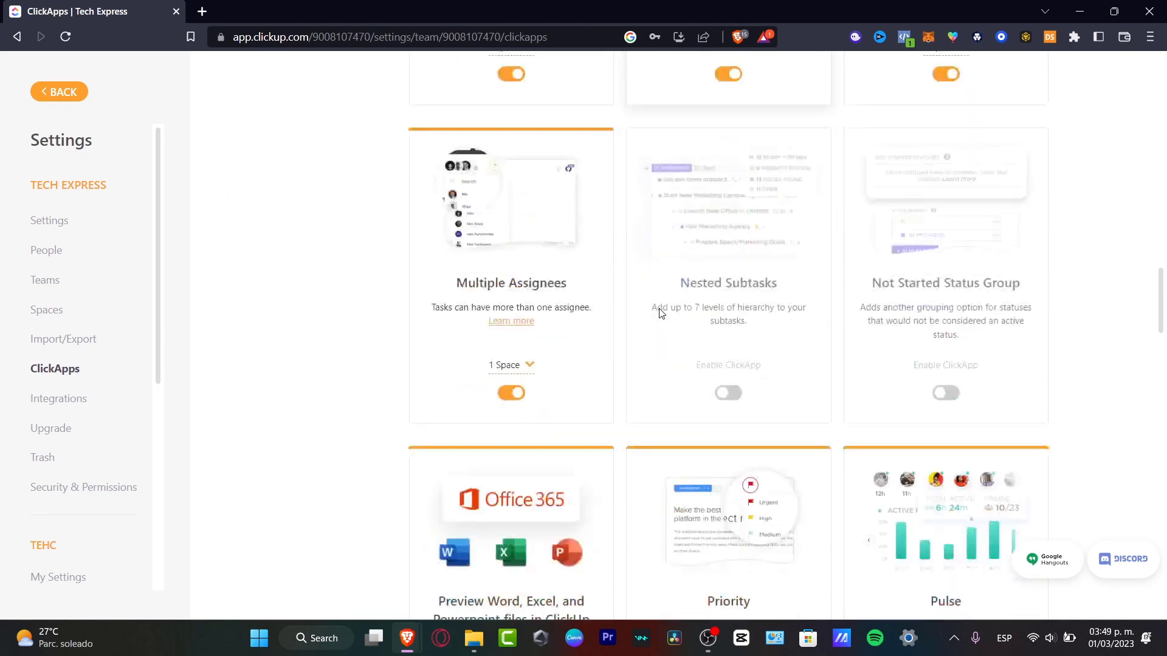
scroll(down, 3)
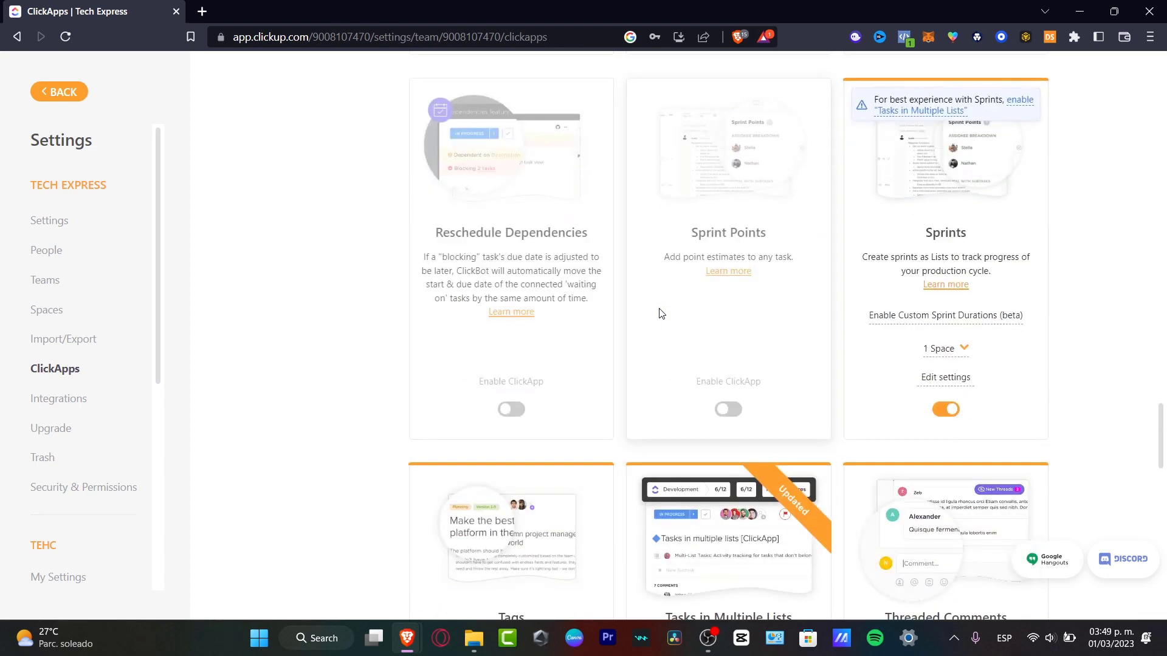
scroll(down, 3)
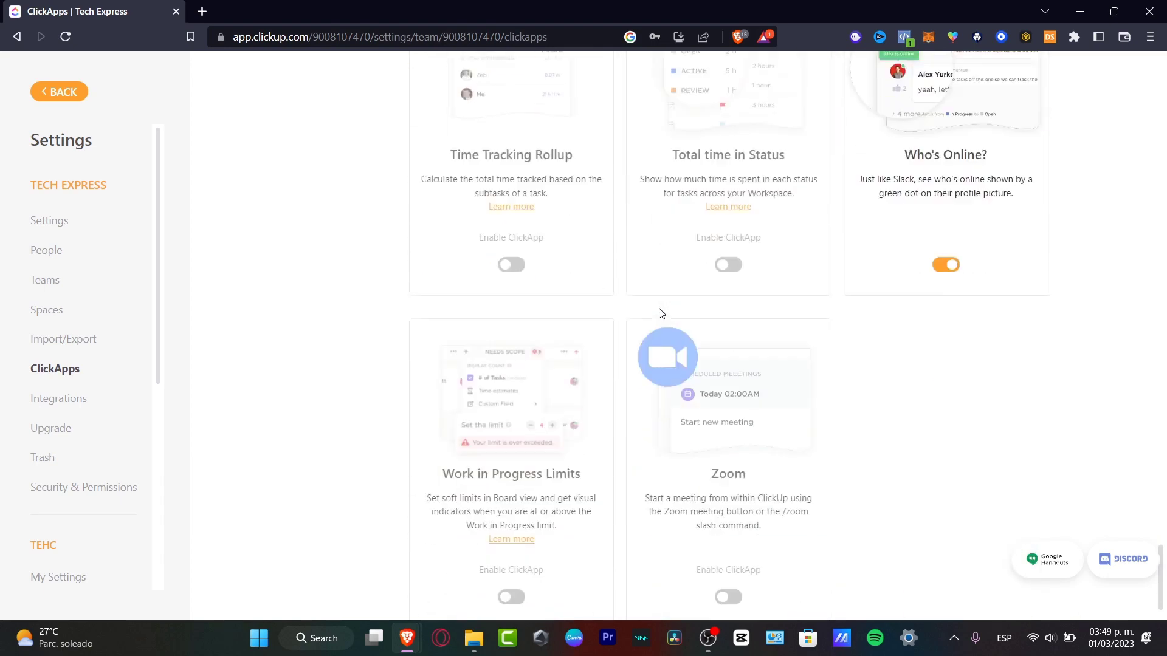
scroll(down, 3)
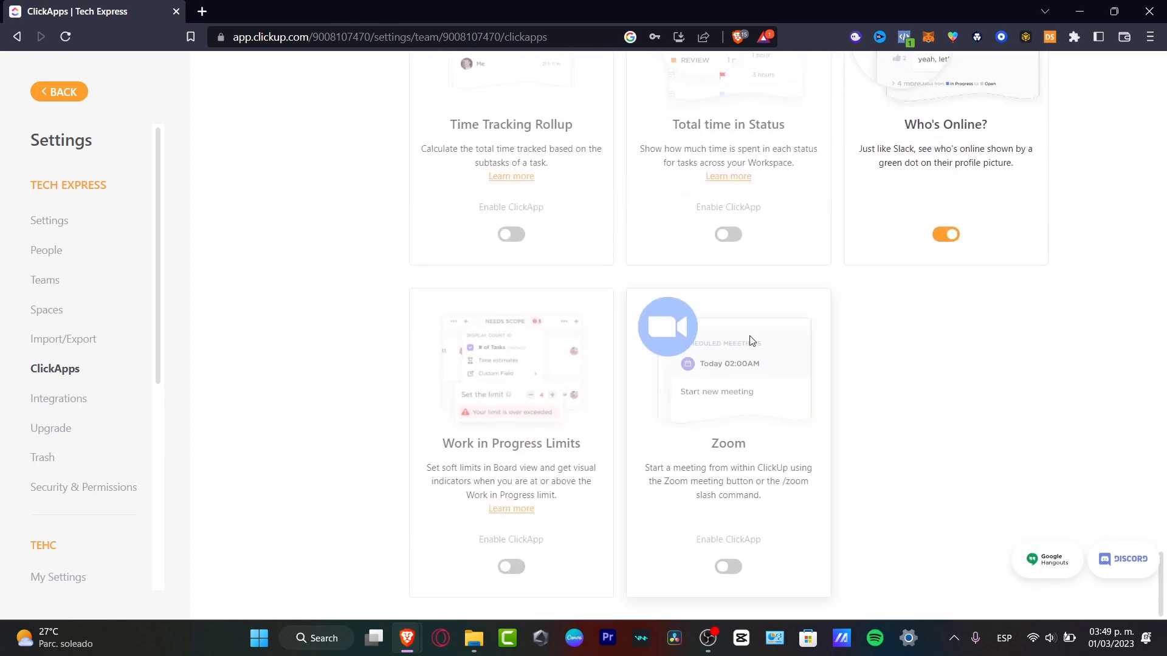
mouse_move(747, 495)
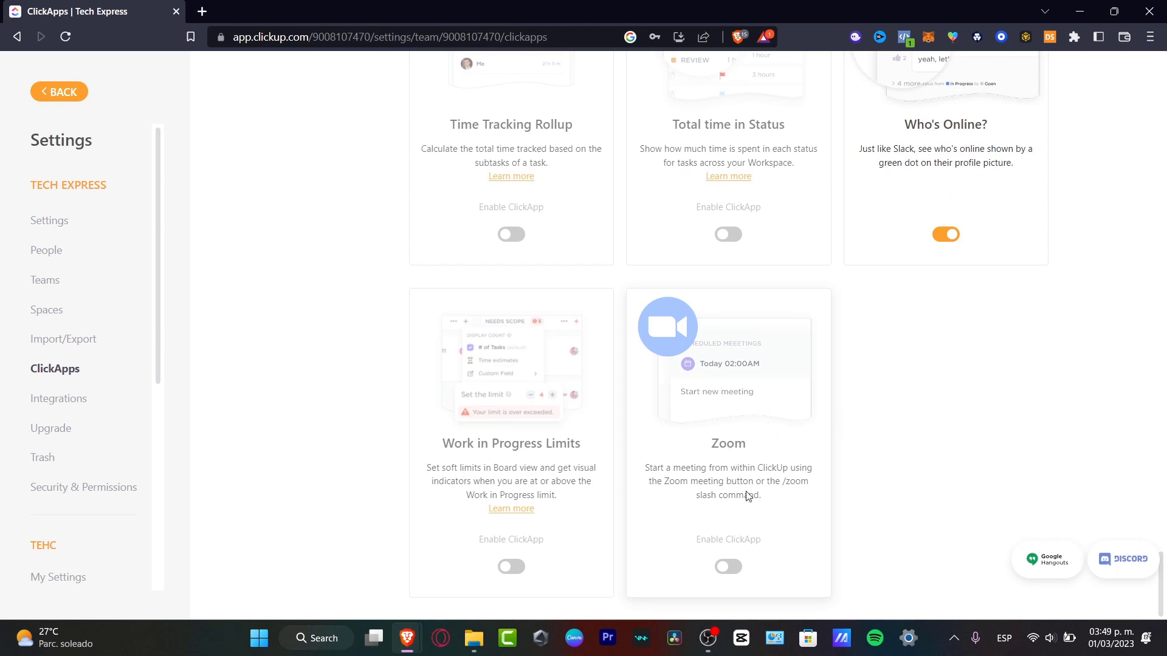
click(726, 566)
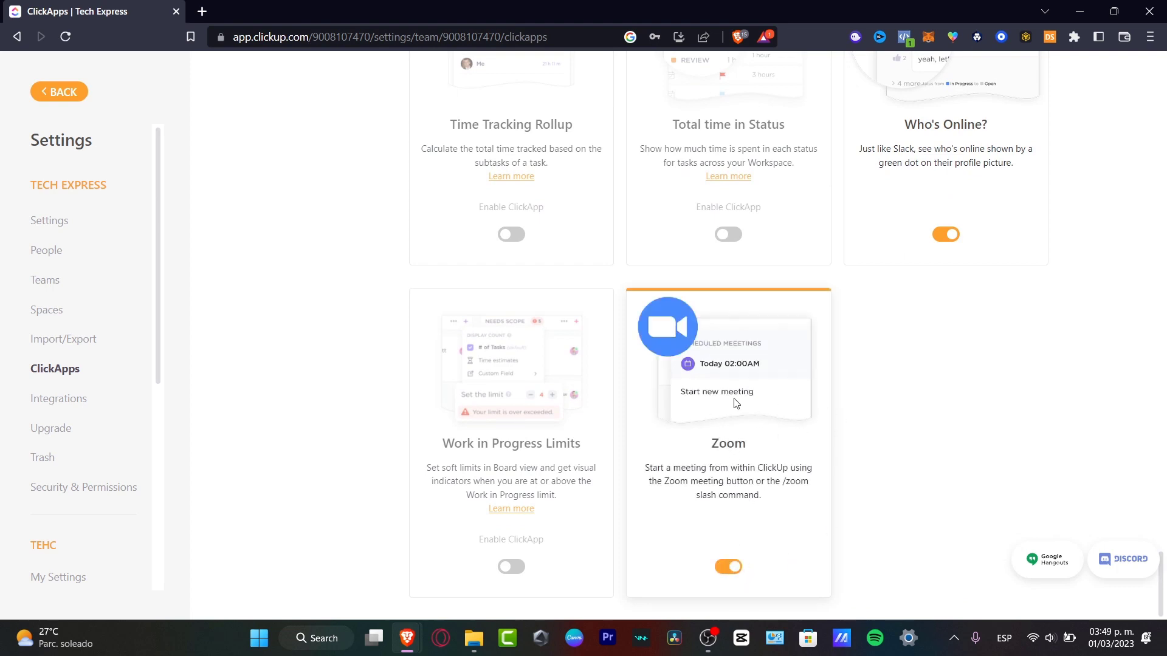
mouse_move(708, 476)
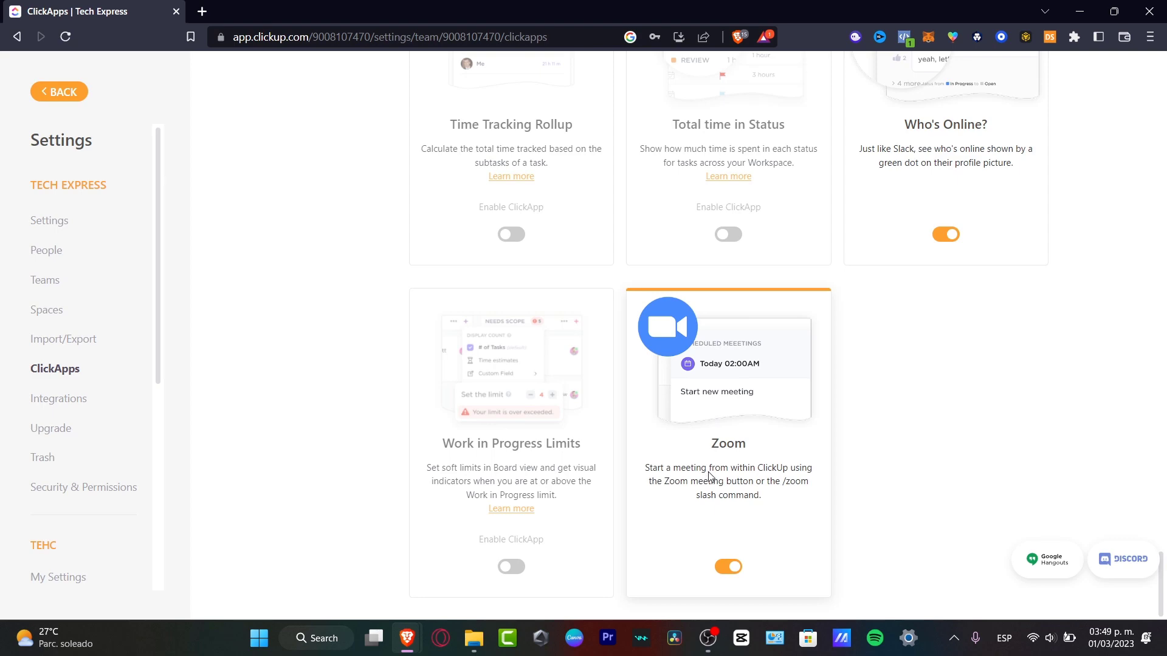
mouse_move(777, 483)
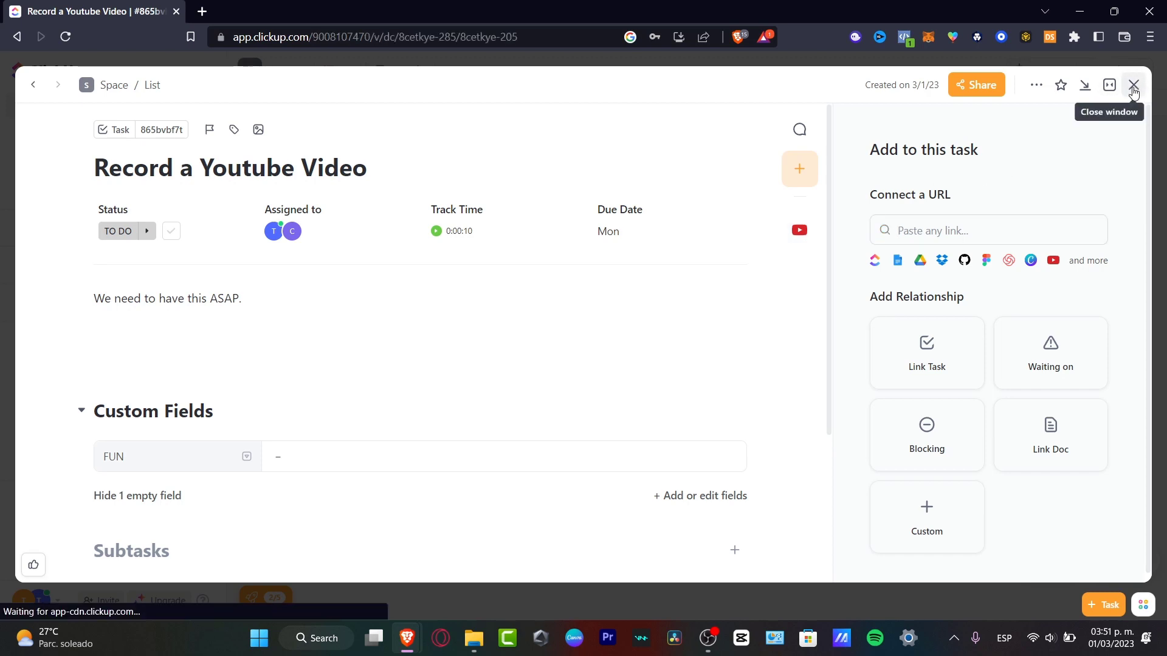
Step: Add the subtask 'buy a cheap camera' under Record a Youtube Video and set it due Today
click(1135, 85)
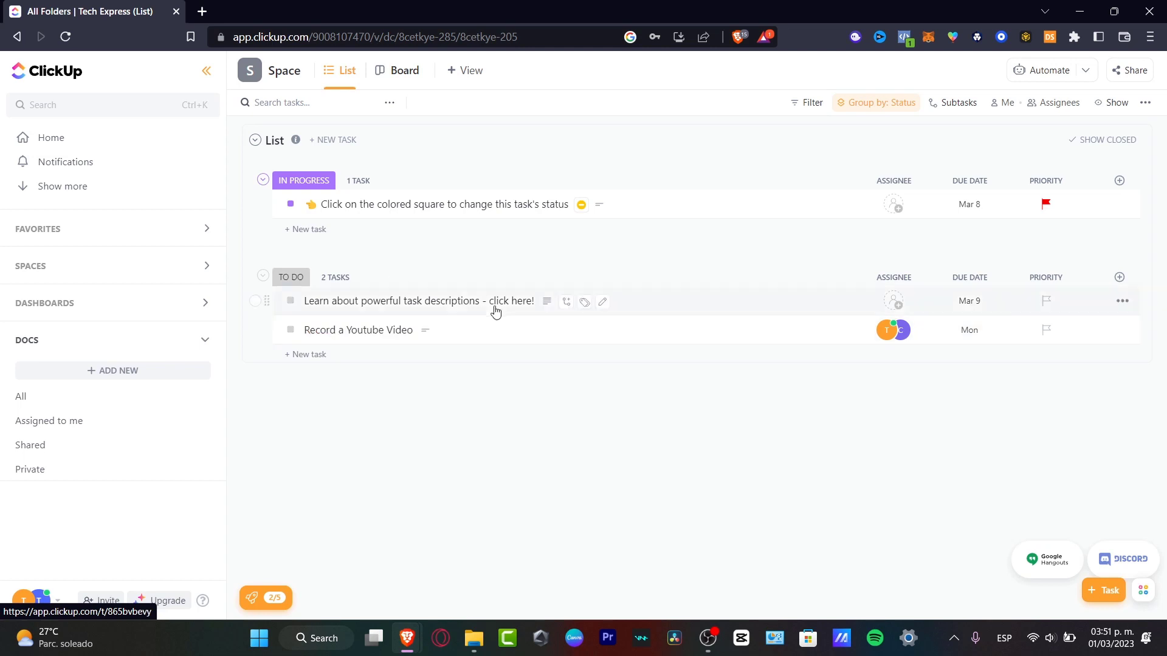
mouse_move(446, 331)
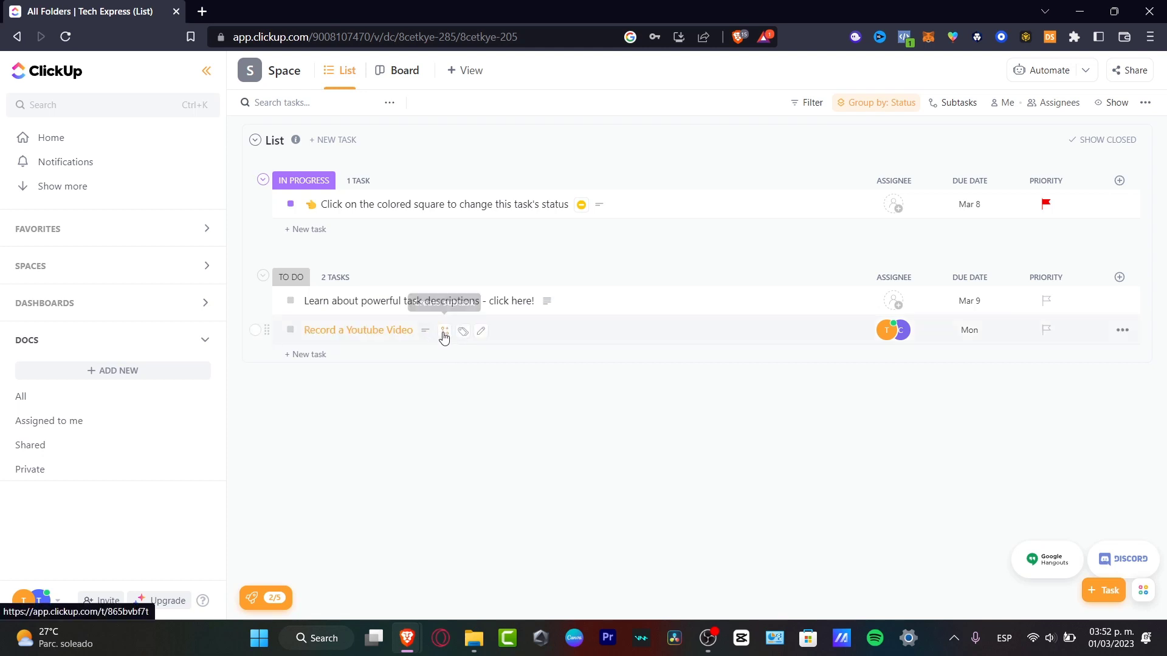
click(306, 353)
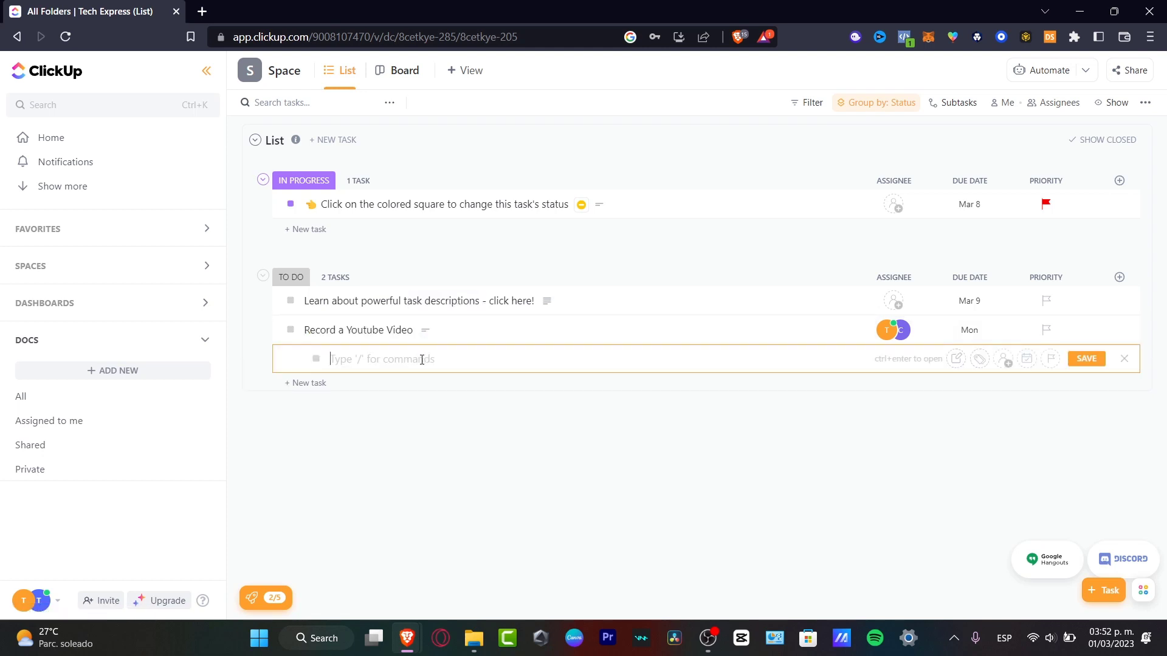
text(buy a c)
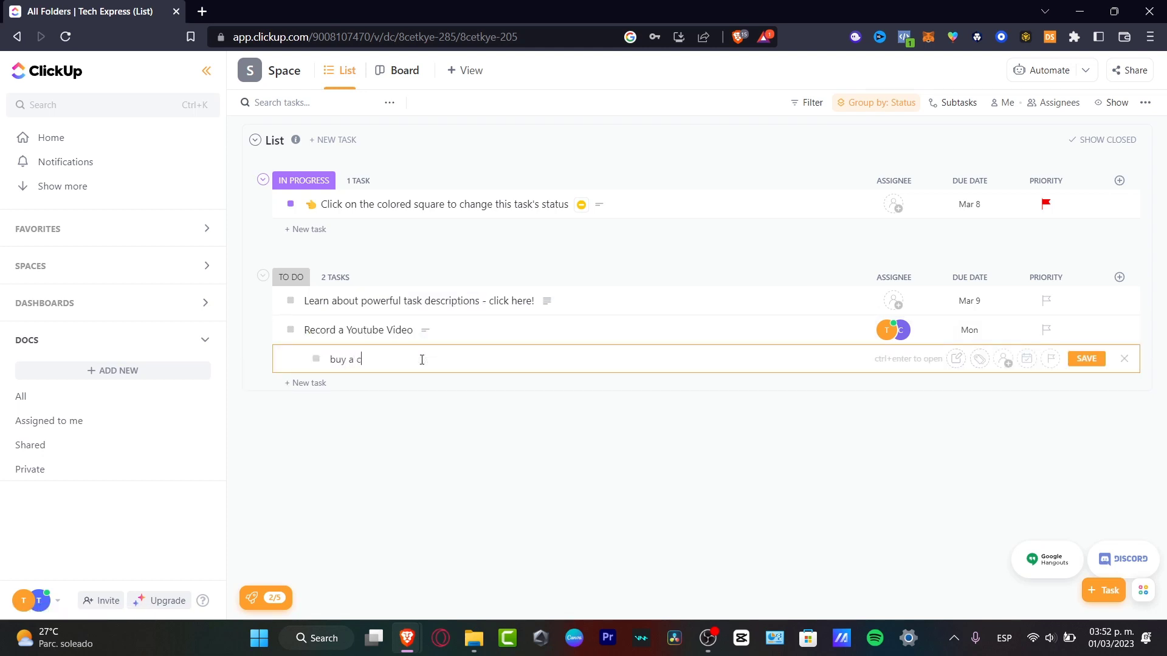
key(Enter)
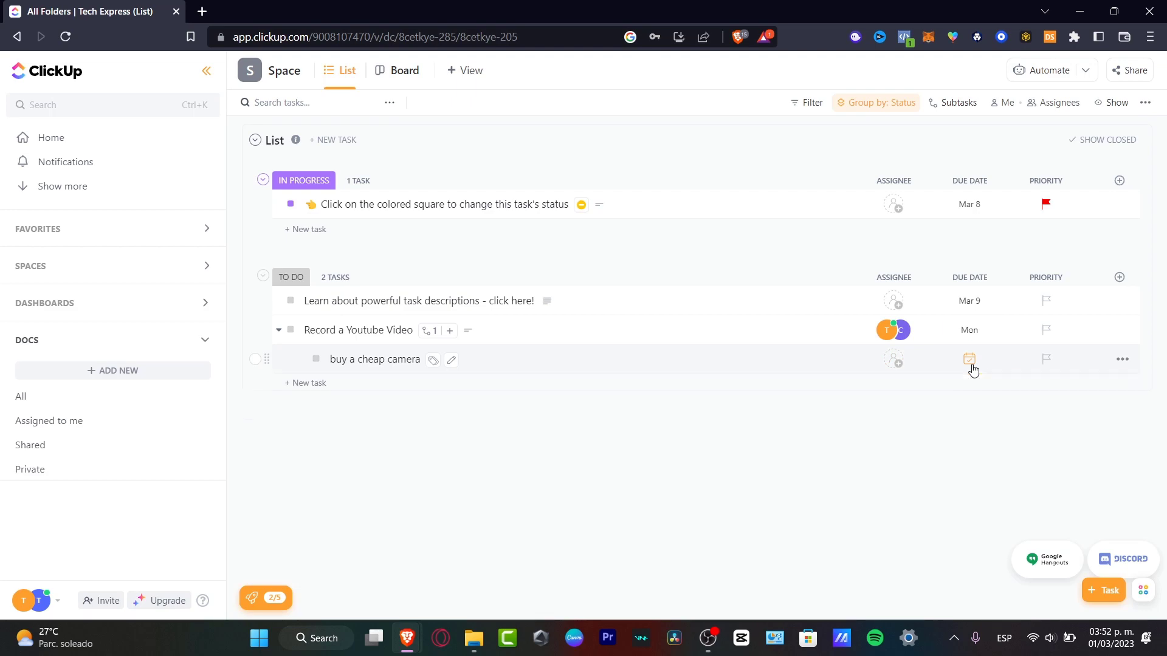
click(969, 360)
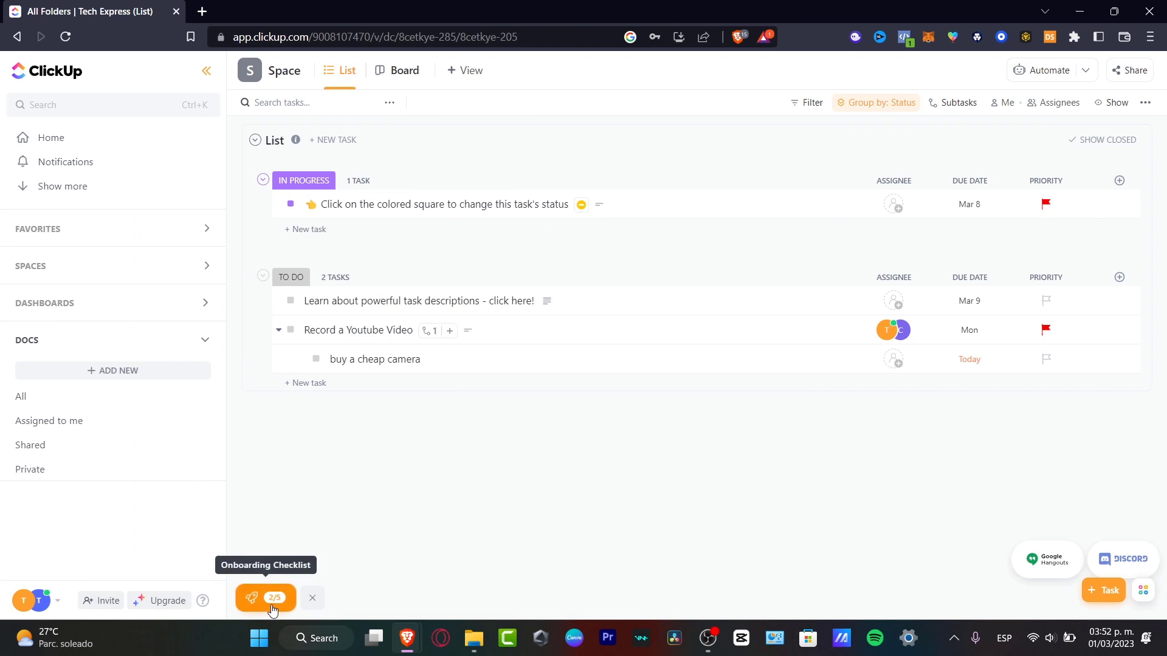
mouse_move(428, 128)
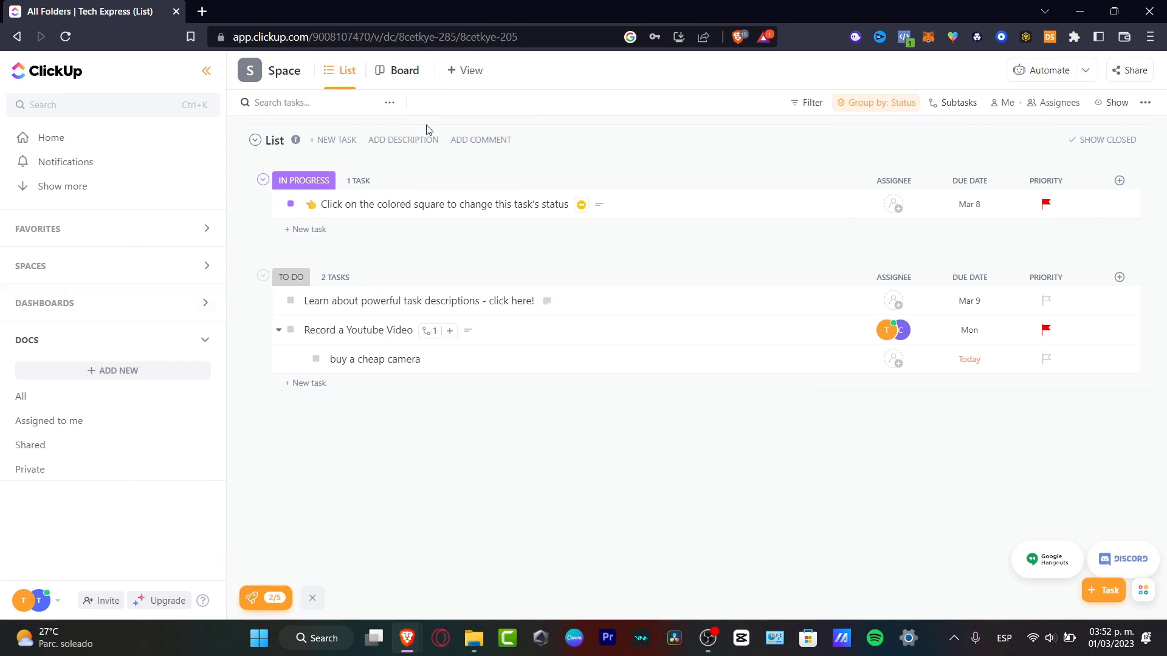